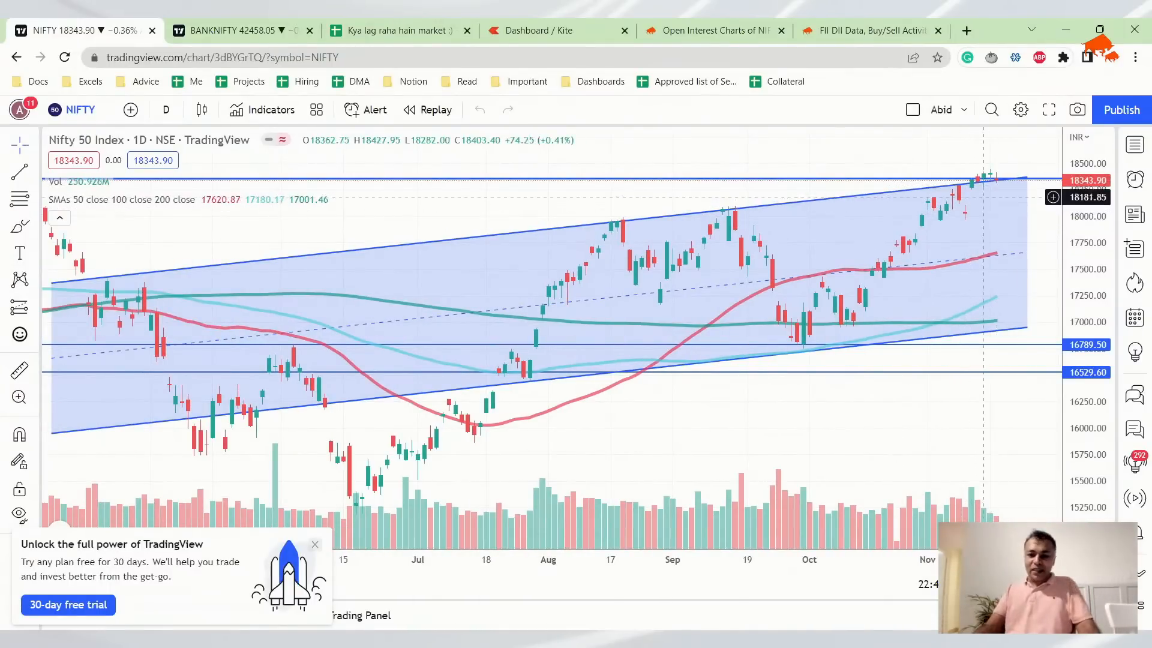
{"action": "mouse_move", "coordinate": [929, 183]}
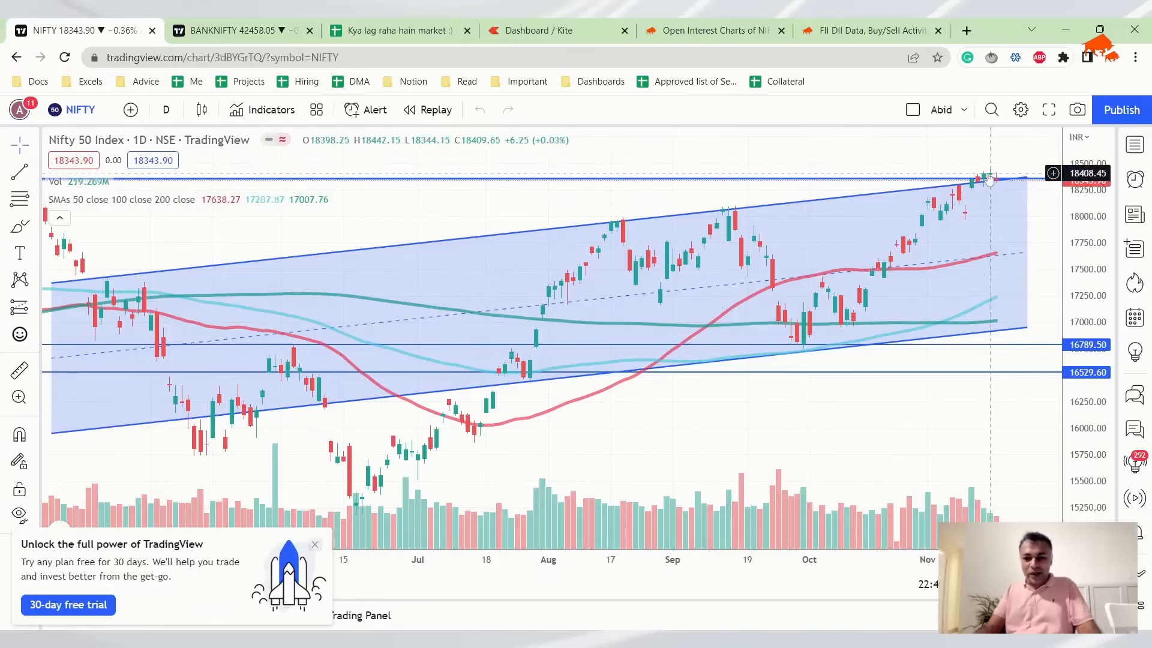
{"action": "mouse_move", "coordinate": [996, 187]}
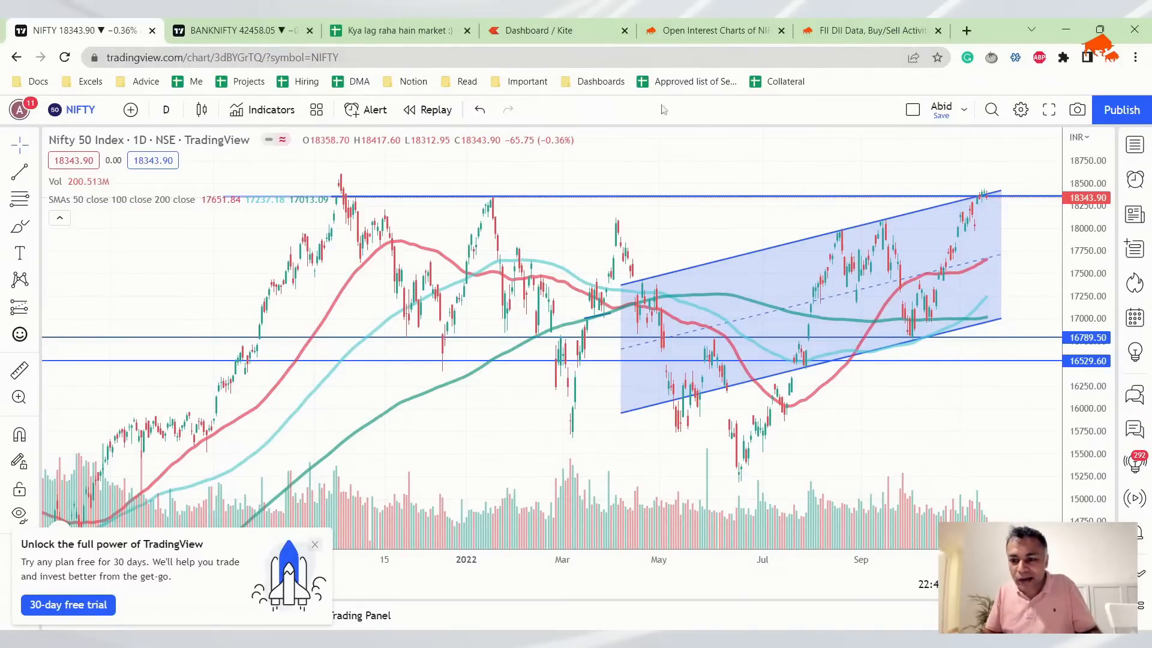
- Switch TradingView to the NIFTY Bank daily chart with its trend channels
{"action": "left_click", "coordinate": [235, 30]}
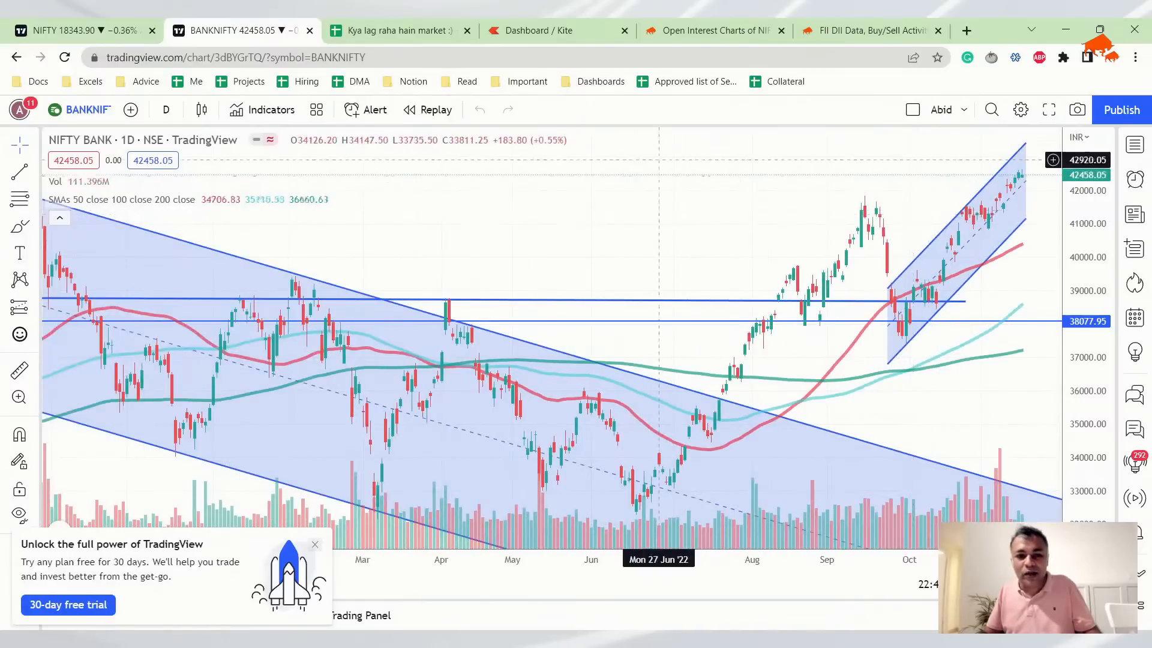
- Note in the 17-Nov Chart cell that NIFTY is near its breakout zone on low volume
{"action": "left_click", "coordinate": [397, 30]}
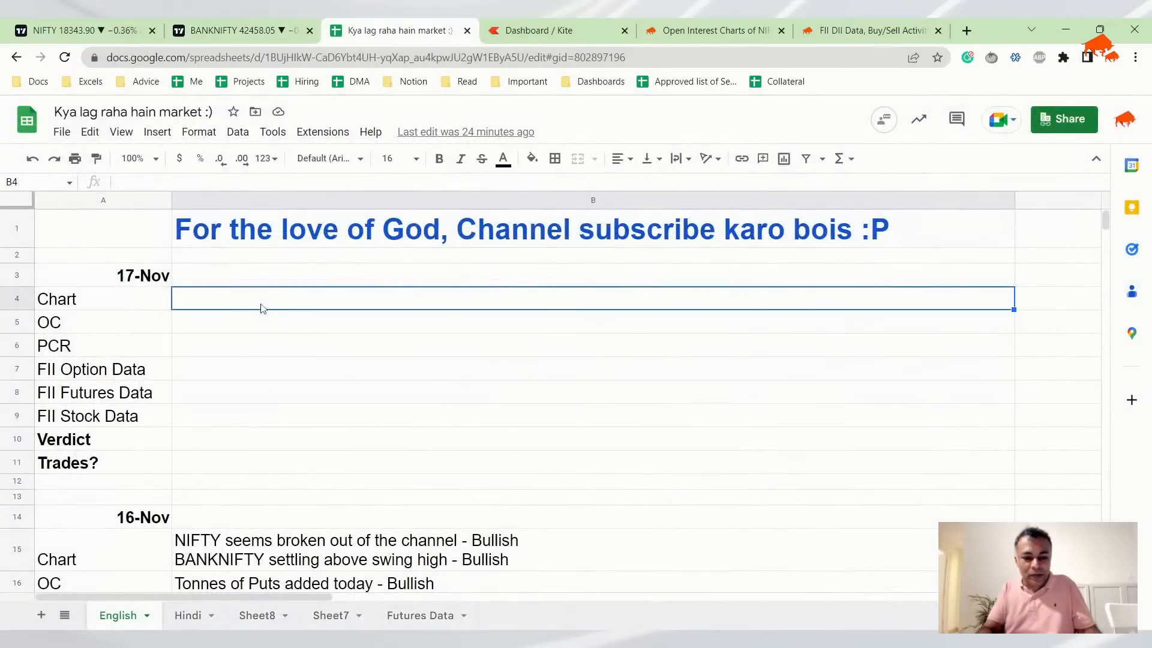
{"action": "type", "text": "NIFTY tant"}
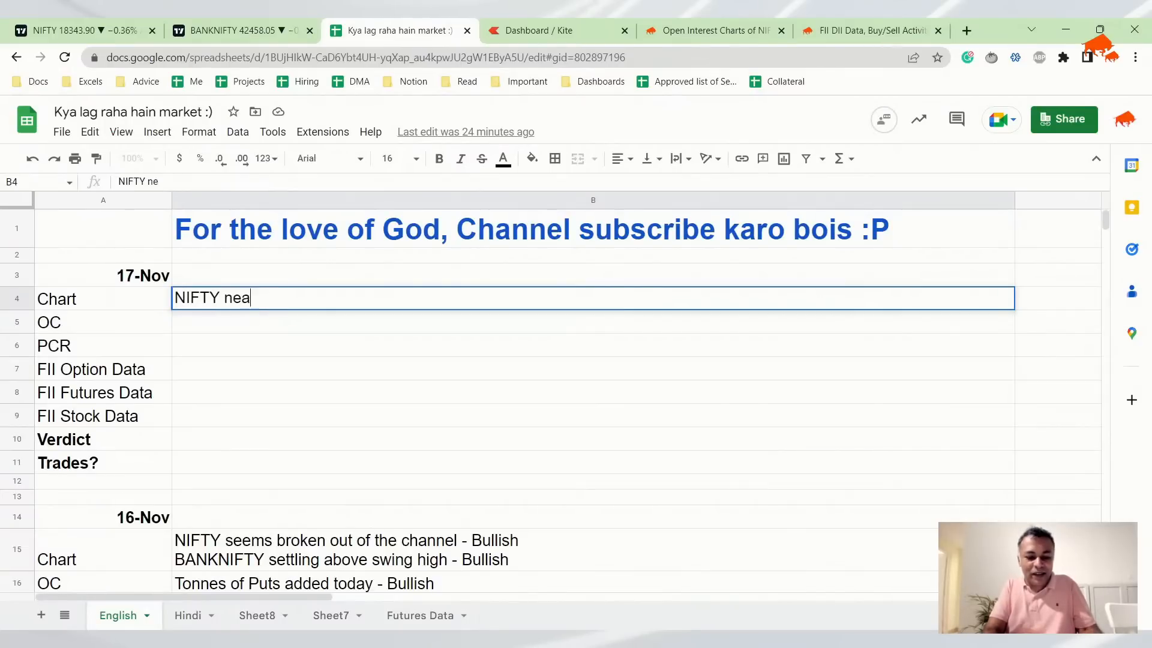
{"action": "type", "text": "r the zo"}
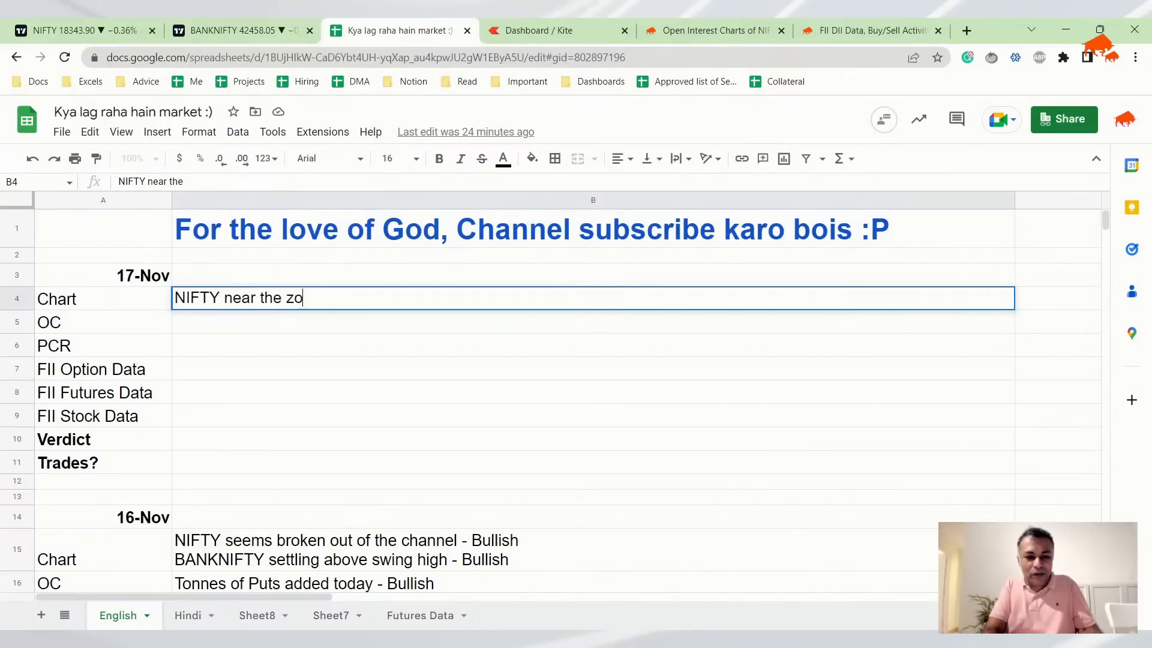
{"action": "type", "text": "ne of breakout"}
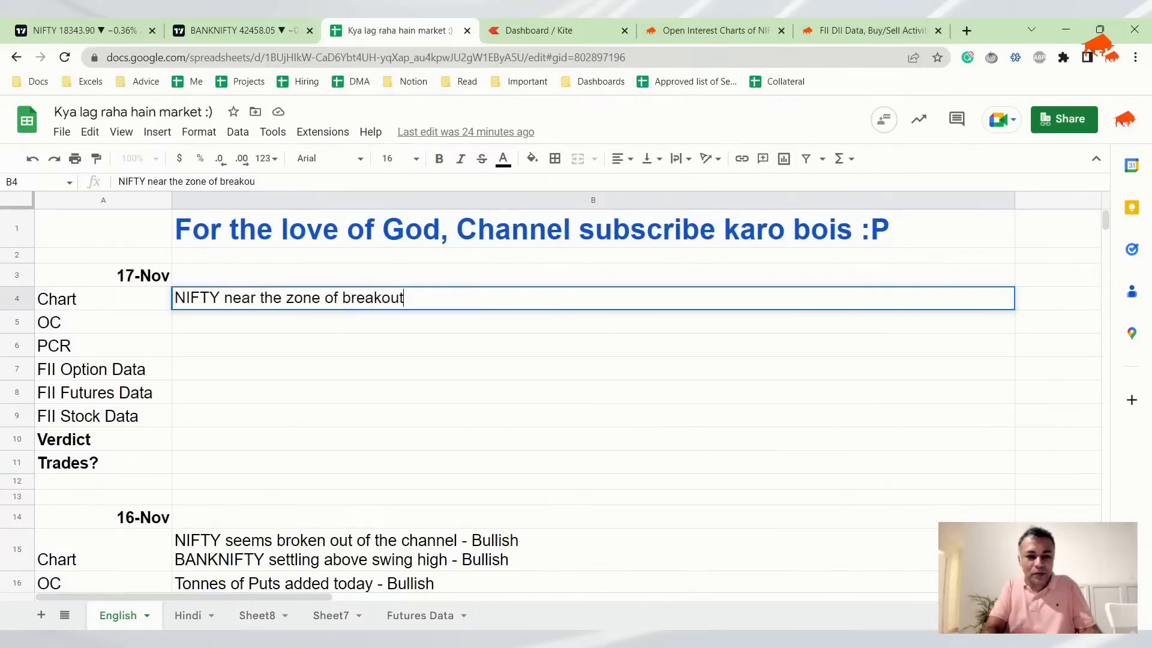
{"action": "type", "text": ". But breakout not happened"}
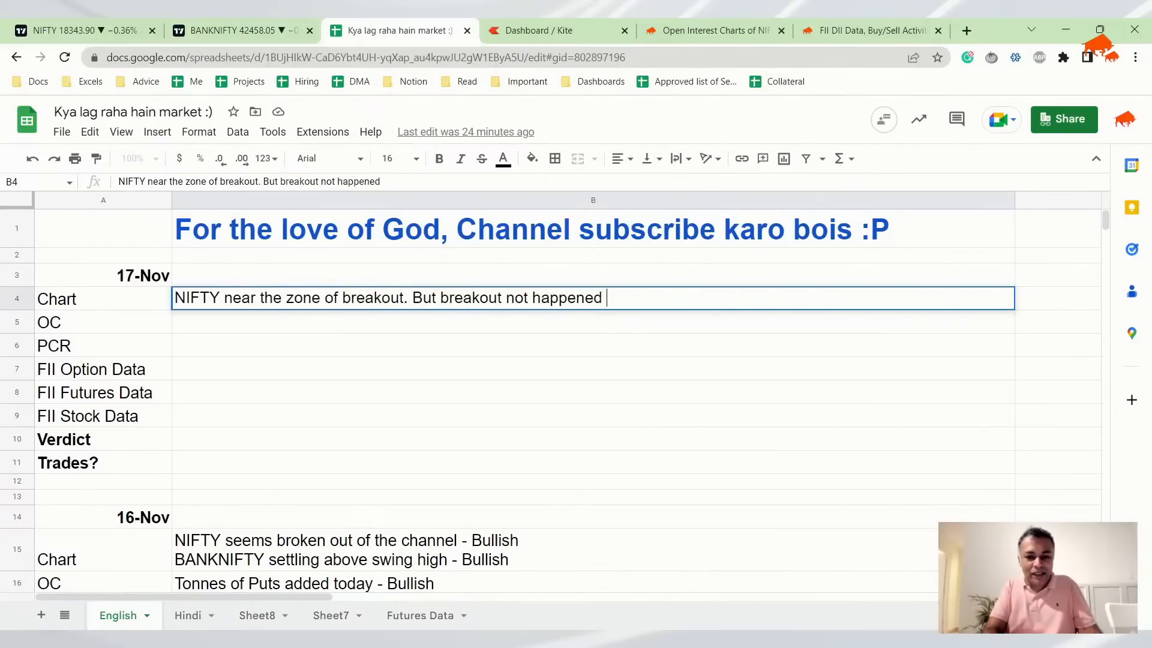
{"action": "type", "text": "yet. Today"}
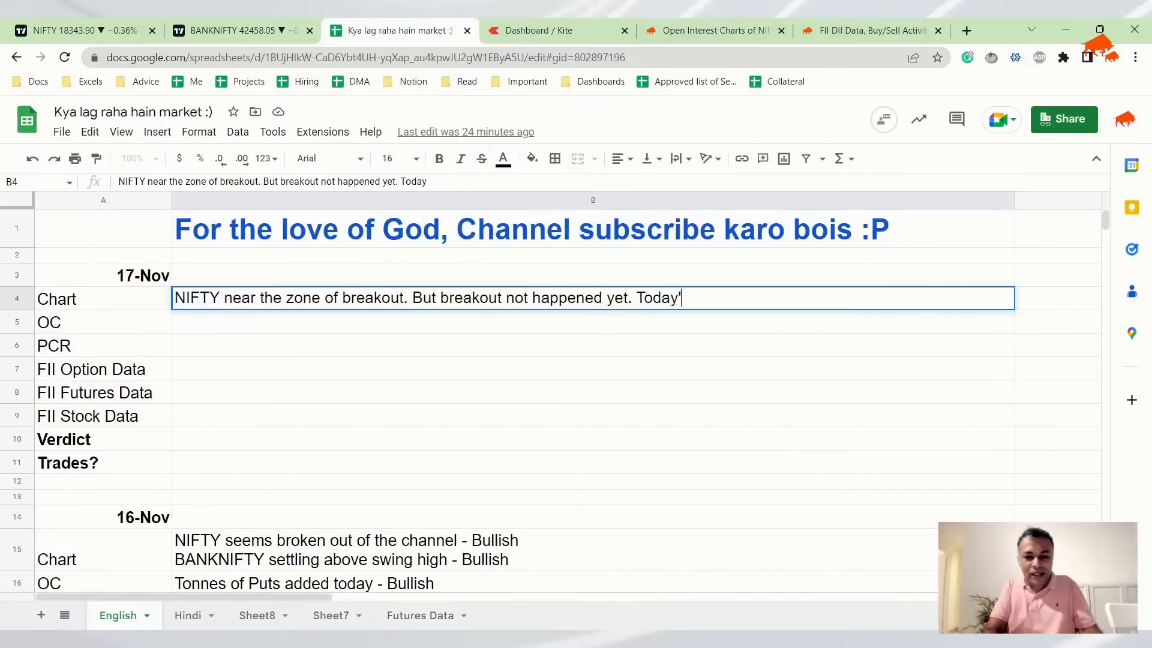
{"action": "type", "text": "'s red candle was"}
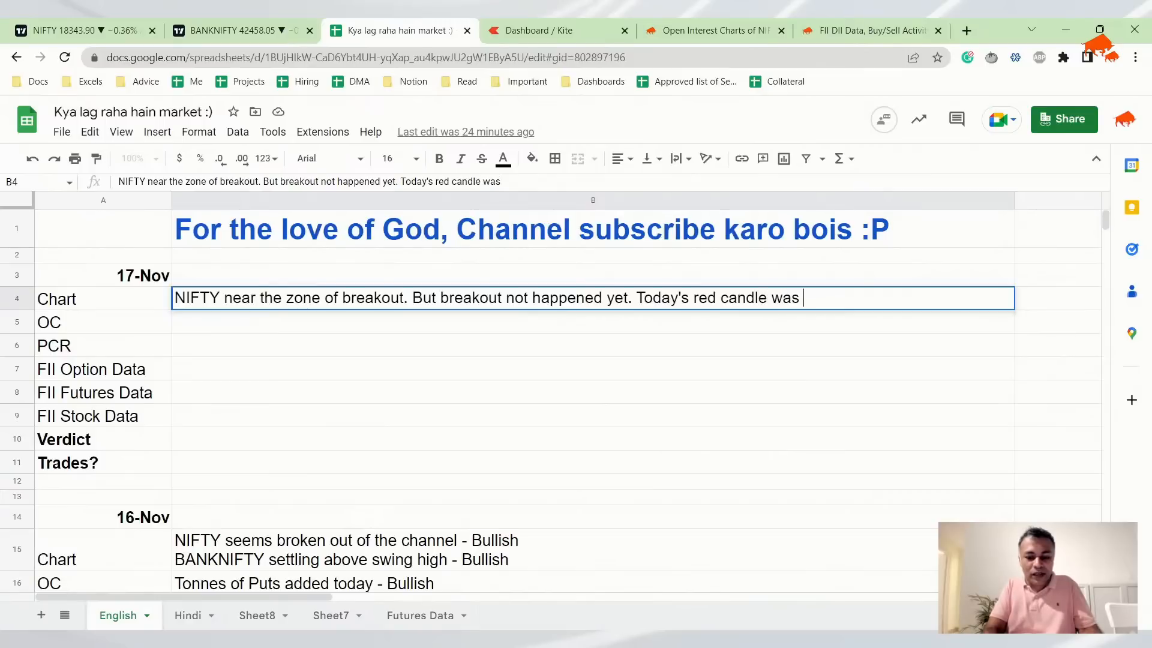
{"action": "type", "text": "low volume"}
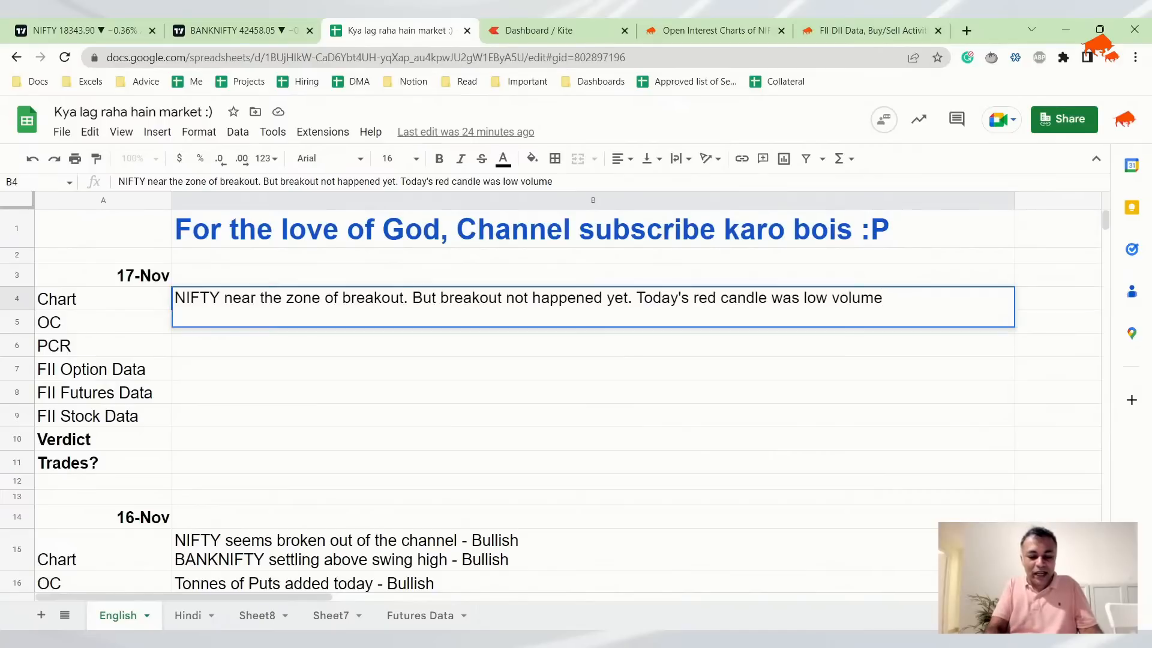
- Add that BANKNIFTY is forming a Doji and to wait and watch for a breakout
{"action": "type", "text": "Ban"}
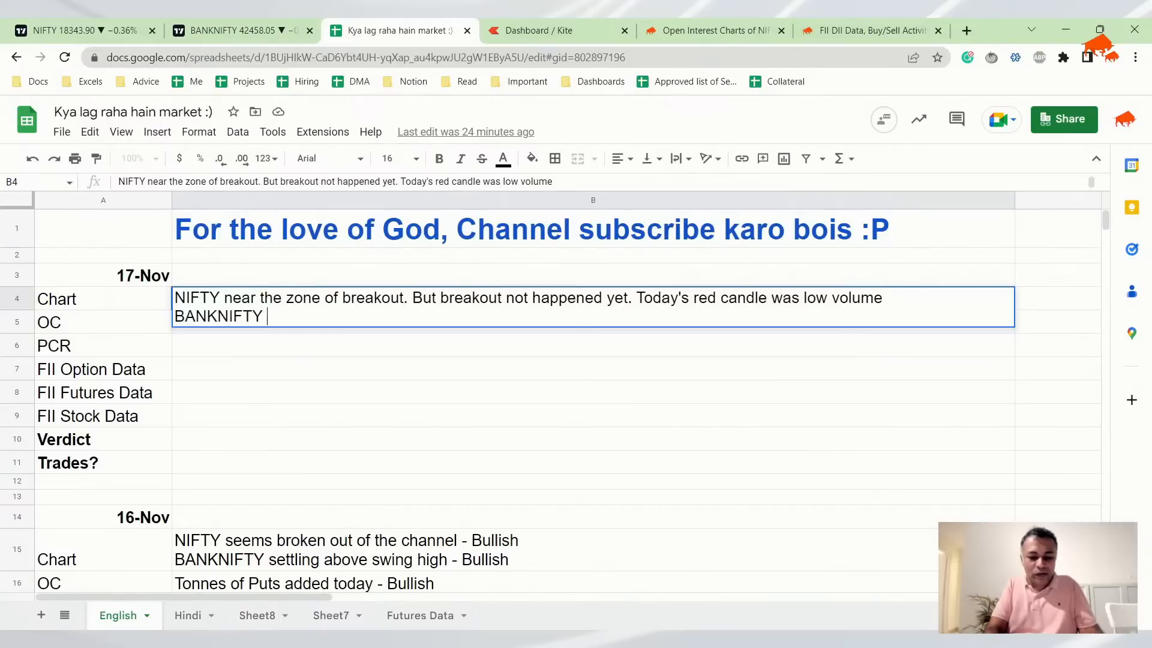
{"action": "type", "text": "forming a D"}
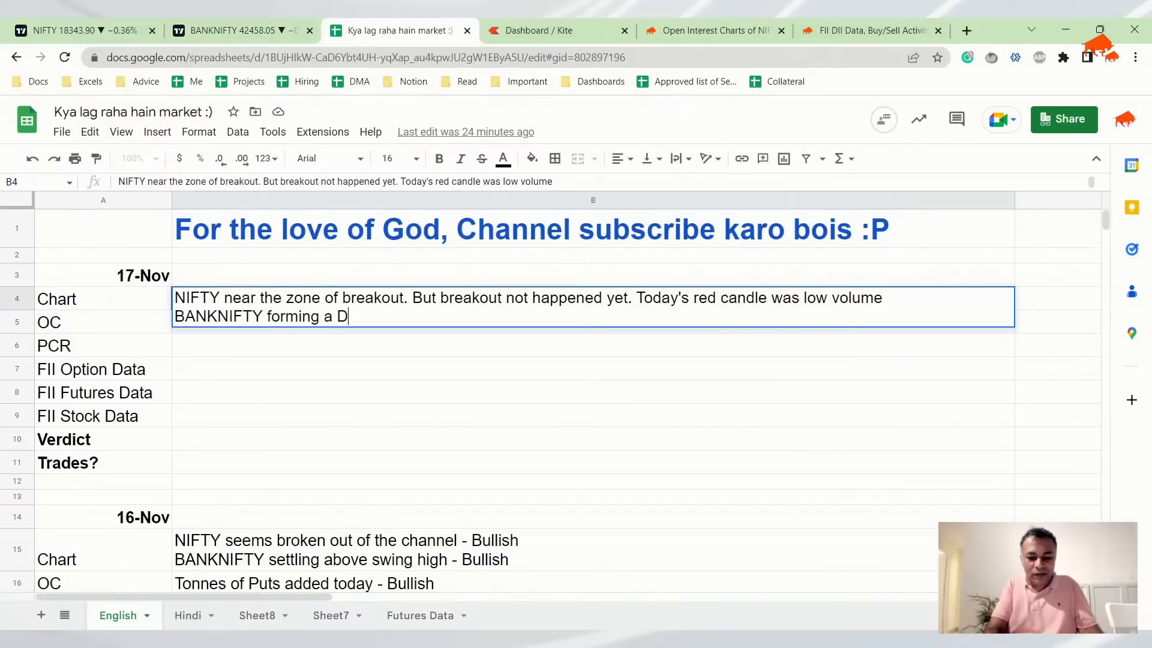
{"action": "type", "text": "oji"}
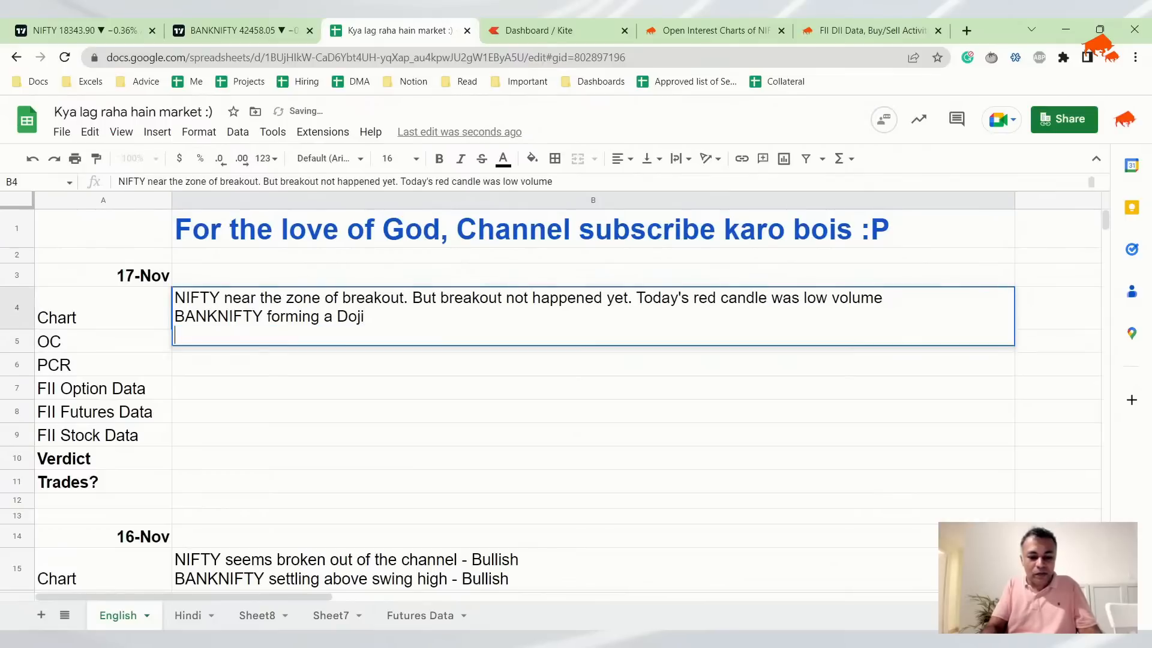
{"action": "type", "text": "Wait and watch"}
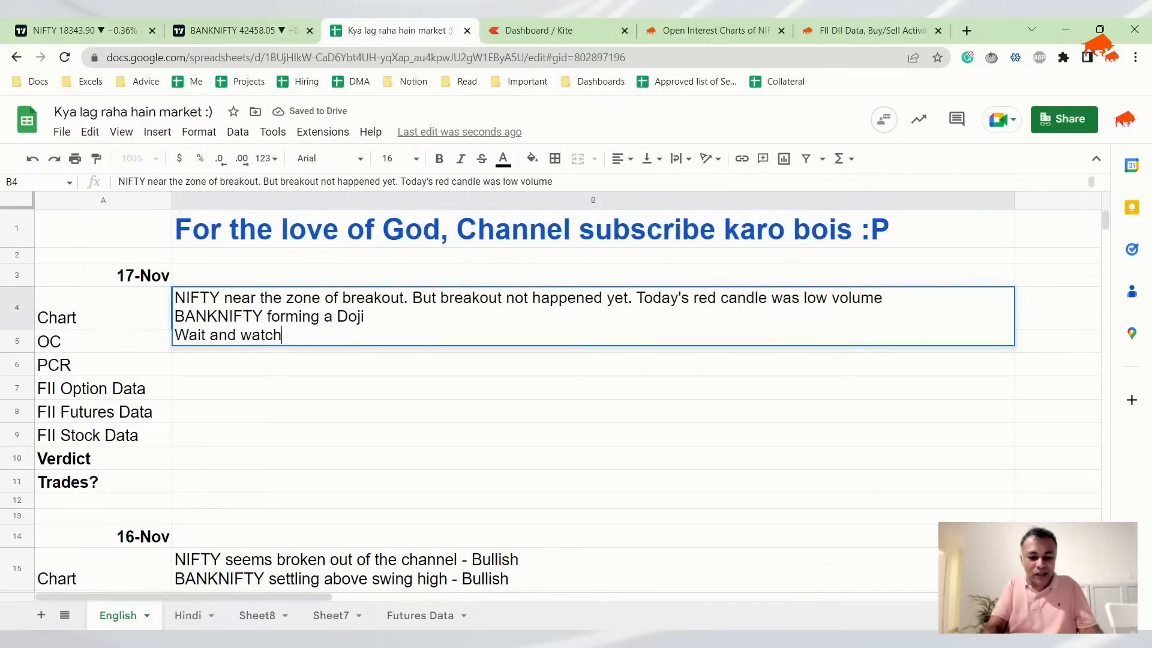
{"action": "type", "text": "for a breakout"}
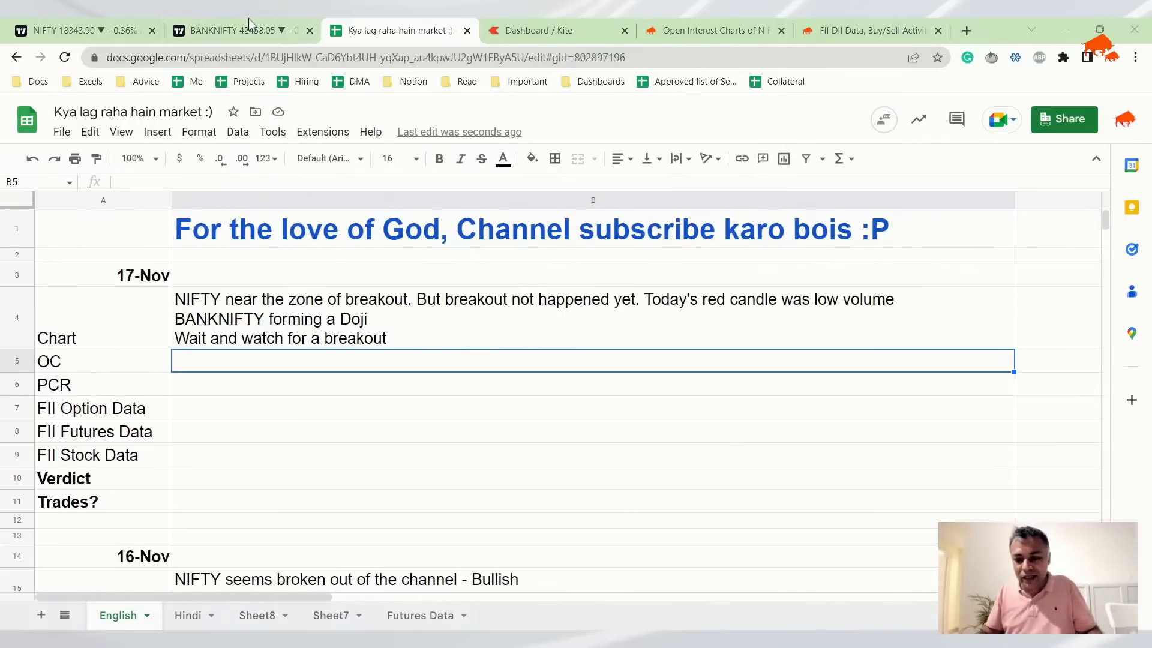
- Load Sensibull's NIFTY weekly OI change chart showing only the next expiry
{"action": "left_click", "coordinate": [709, 30]}
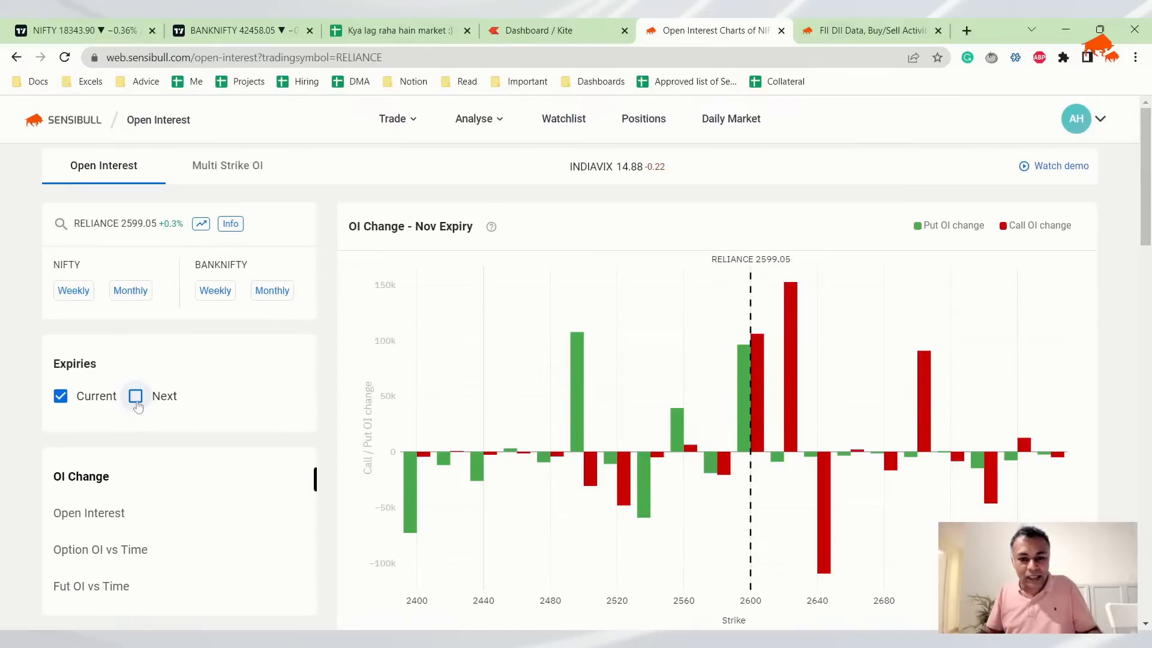
{"action": "left_click", "coordinate": [135, 395]}
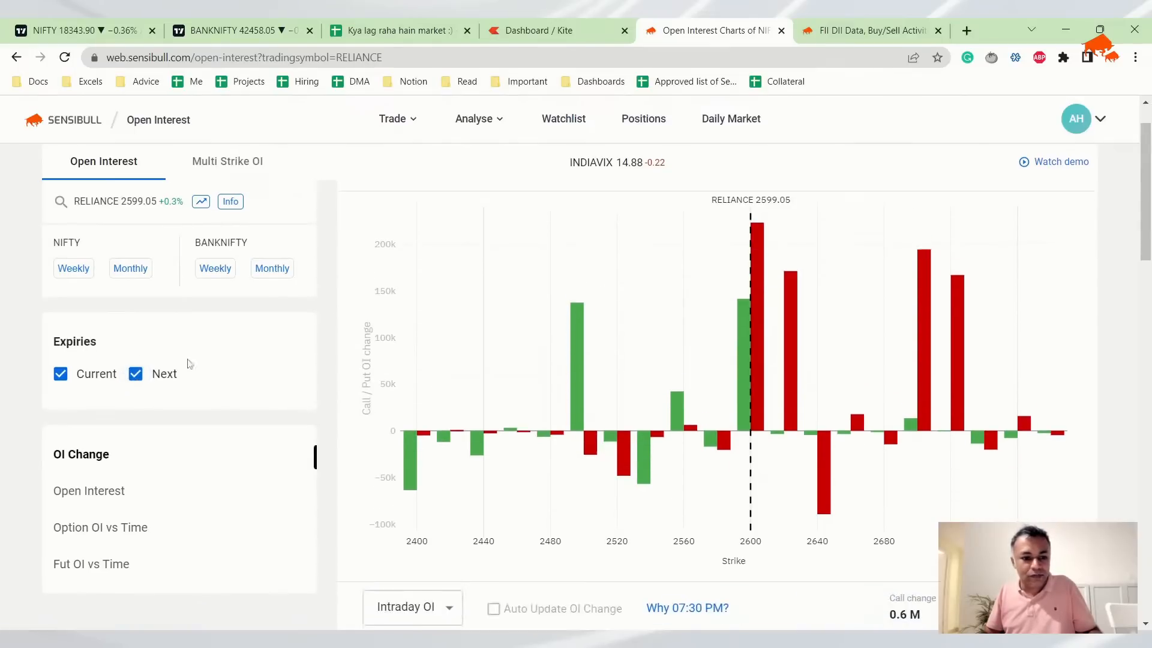
{"action": "left_click", "coordinate": [60, 373]}
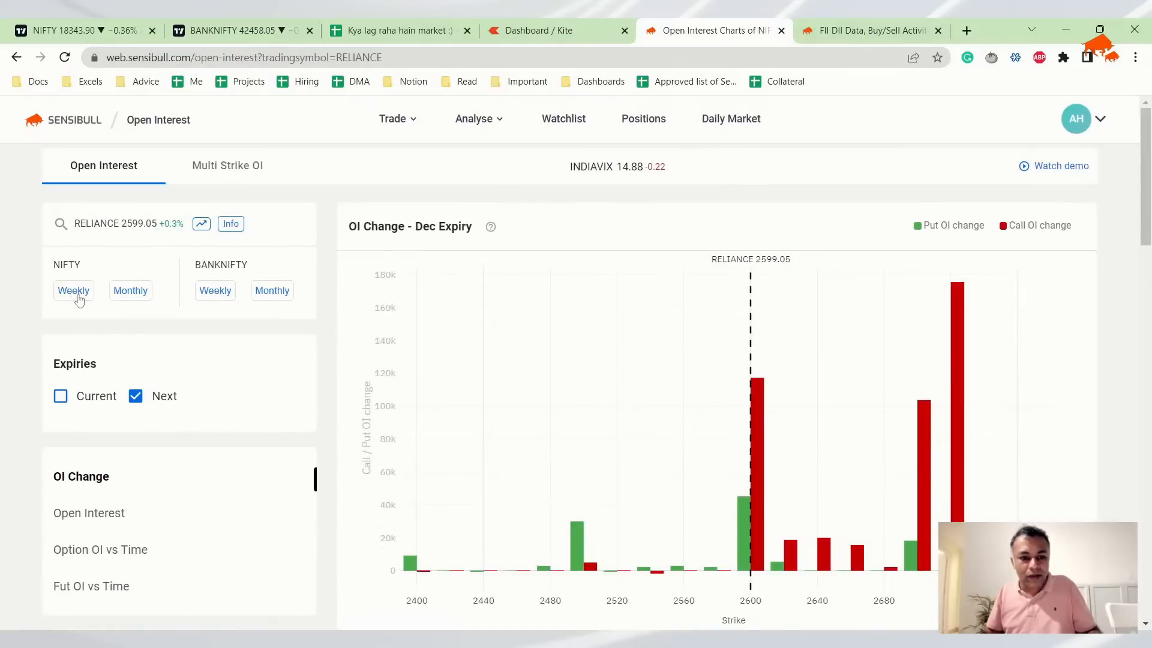
{"action": "left_click", "coordinate": [73, 291]}
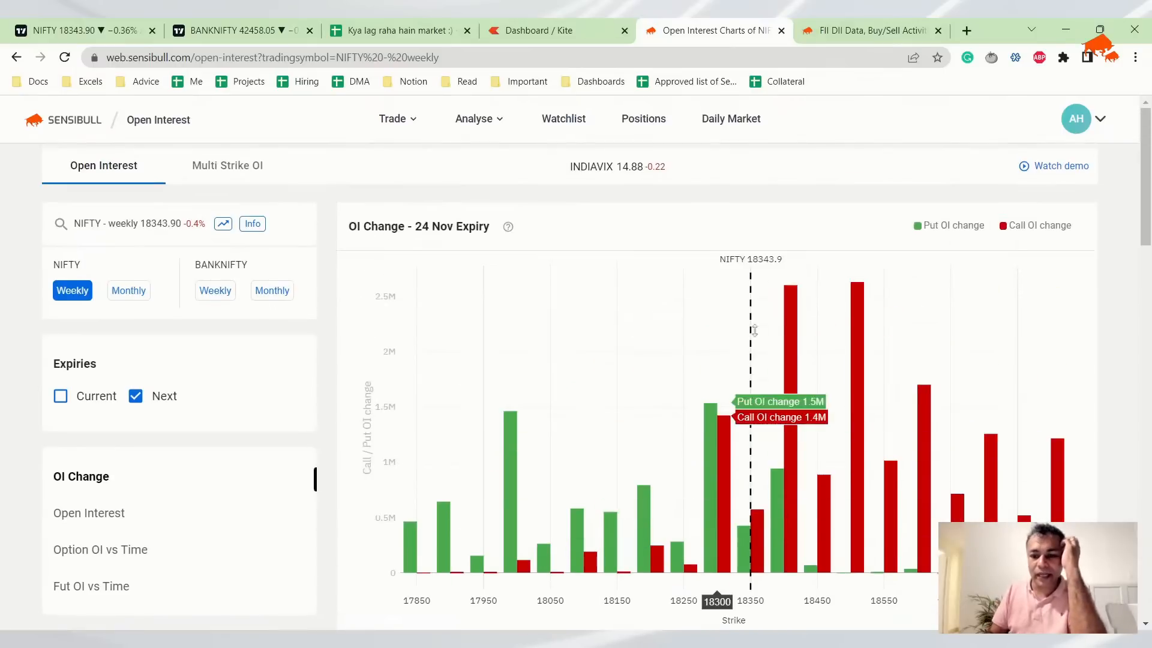
{"action": "scroll", "scroll_direction": "down", "scroll_amount": 3}
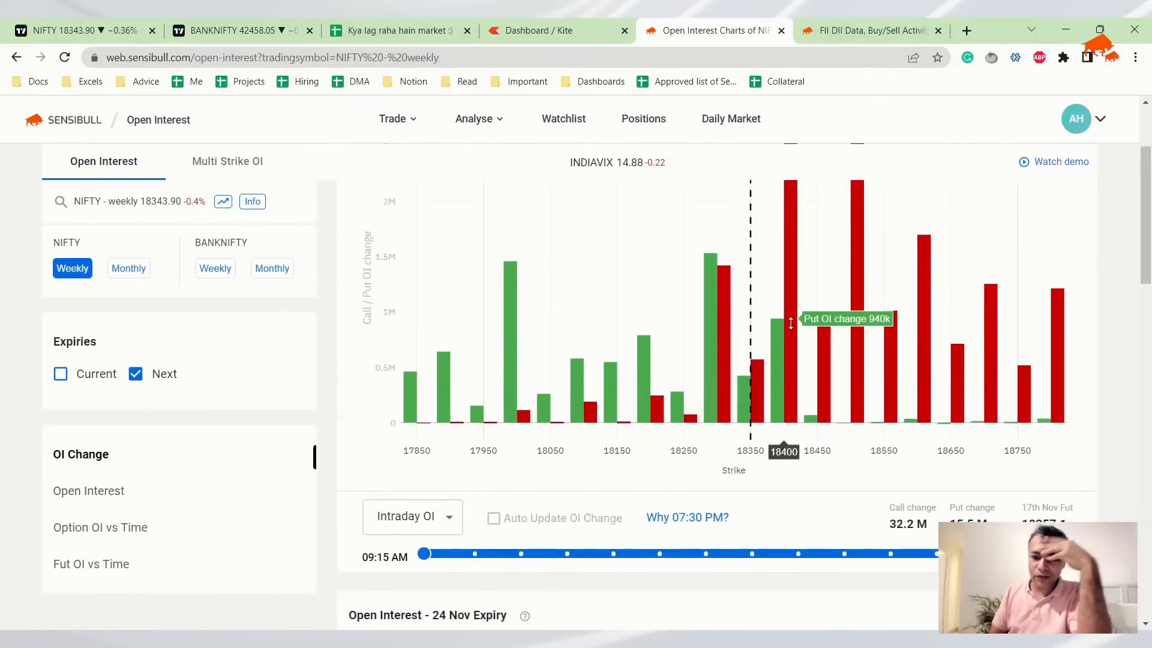
{"action": "scroll", "scroll_direction": "down", "scroll_amount": 3}
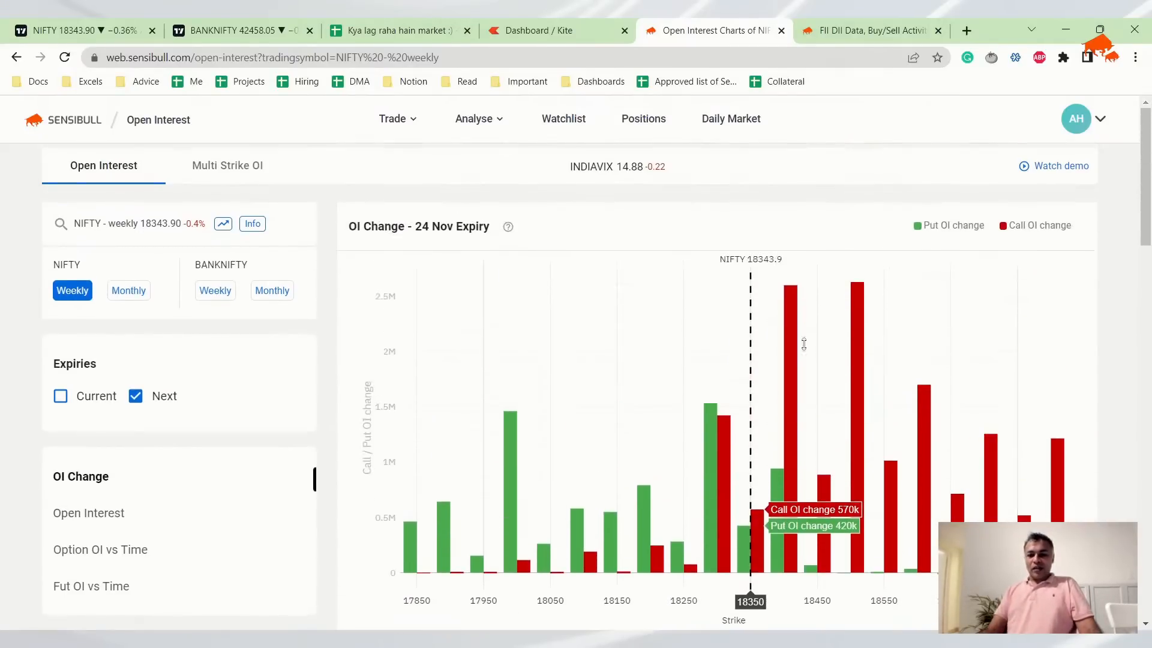
{"action": "scroll", "scroll_direction": "down", "scroll_amount": 3}
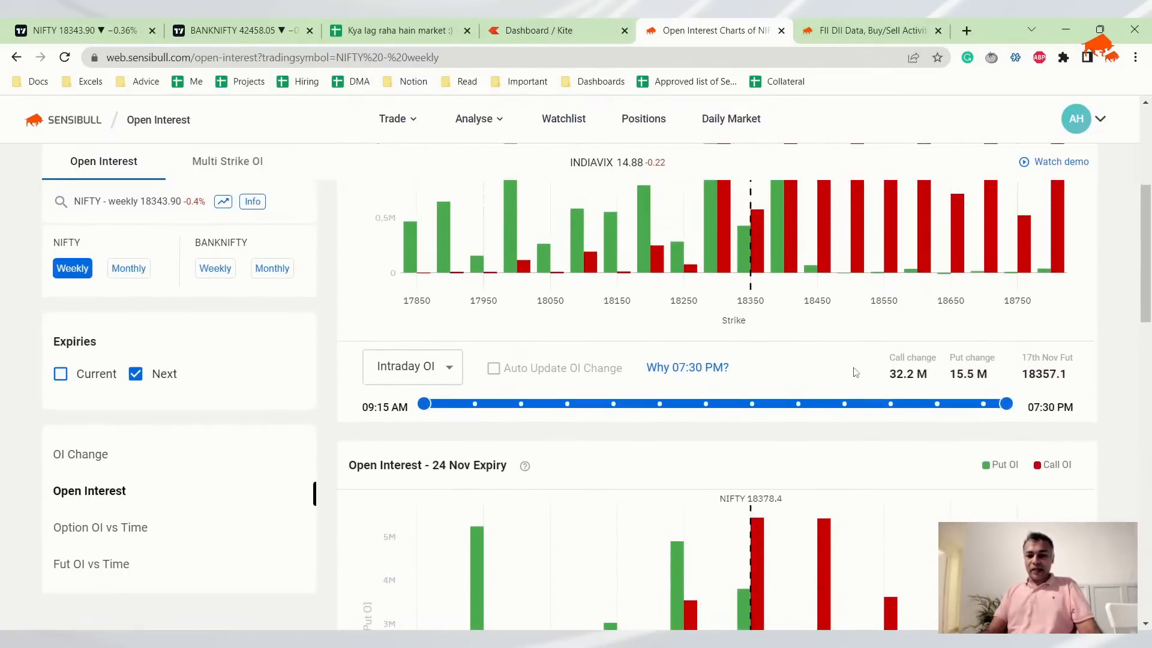
{"action": "scroll", "scroll_direction": "down", "scroll_amount": 3}
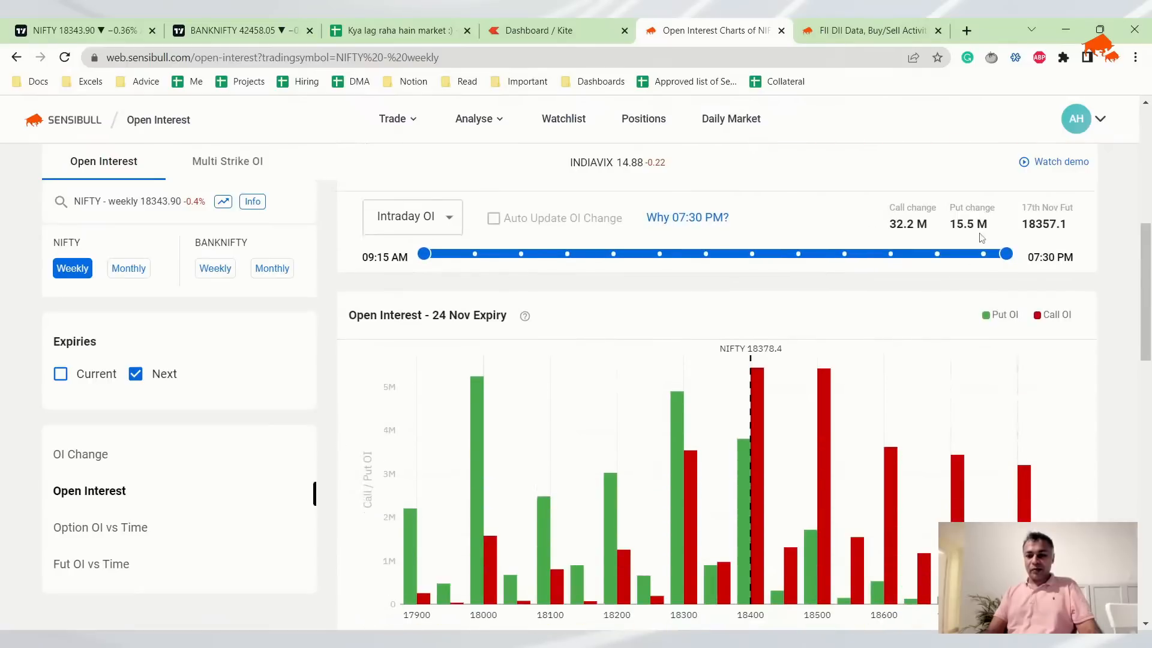
{"action": "scroll", "scroll_direction": "down", "scroll_amount": 3}
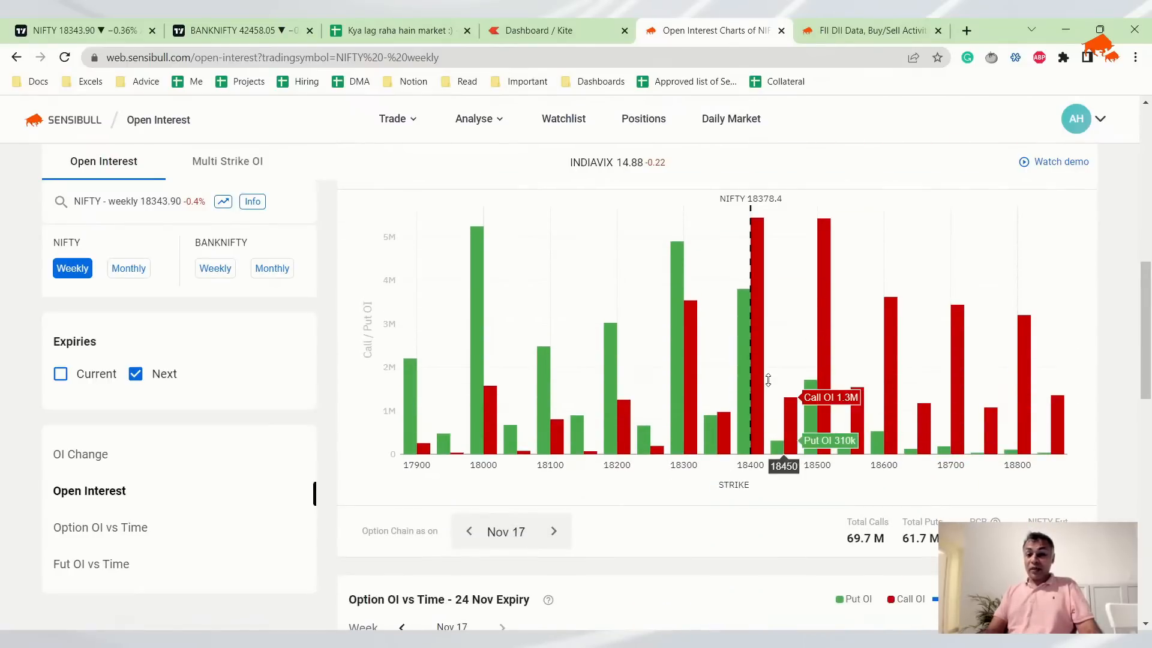
- Compare the OI change against Nov 16, 15 and 14, then return to the sheet
{"action": "left_click", "coordinate": [81, 455]}
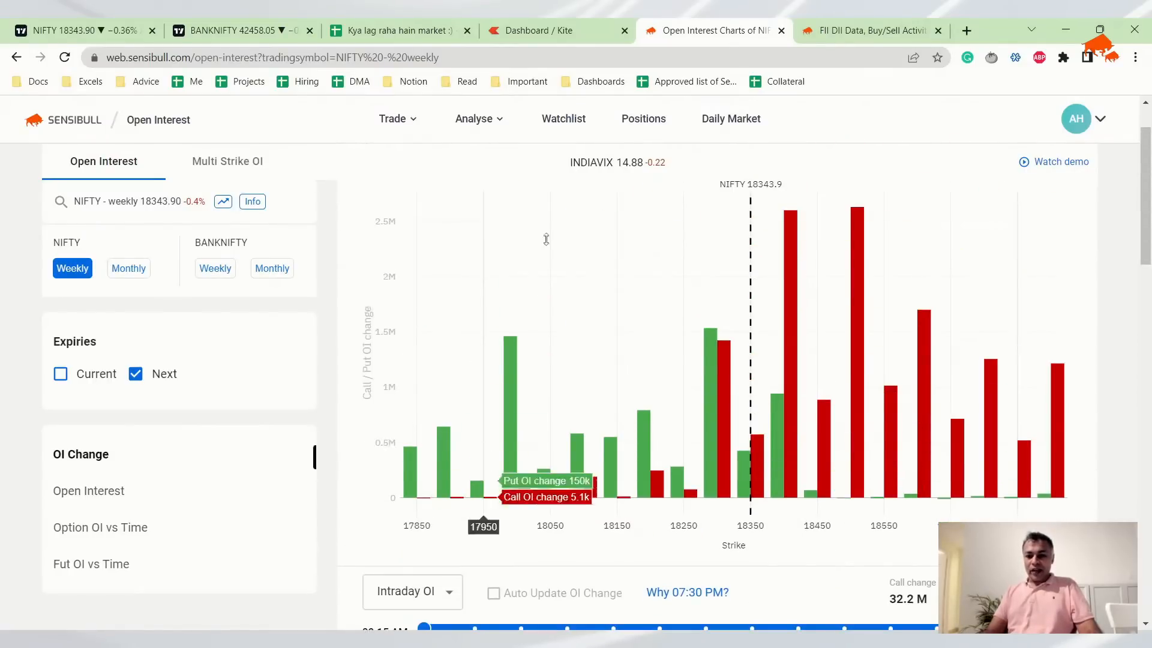
{"action": "left_click", "coordinate": [88, 491]}
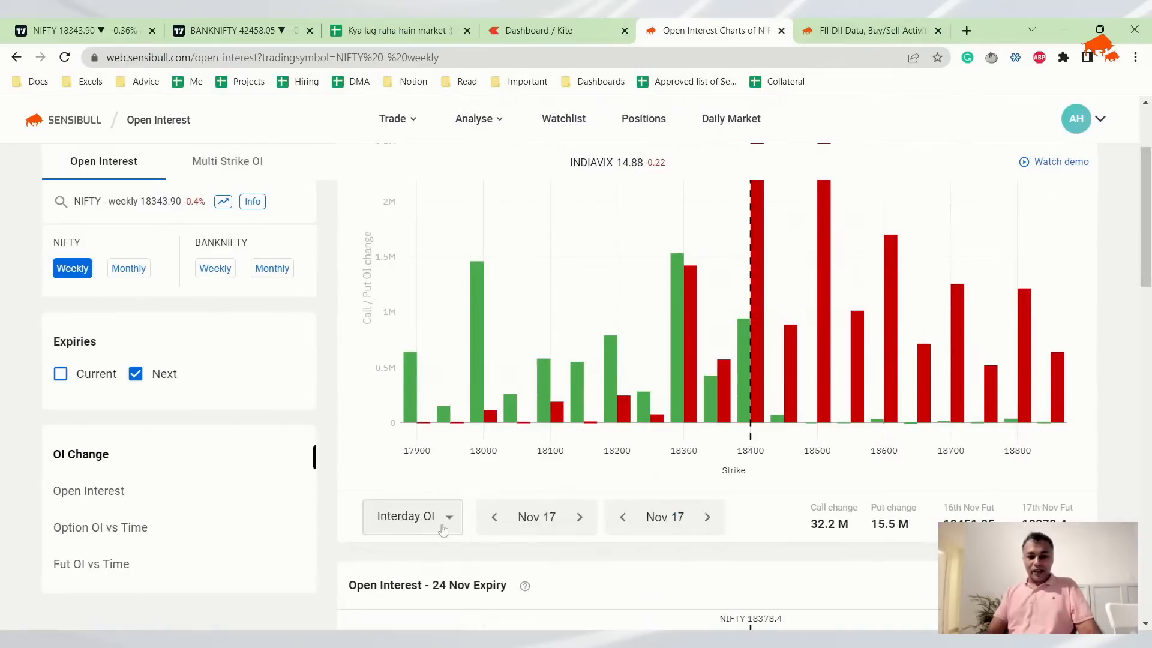
{"action": "left_click", "coordinate": [495, 516]}
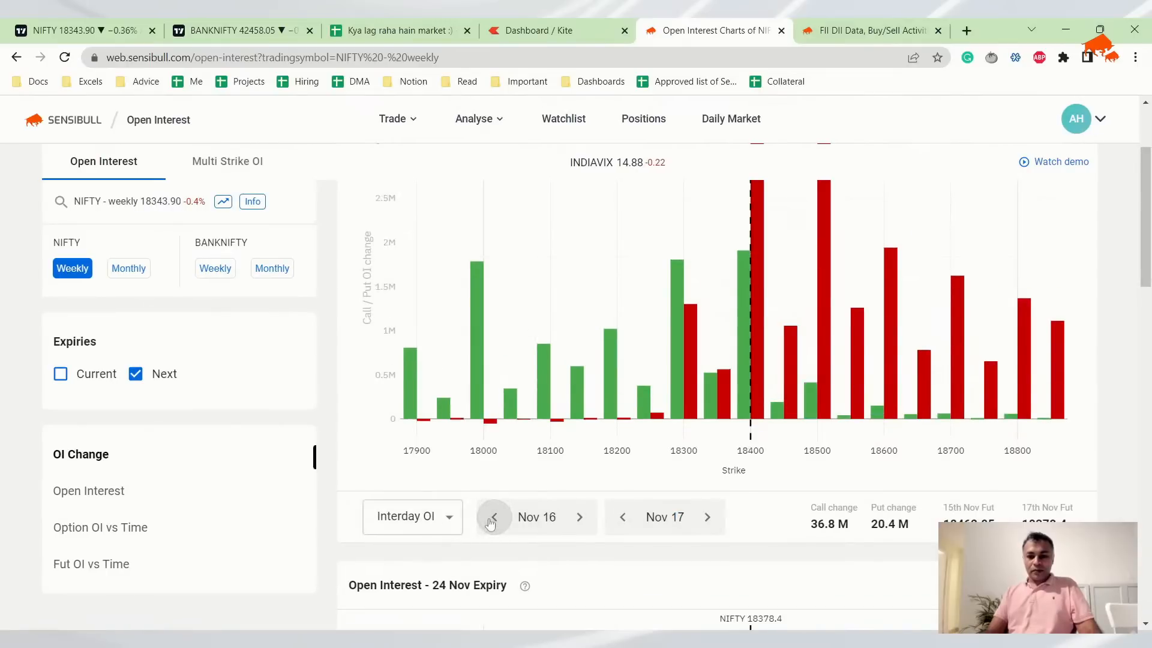
{"action": "scroll", "scroll_direction": "down", "scroll_amount": 3}
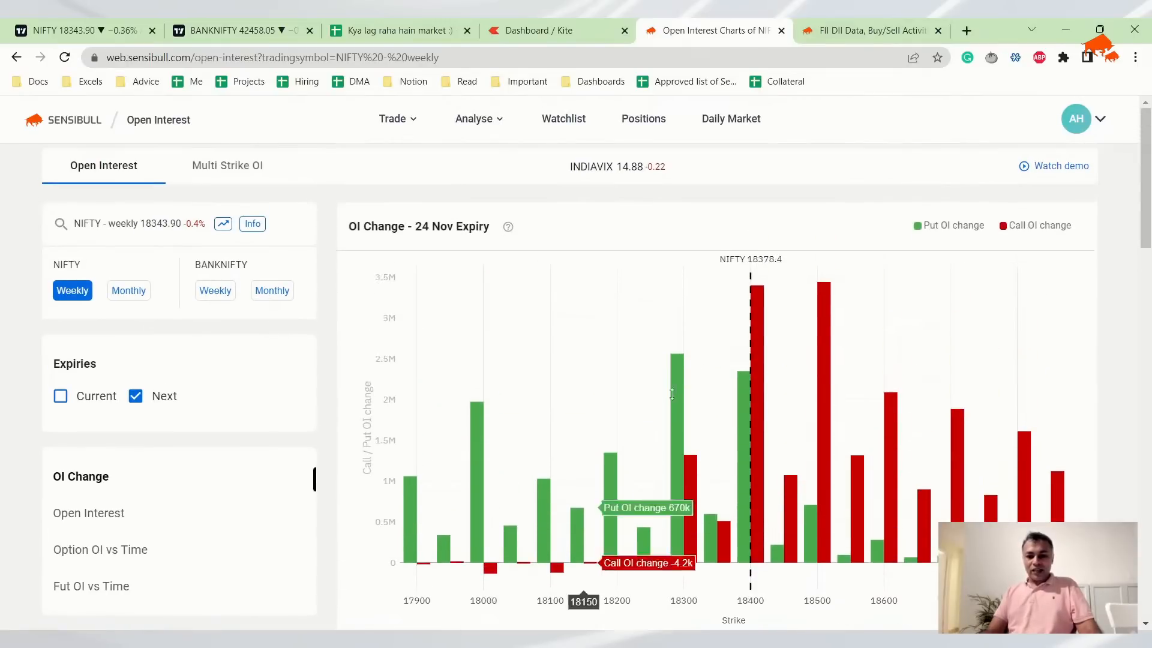
{"action": "scroll", "scroll_direction": "down", "scroll_amount": 3}
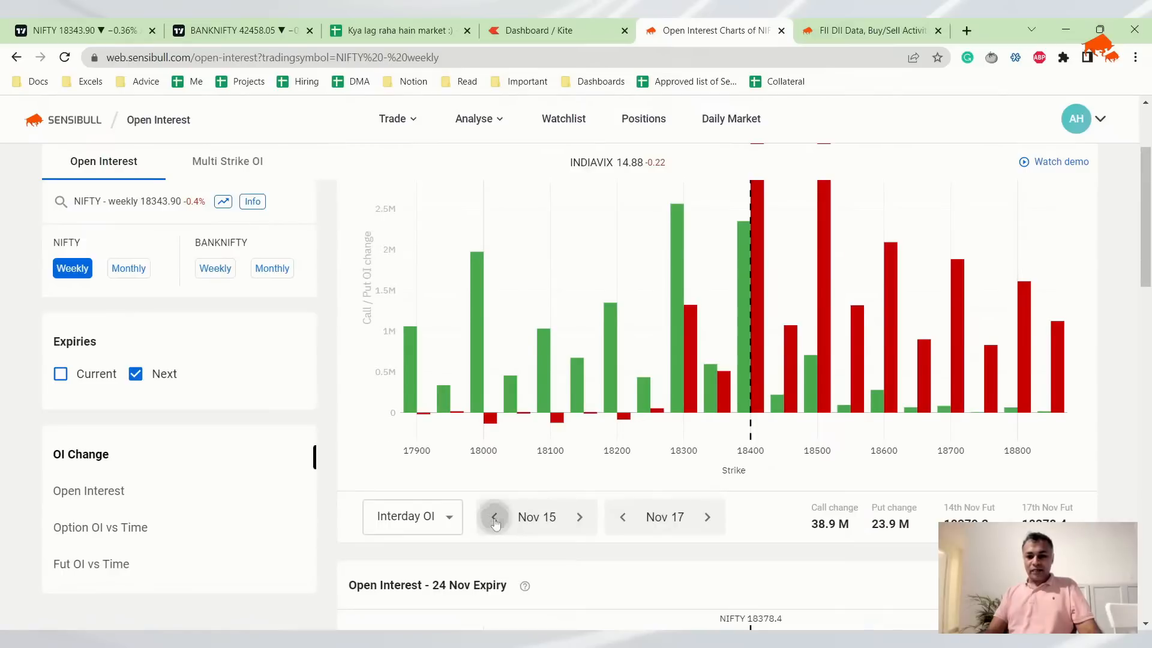
{"action": "left_click", "coordinate": [494, 517]}
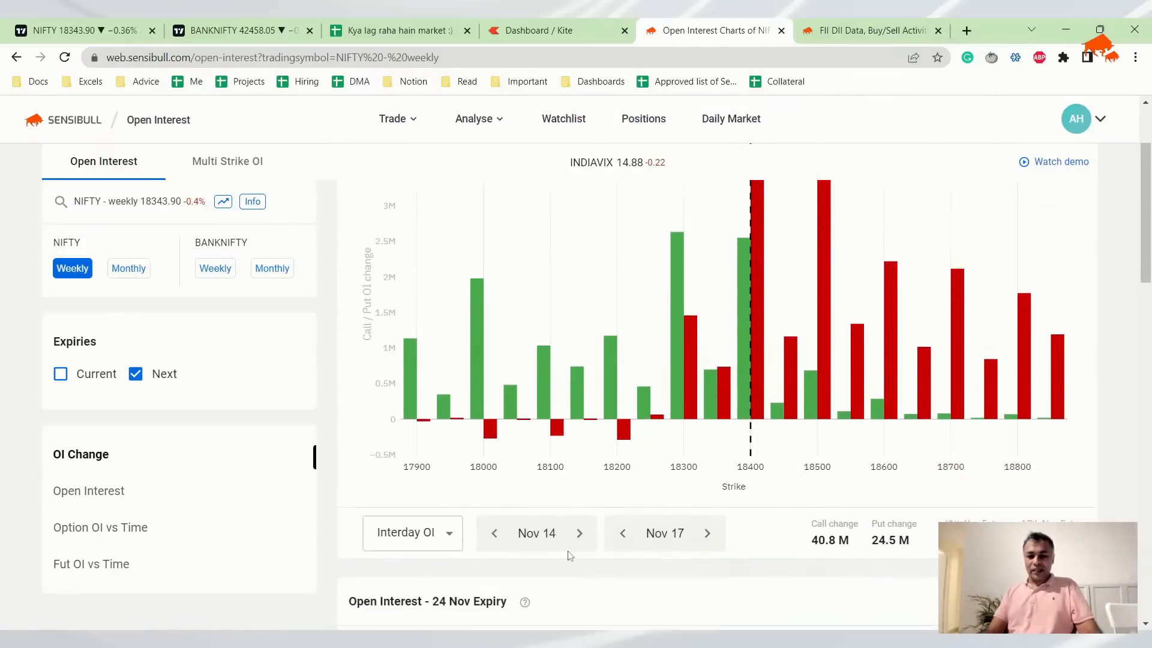
{"action": "left_click", "coordinate": [580, 517]}
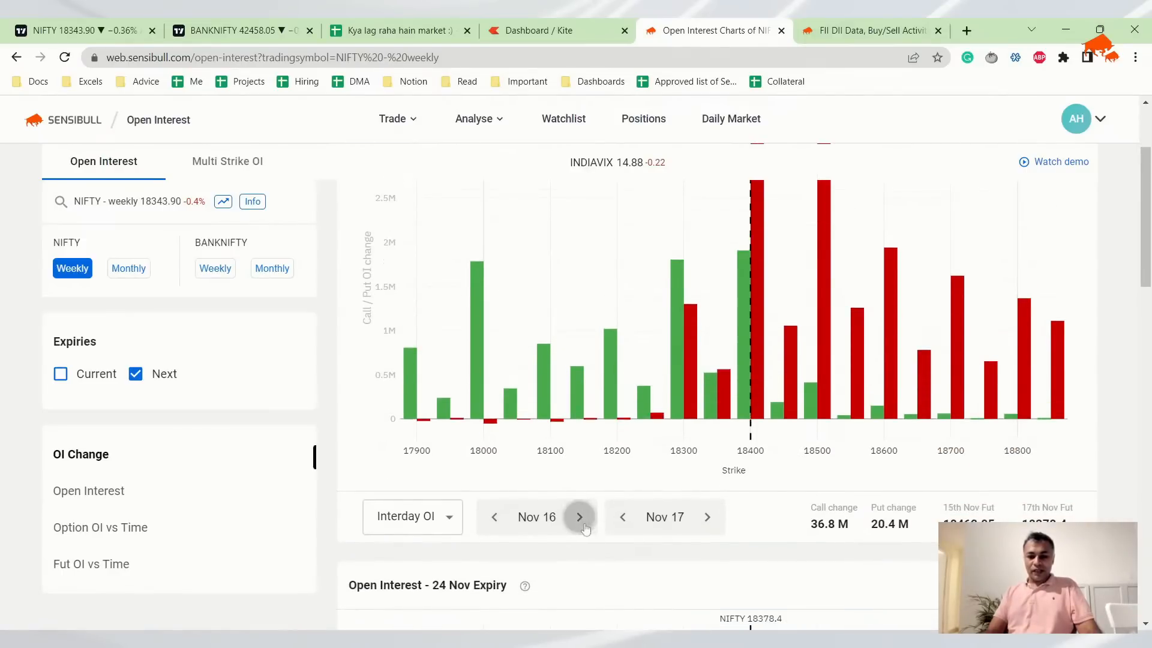
{"action": "left_click", "coordinate": [397, 31]}
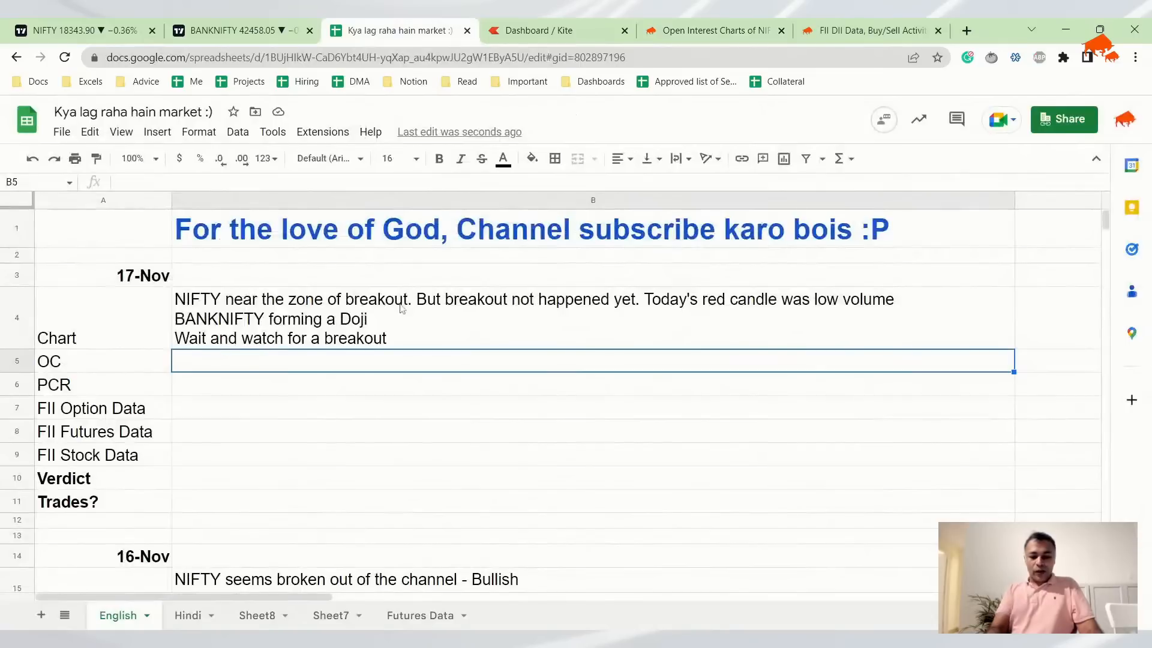
- Enter 'Lot of recent call writing above 18400. So resistance at 18400' as the OC note
{"action": "type", "text": "Lot of recent call writing"}
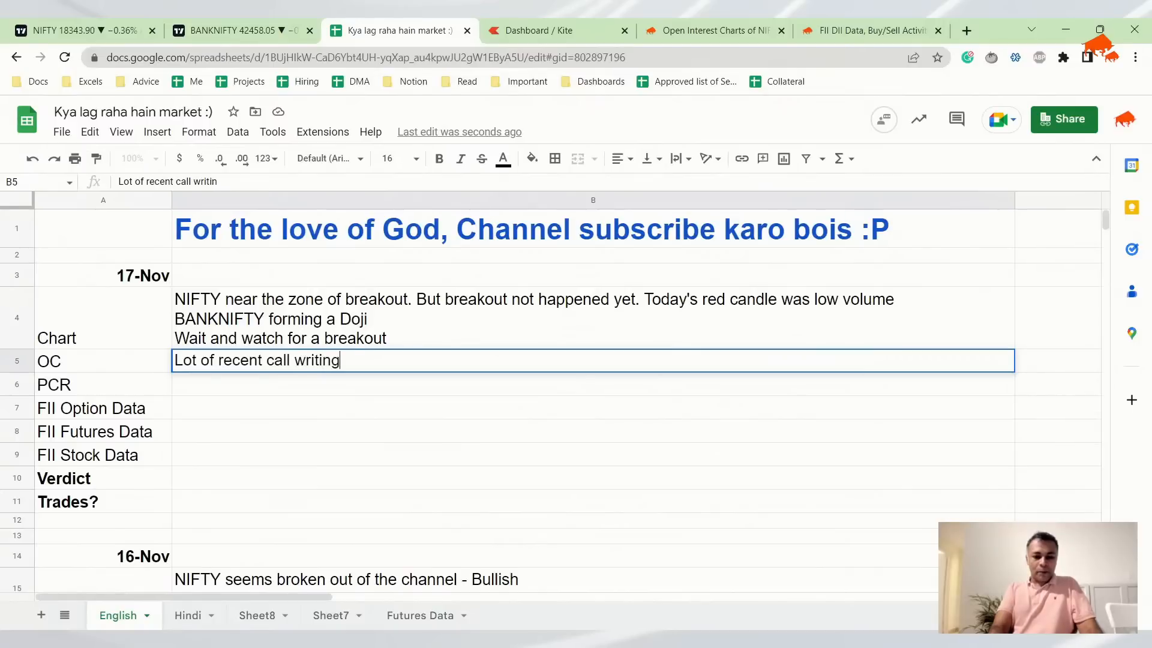
{"action": "type", "text": "above 18"}
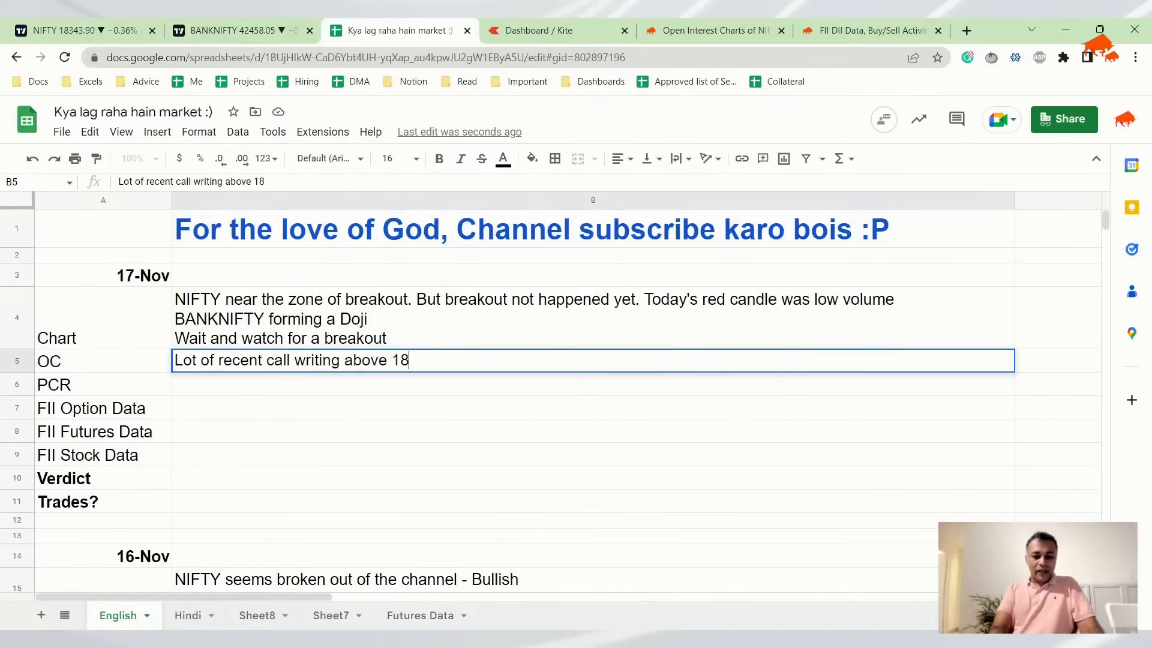
{"action": "type", "text": "400."}
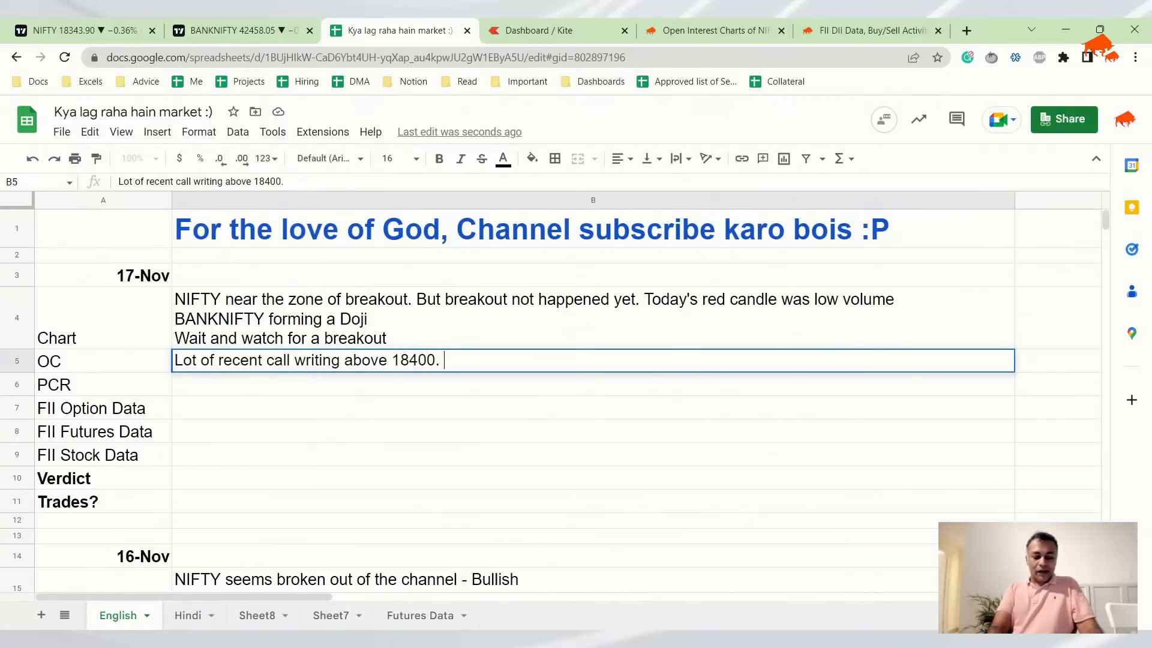
{"action": "type", "text": "So resistance at 18"}
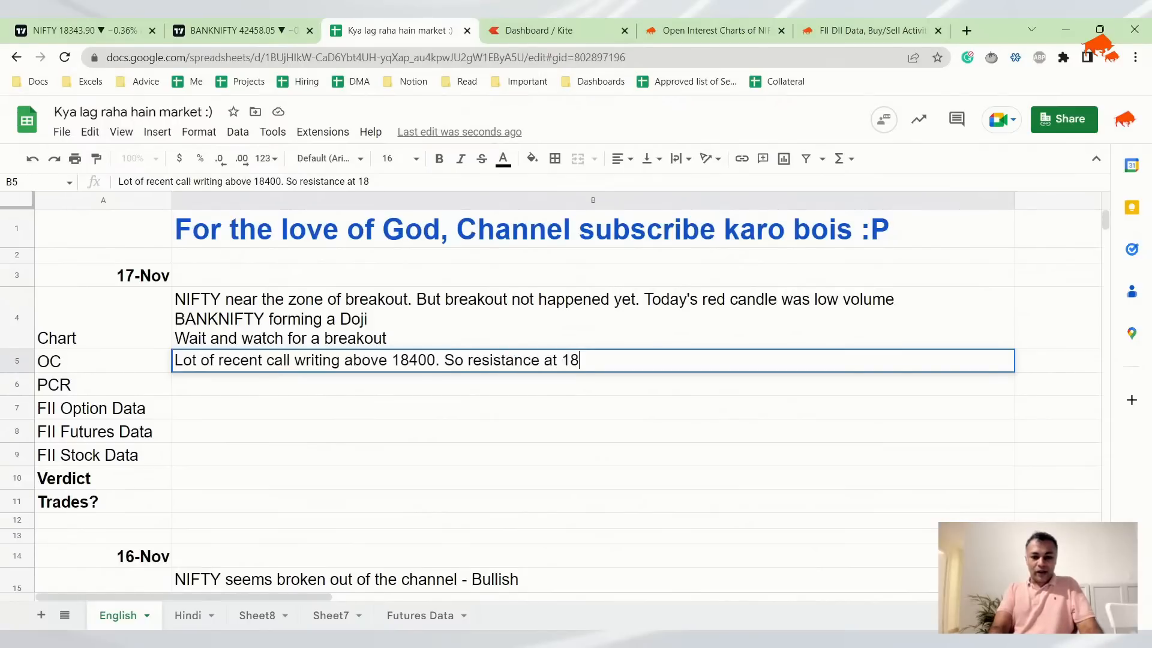
{"action": "type", "text": "00"}
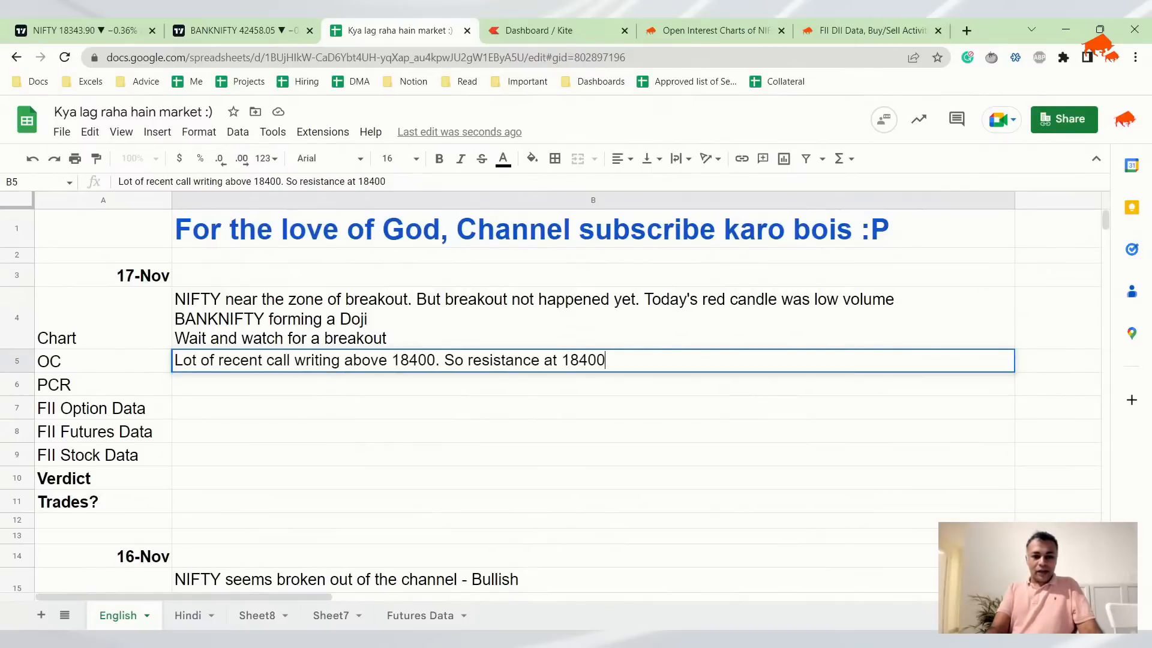
{"action": "key", "text": "enter"}
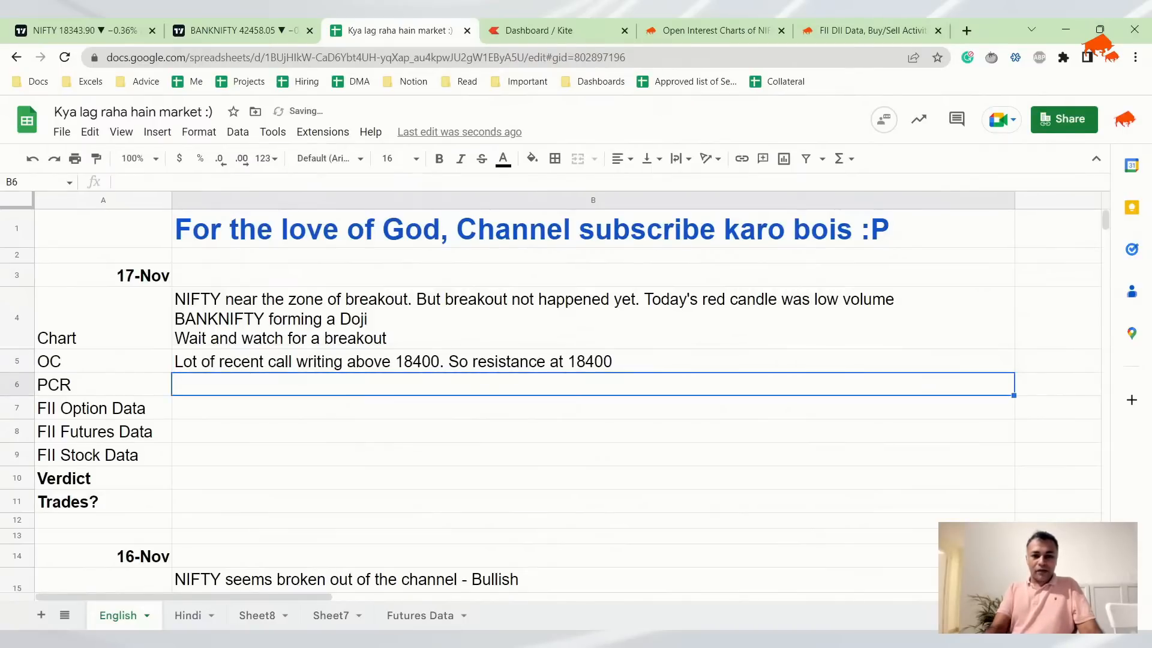
{"action": "left_click", "coordinate": [711, 30]}
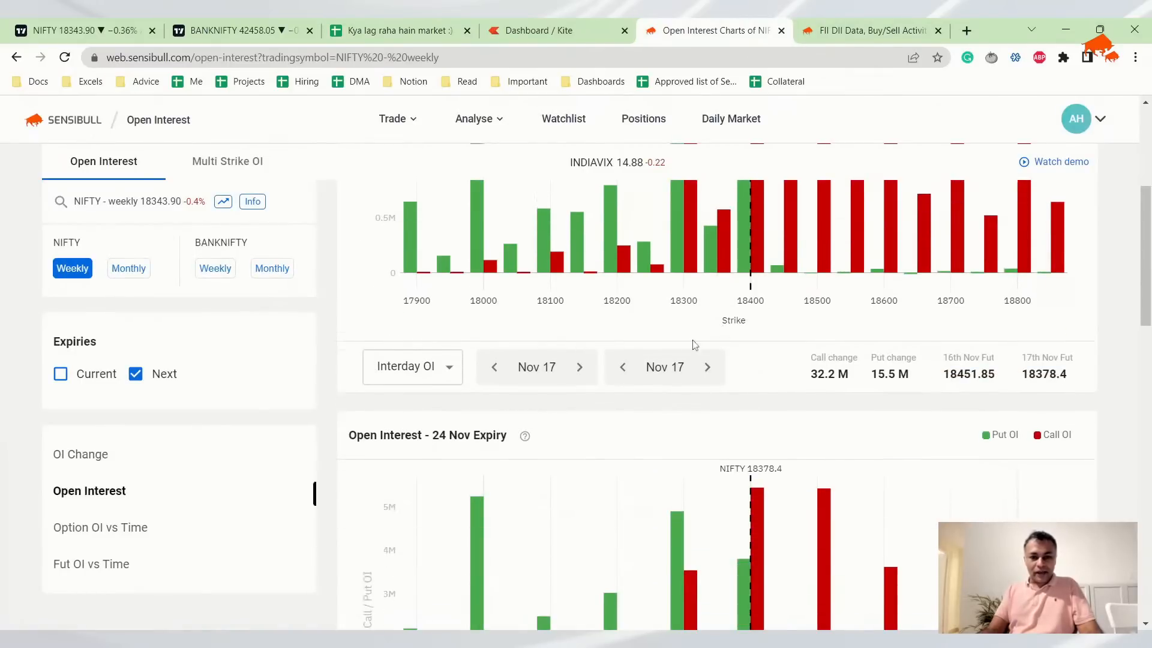
- Scroll to the 24-Nov expiry open interest chart, peaking in call OI at 18400 and 18500
{"action": "scroll", "scroll_direction": "down", "scroll_amount": 3}
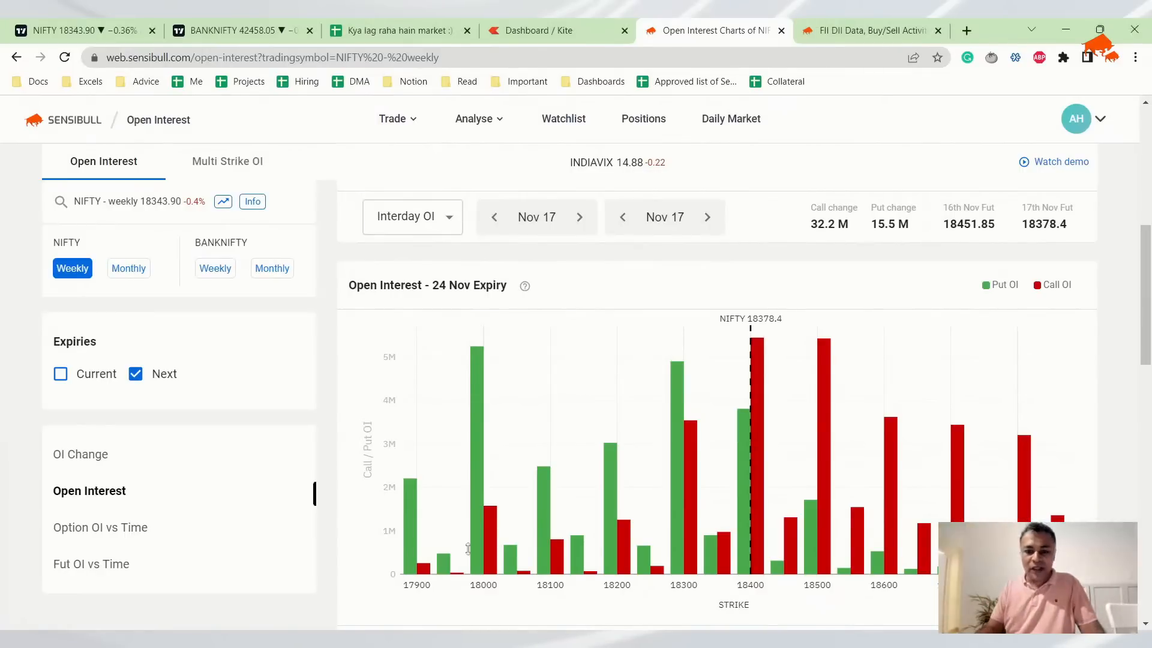
{"action": "scroll", "scroll_direction": "down", "scroll_amount": 3}
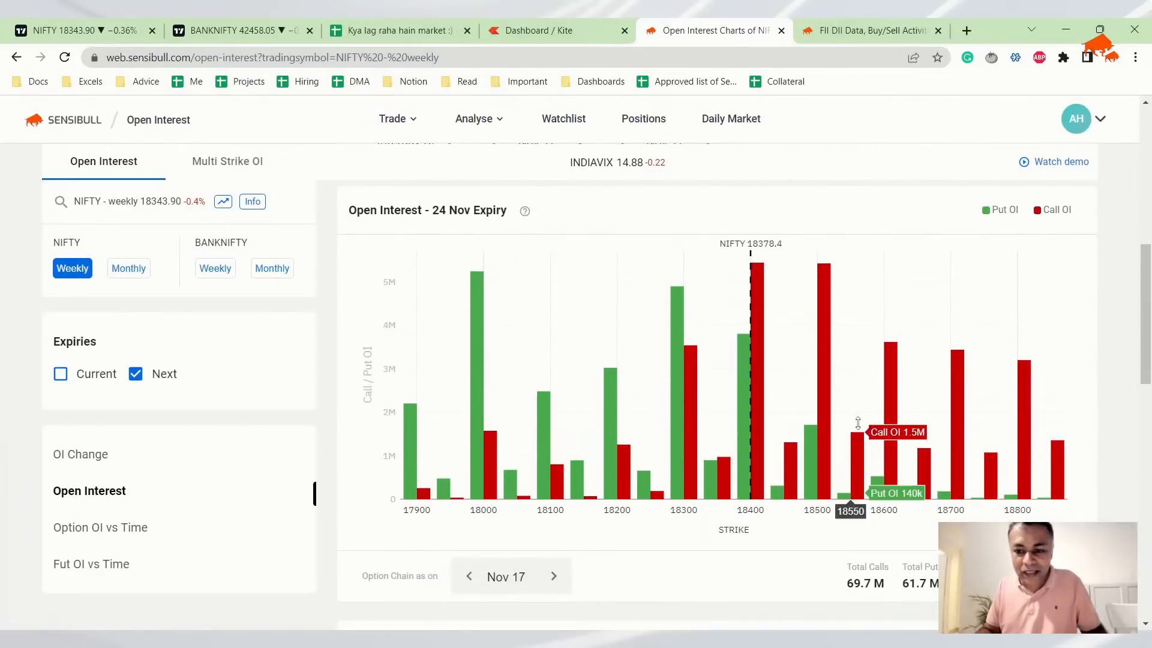
- Show Sensibull's FII DII data page with 16-Nov FII index options activity
{"action": "left_click", "coordinate": [867, 31]}
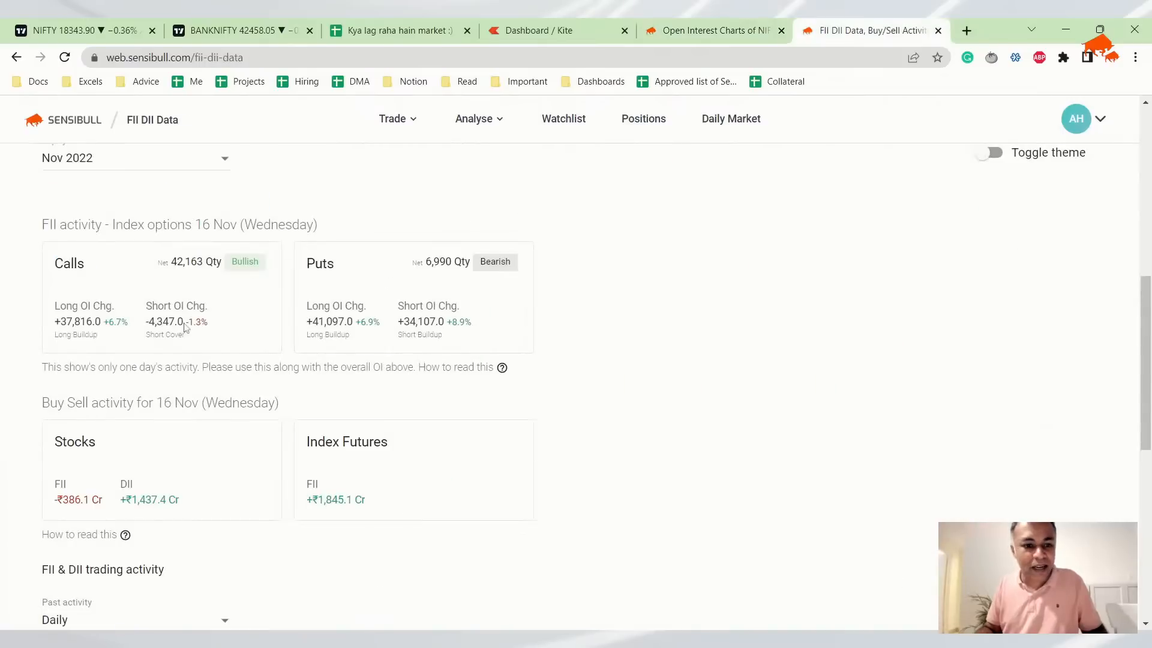
{"action": "mouse_move", "coordinate": [476, 281]}
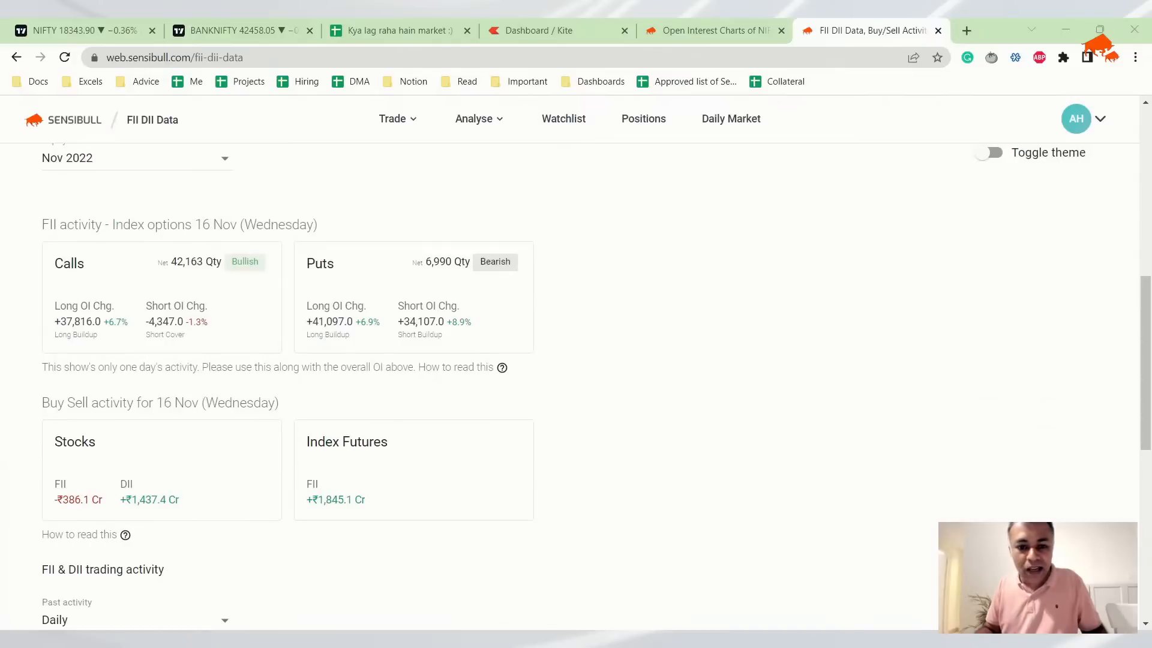
- Check the OI chart and record the 17-Nov PCR as '0.9 - Neutral'
{"action": "left_click", "coordinate": [709, 30]}
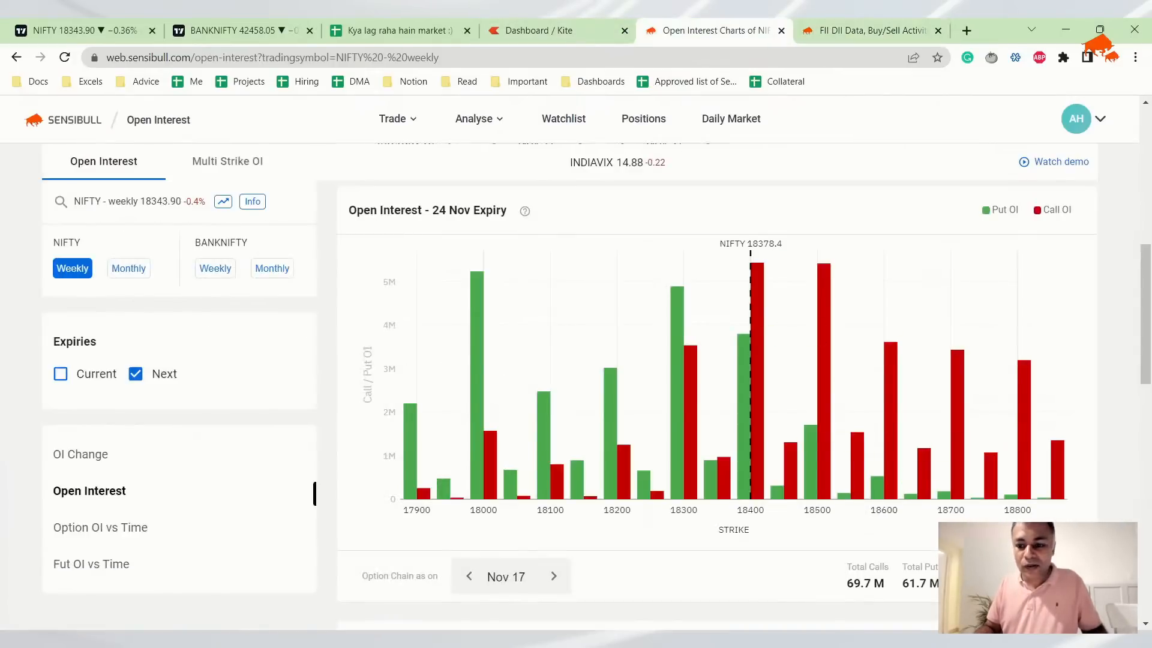
{"action": "scroll", "scroll_direction": "down", "scroll_amount": 3}
{"action": "type", "text": "0.9 - Neutr"}
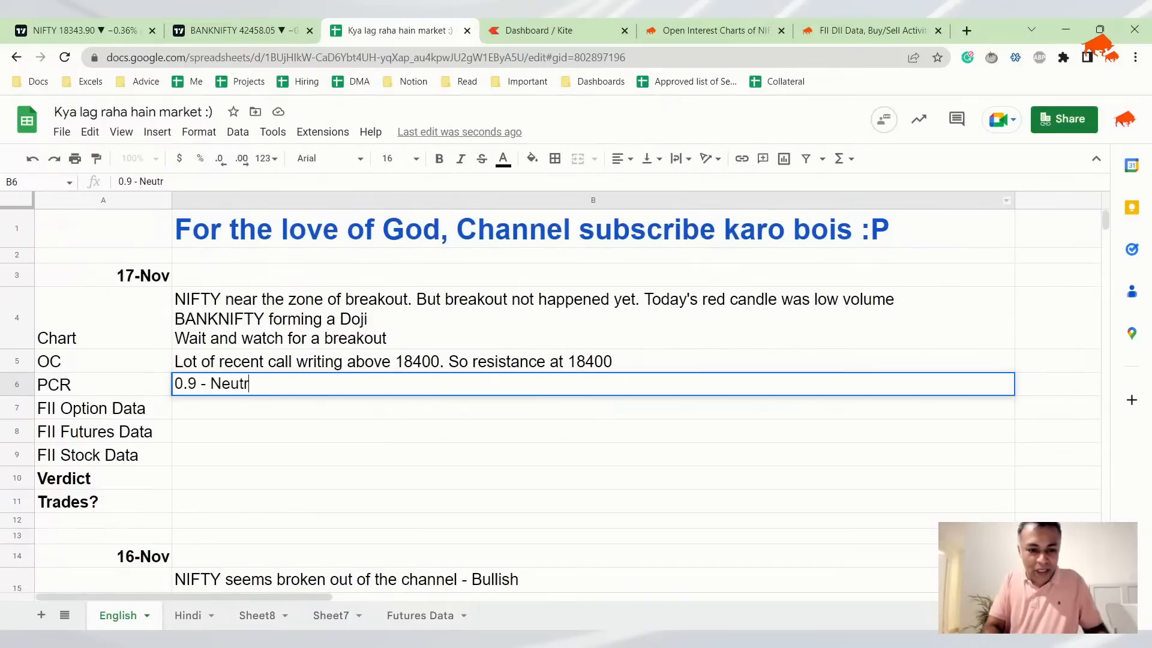
{"action": "key", "text": "enter"}
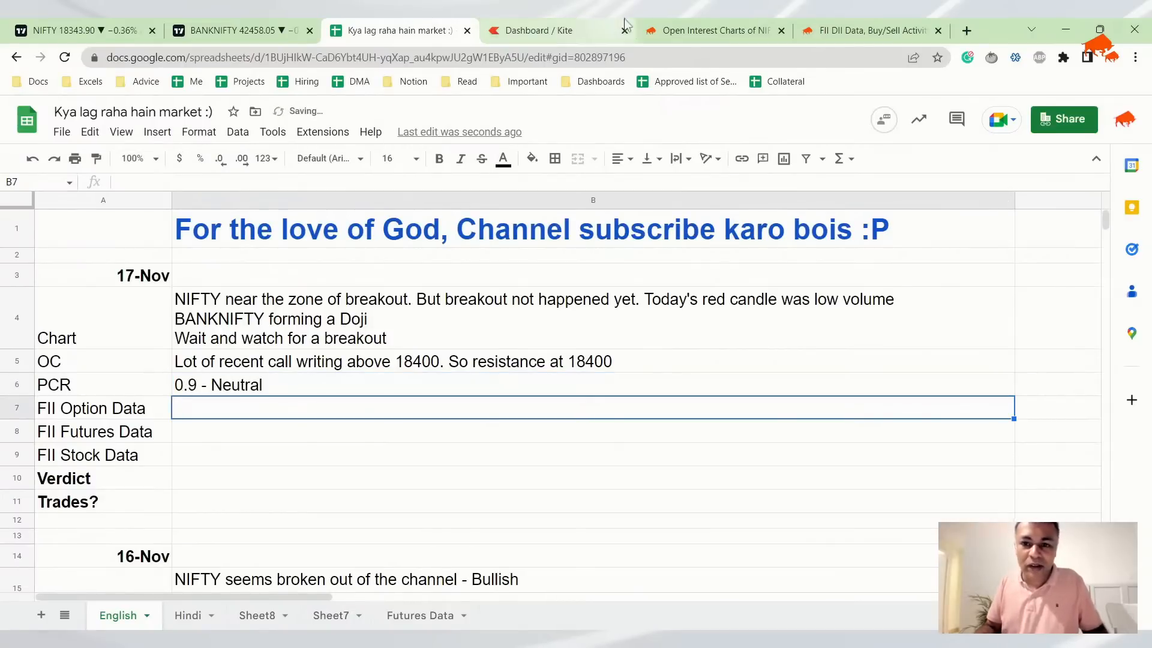
{"action": "left_click", "coordinate": [867, 30]}
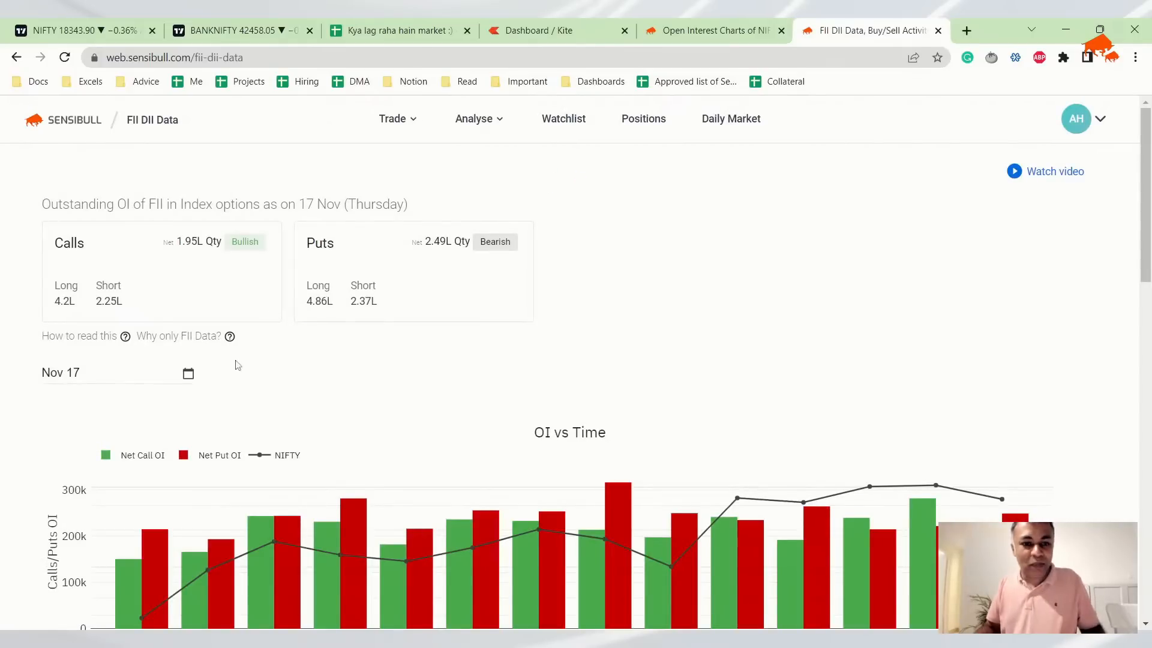
- Scroll through the 17-Nov FII activity, with call and put index options marked Bearish
{"action": "scroll", "scroll_direction": "down", "scroll_amount": 3}
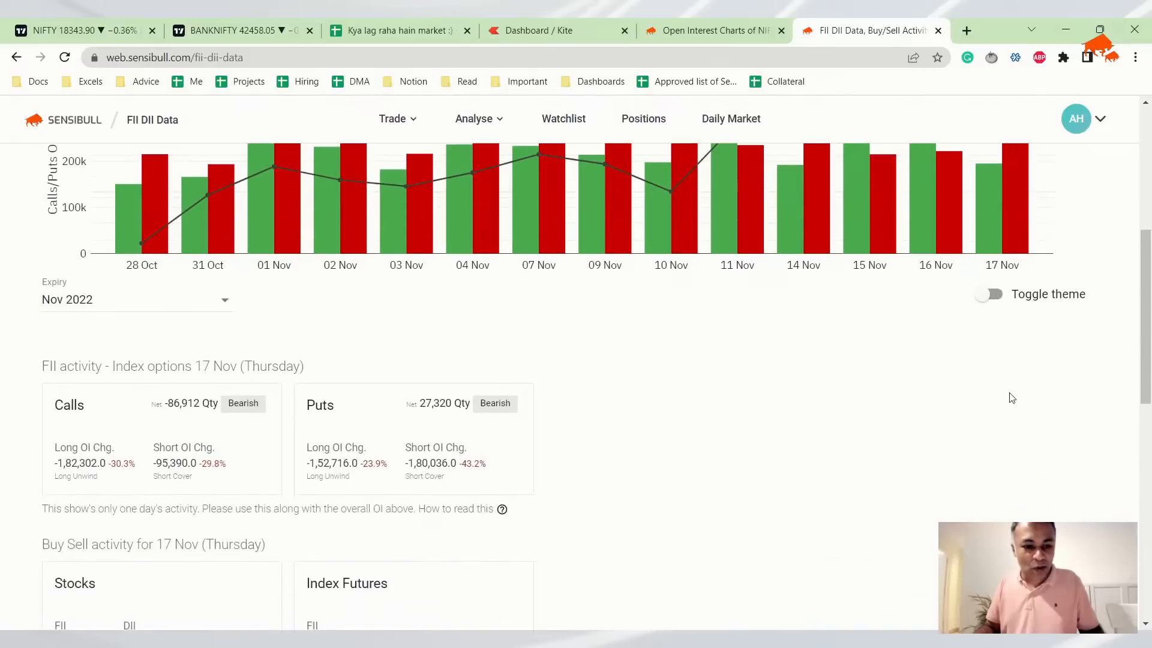
{"action": "mouse_move", "coordinate": [189, 427]}
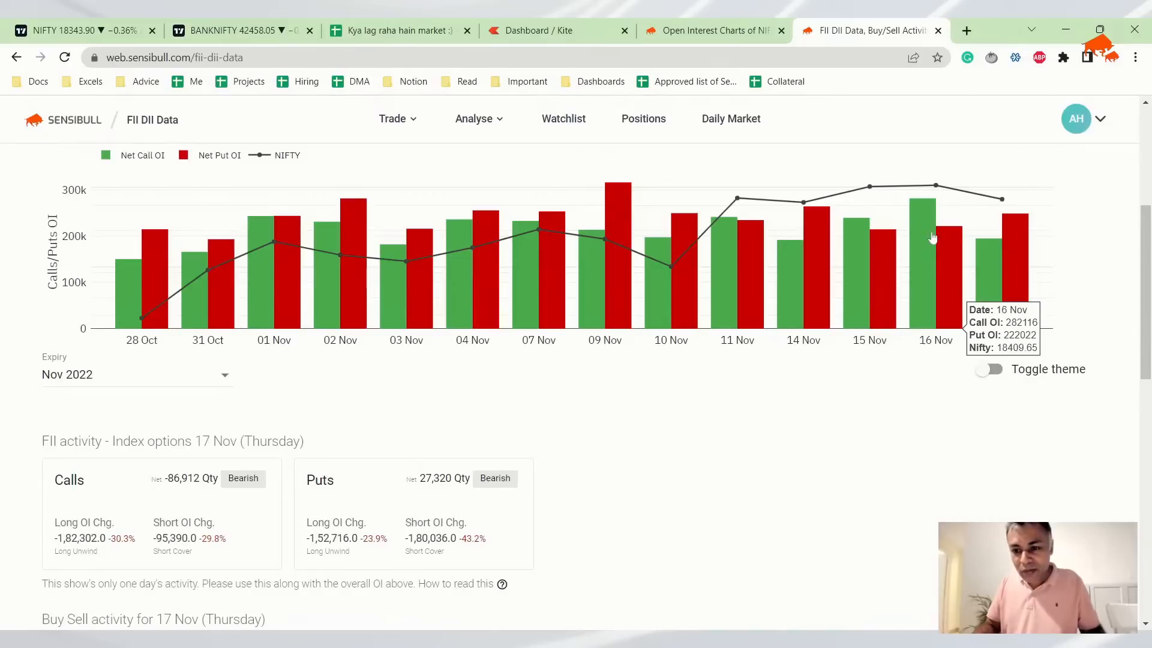
{"action": "scroll", "scroll_direction": "down", "scroll_amount": 3}
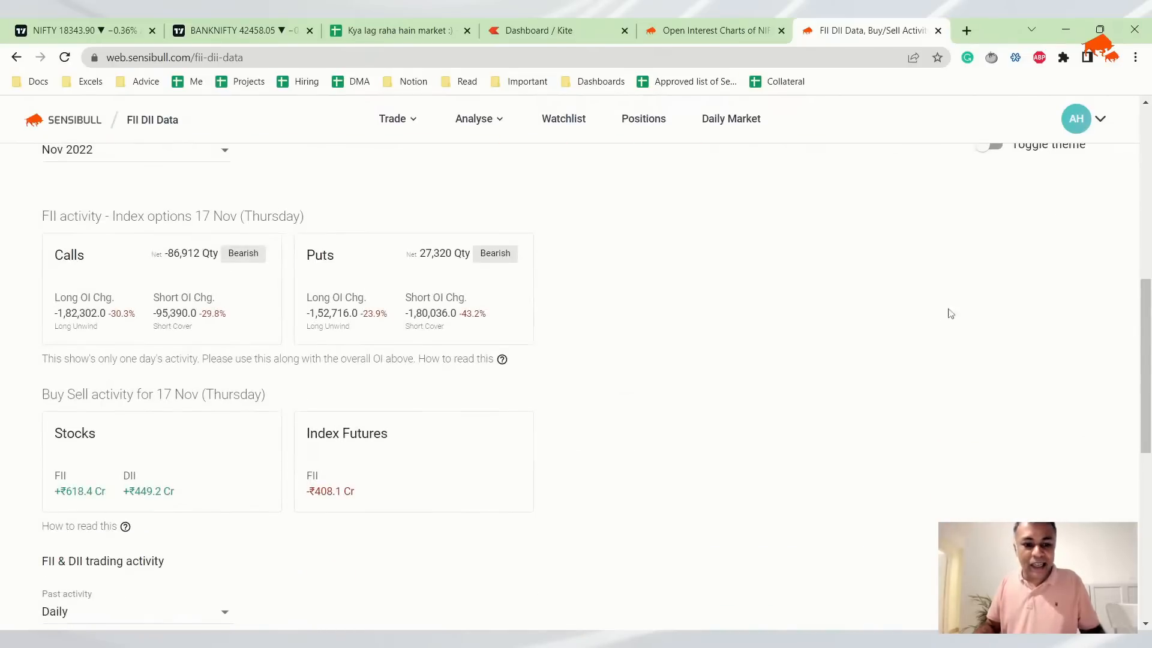
{"action": "mouse_move", "coordinate": [563, 119]}
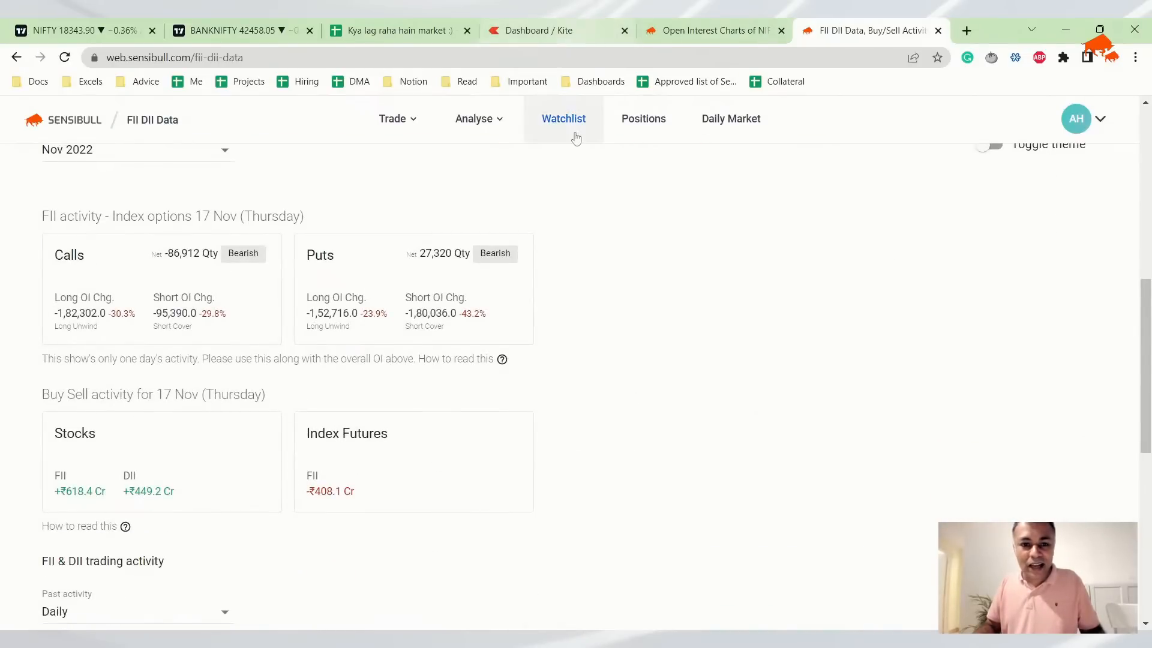
- Enter 'Massive call selling and put buying - Bearish' in the FII Option Data row
{"action": "left_click", "coordinate": [396, 31]}
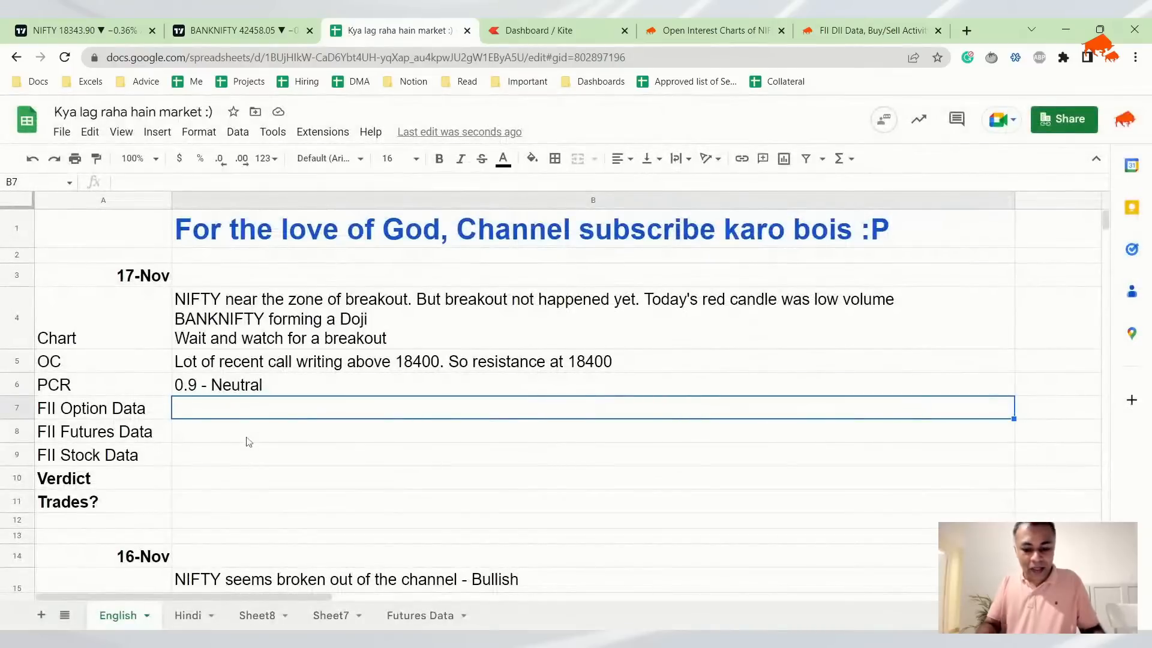
{"action": "type", "text": "Massiv"}
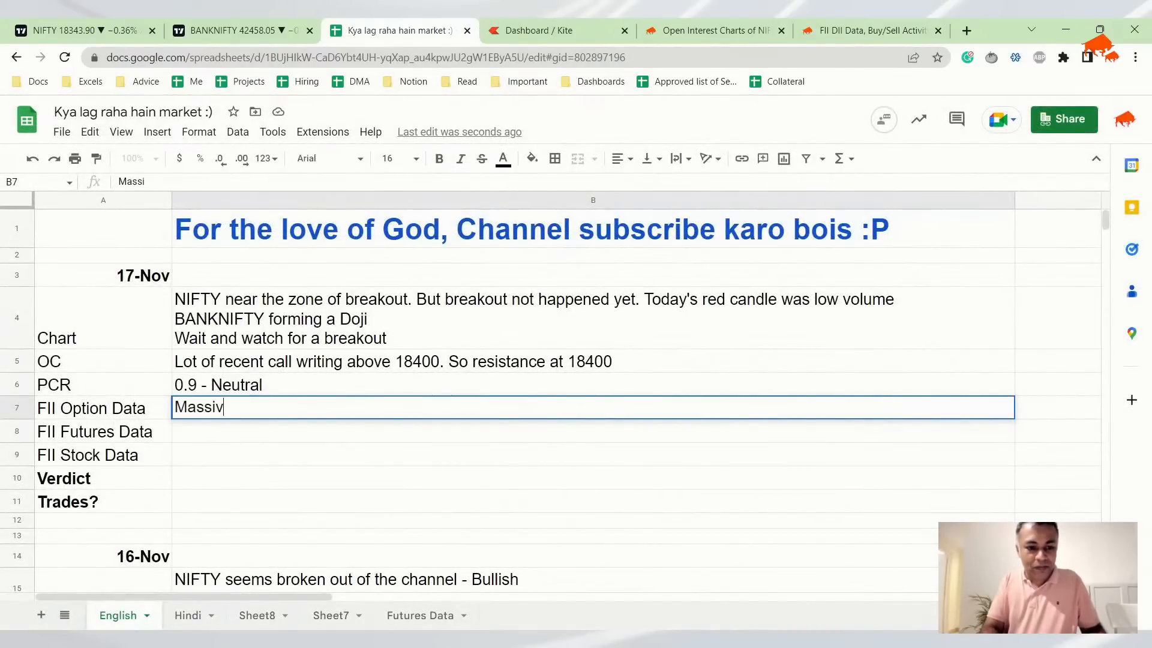
{"action": "type", "text": "e call selling and put buyin"}
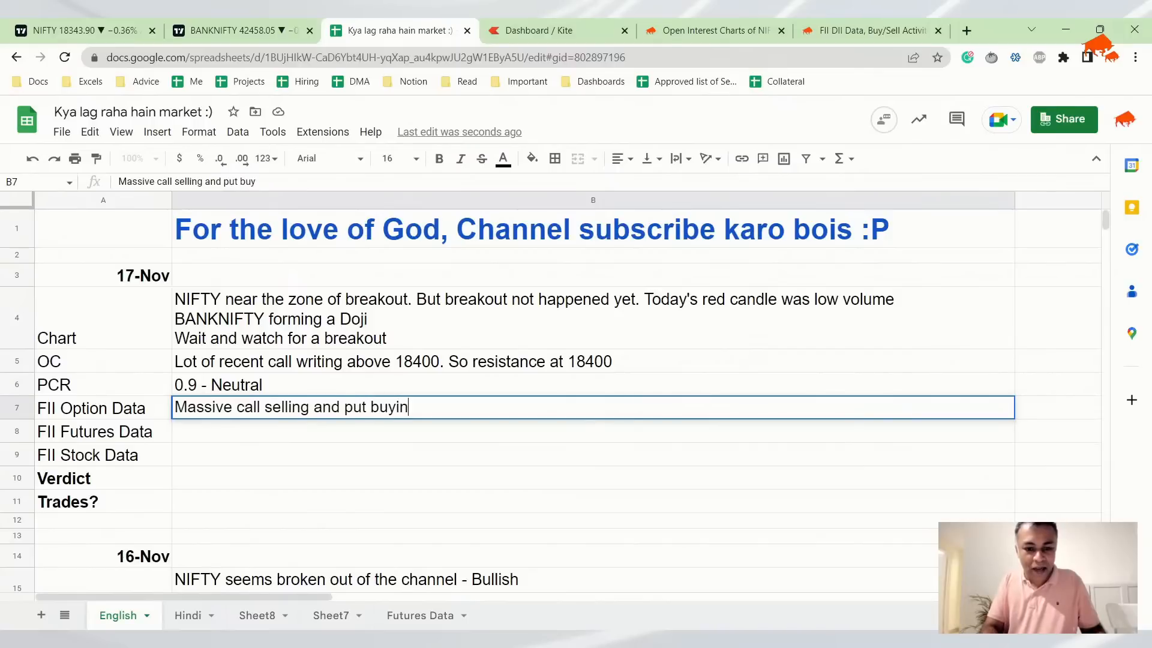
{"action": "type", "text": "g - Bearish"}
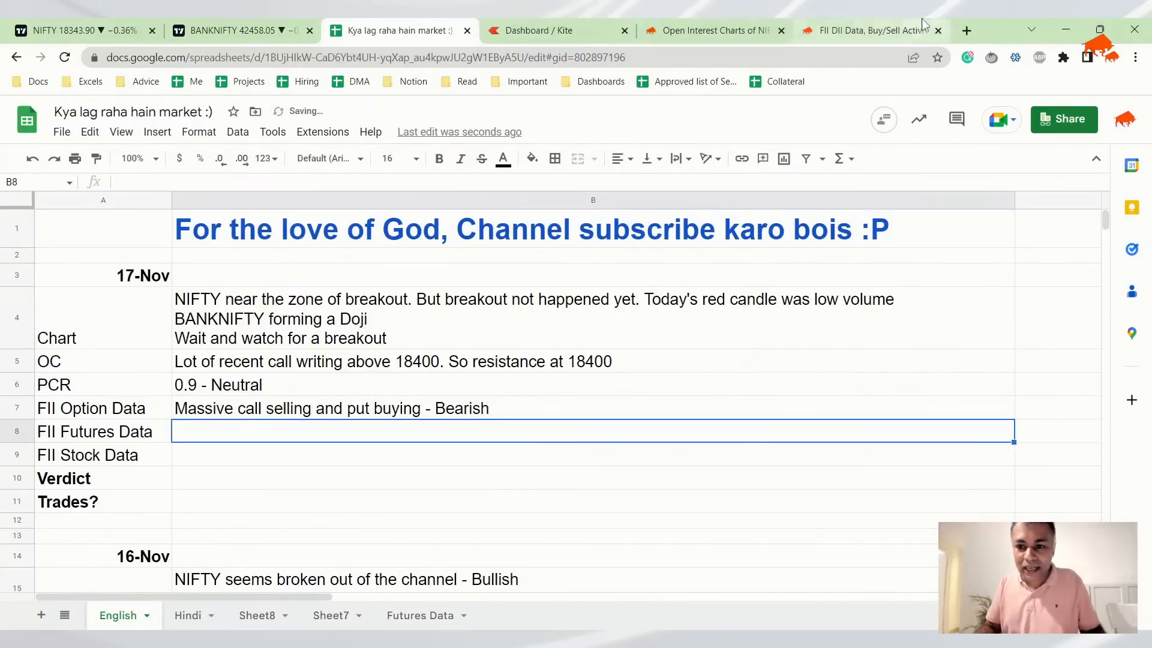
{"action": "left_click", "coordinate": [867, 30]}
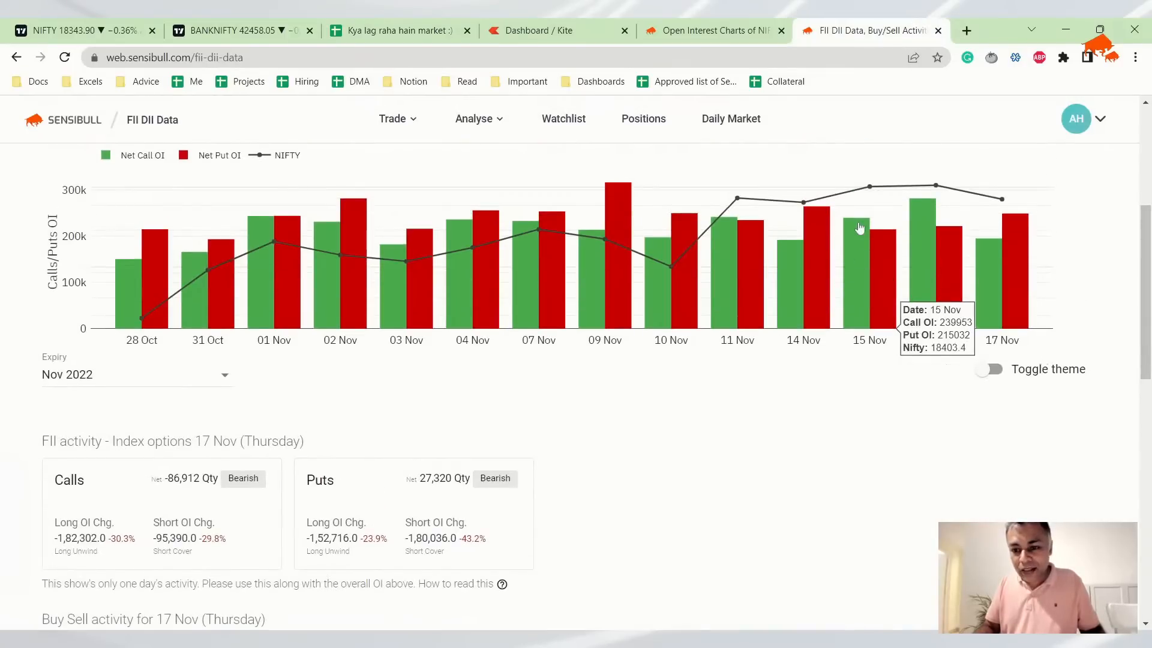
{"action": "mouse_move", "coordinate": [831, 238]}
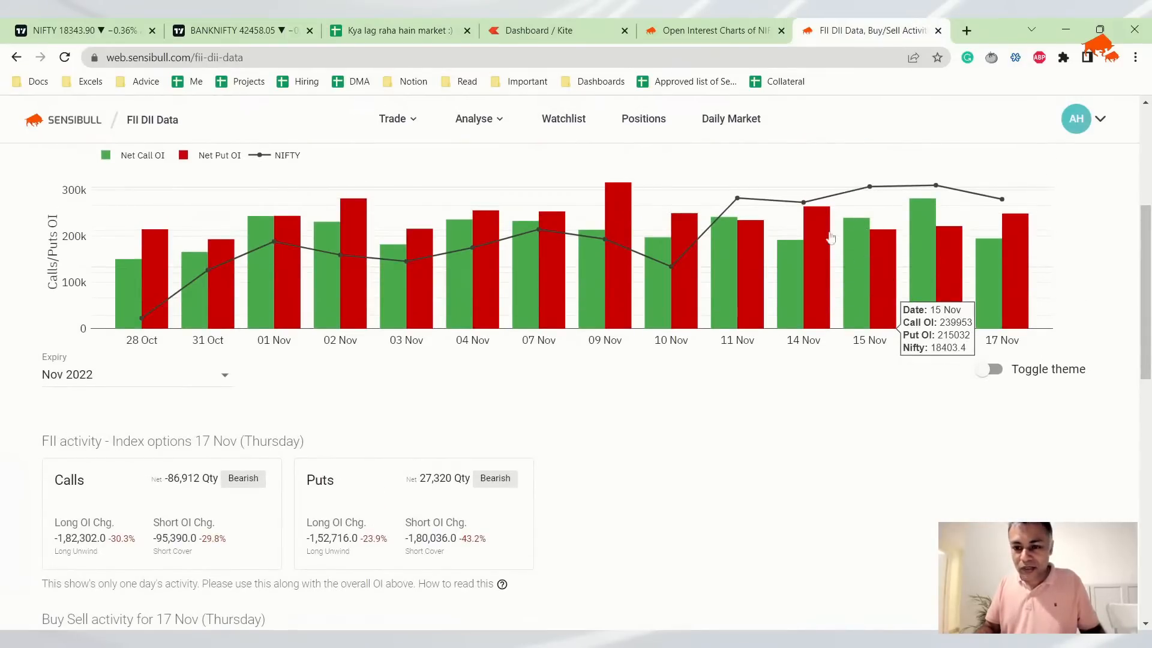
{"action": "mouse_move", "coordinate": [864, 253]}
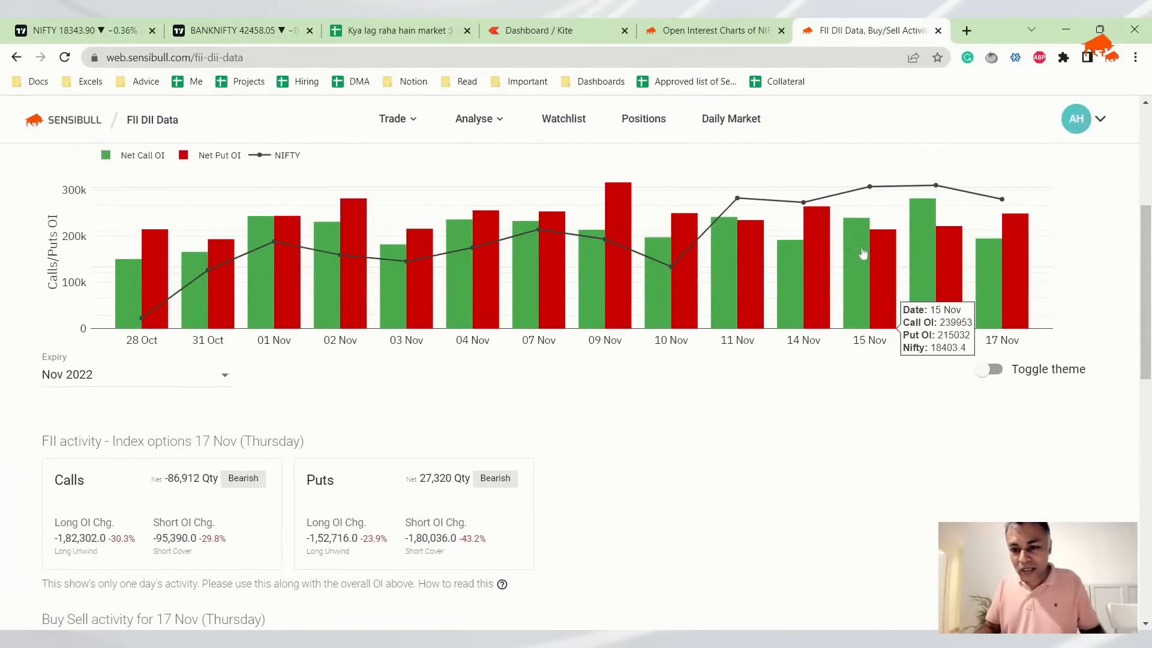
{"action": "mouse_move", "coordinate": [709, 281]}
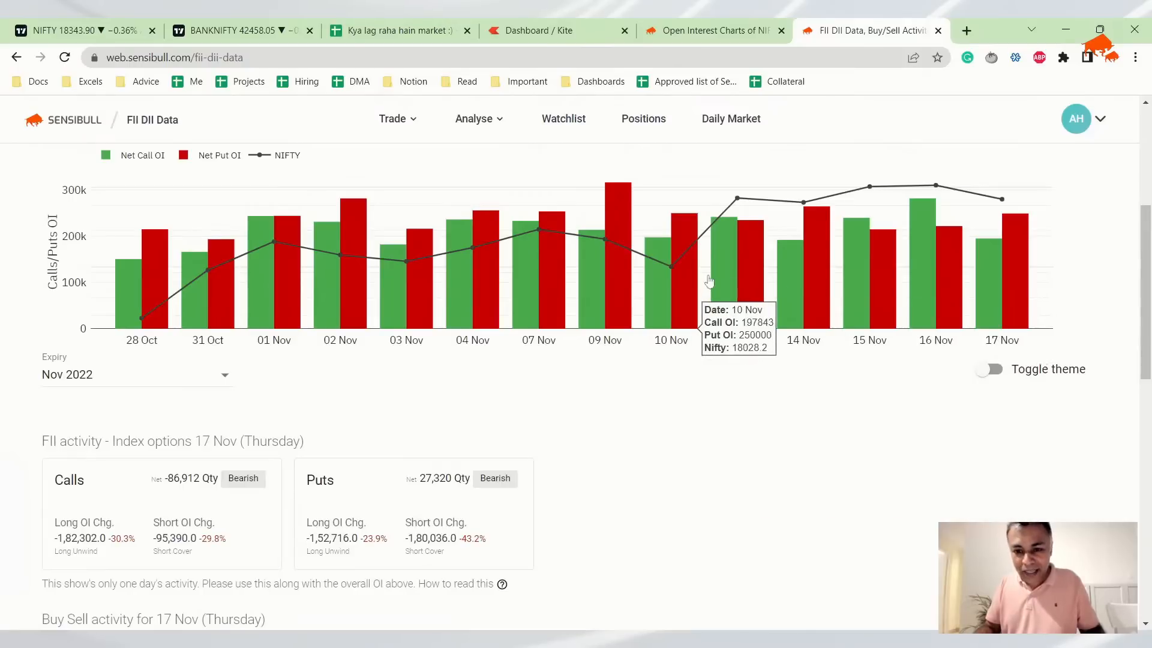
{"action": "mouse_move", "coordinate": [762, 234]}
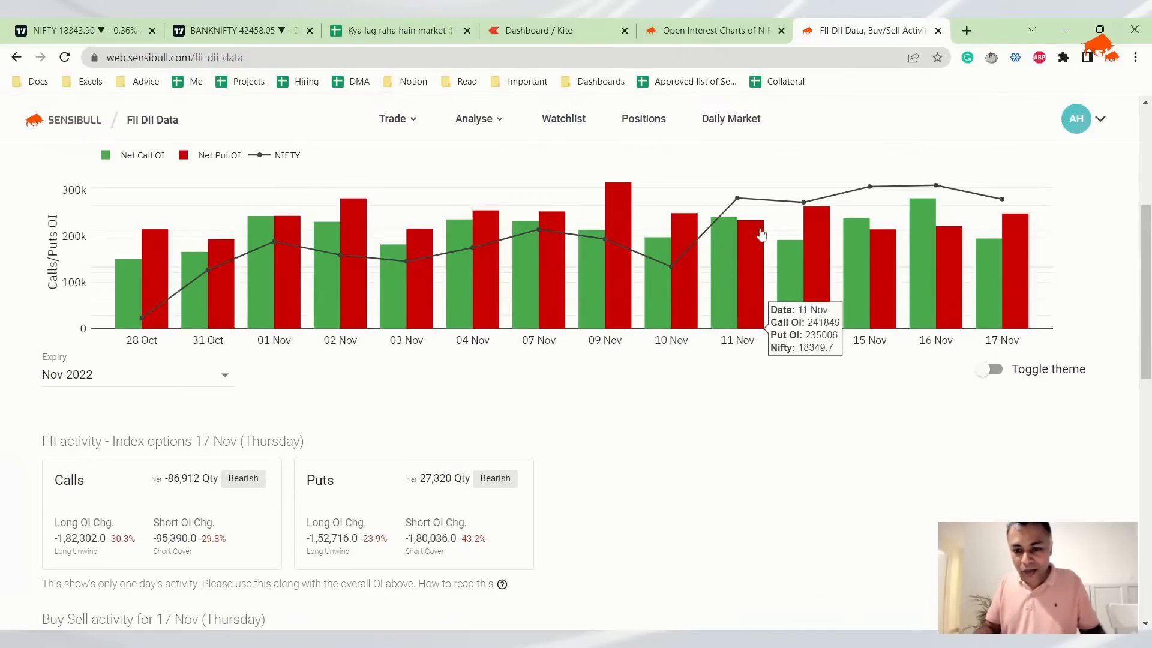
{"action": "mouse_move", "coordinate": [821, 239]}
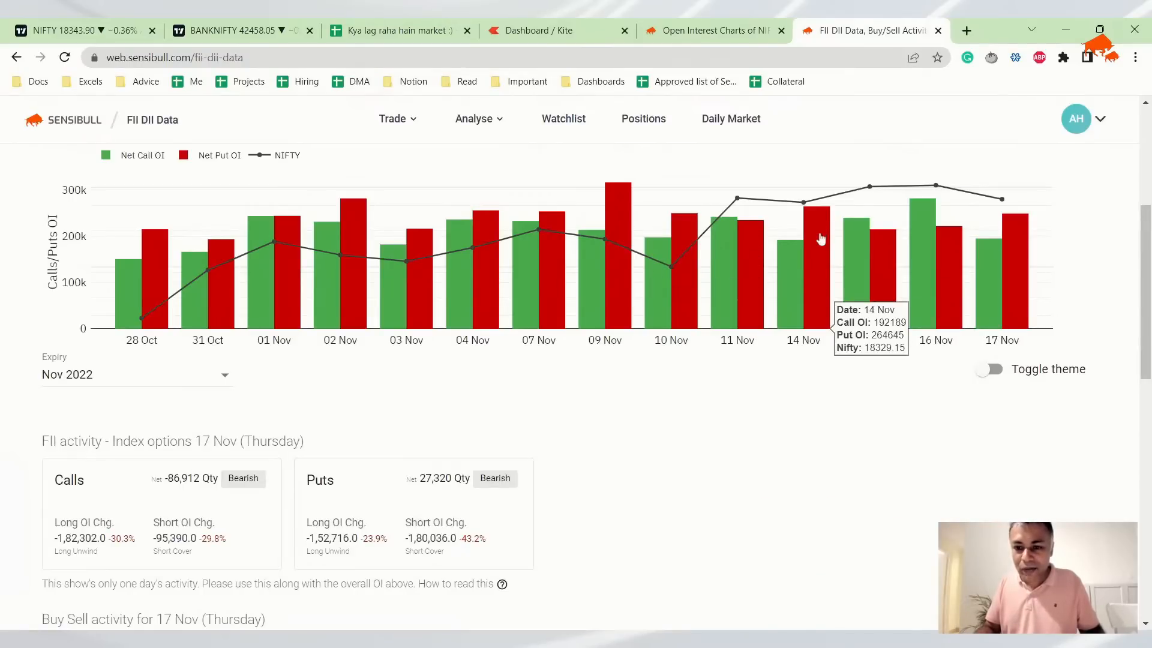
{"action": "mouse_move", "coordinate": [927, 223]}
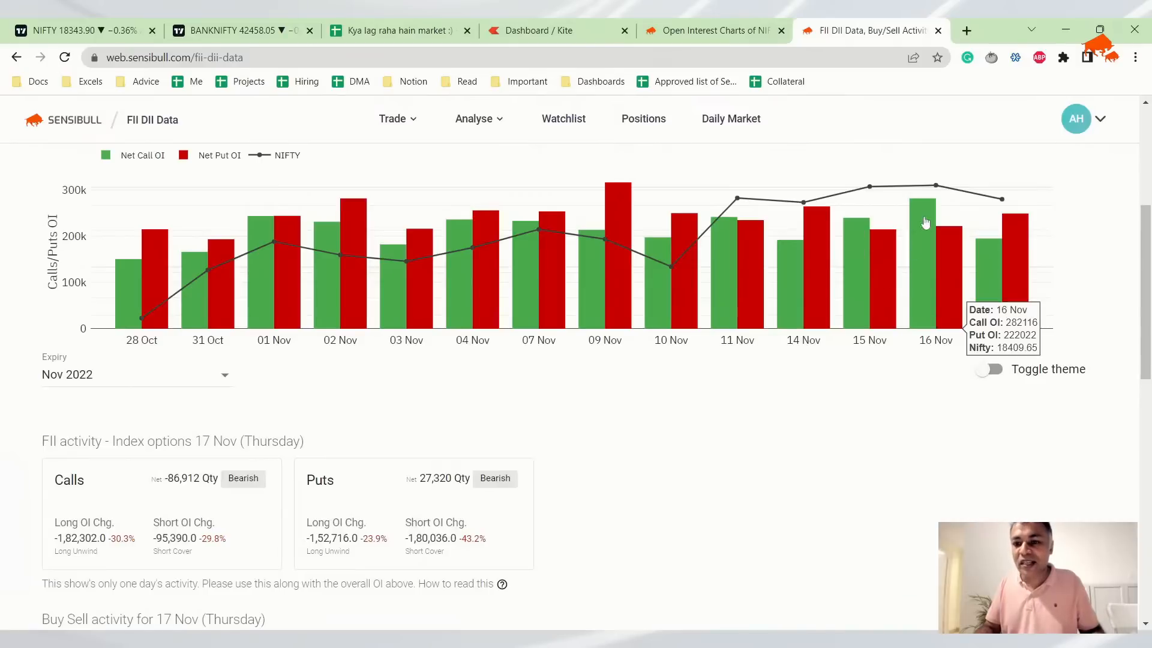
{"action": "mouse_move", "coordinate": [967, 336]}
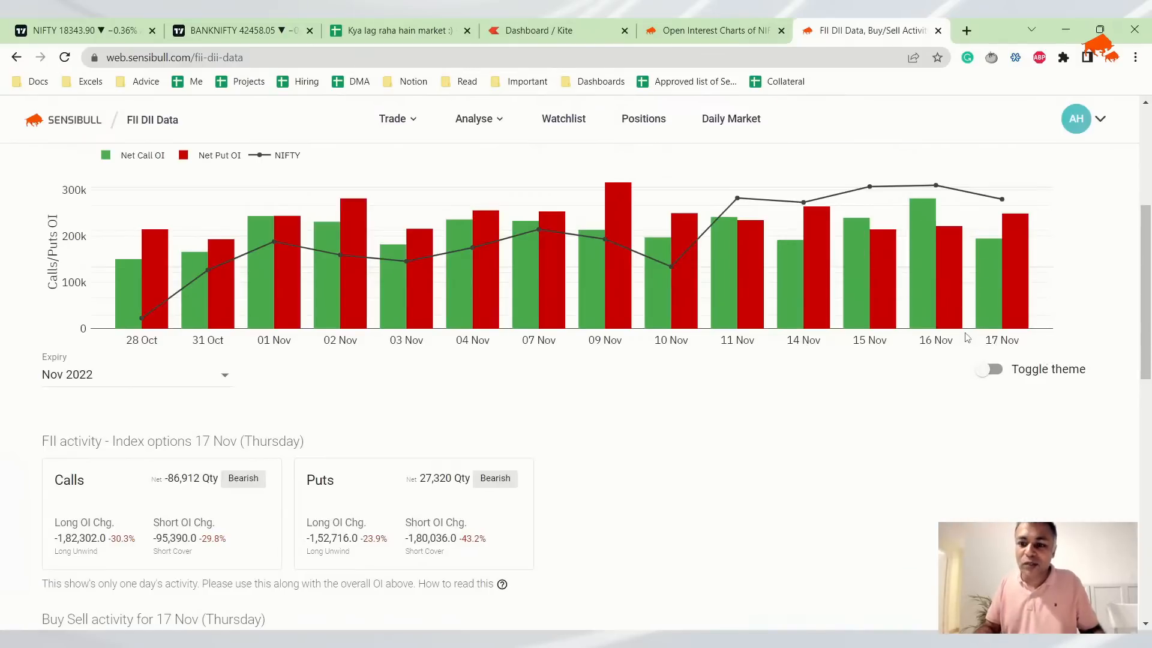
{"action": "mouse_move", "coordinate": [897, 381]}
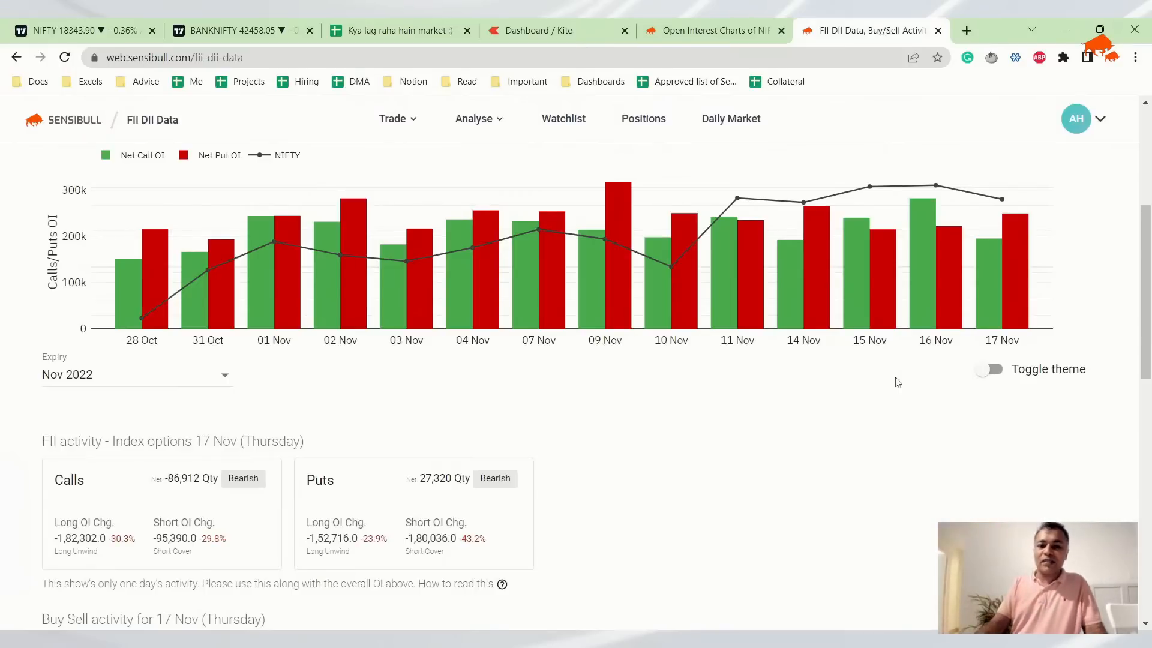
{"action": "scroll", "scroll_direction": "down", "scroll_amount": 3}
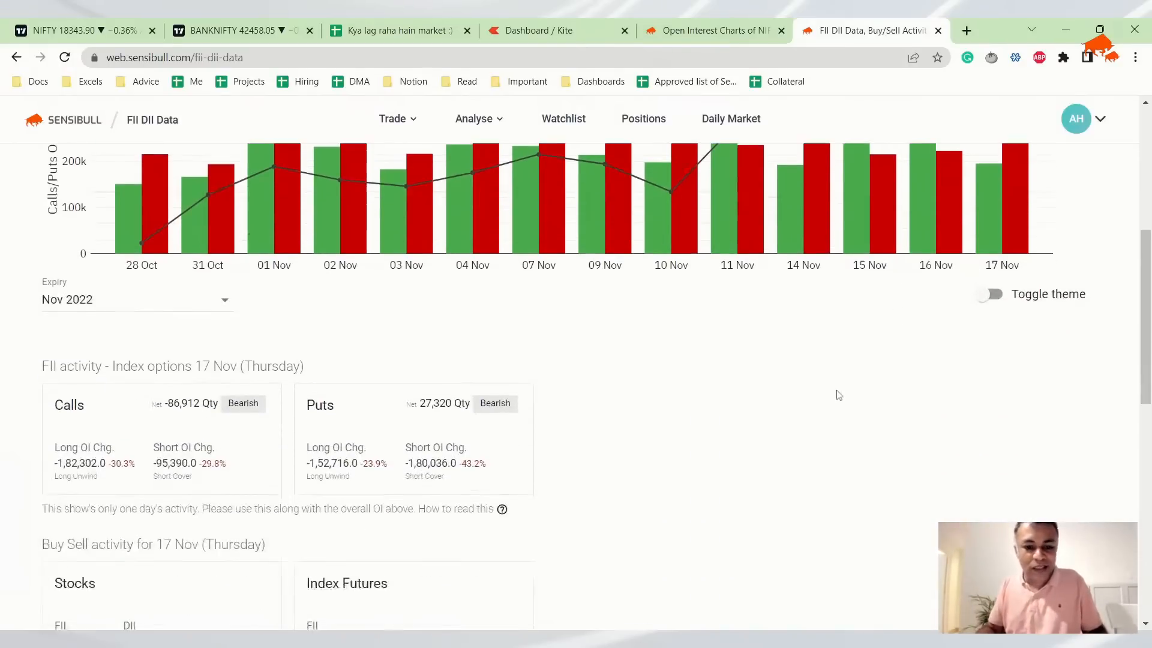
{"action": "scroll", "scroll_direction": "down", "scroll_amount": 3}
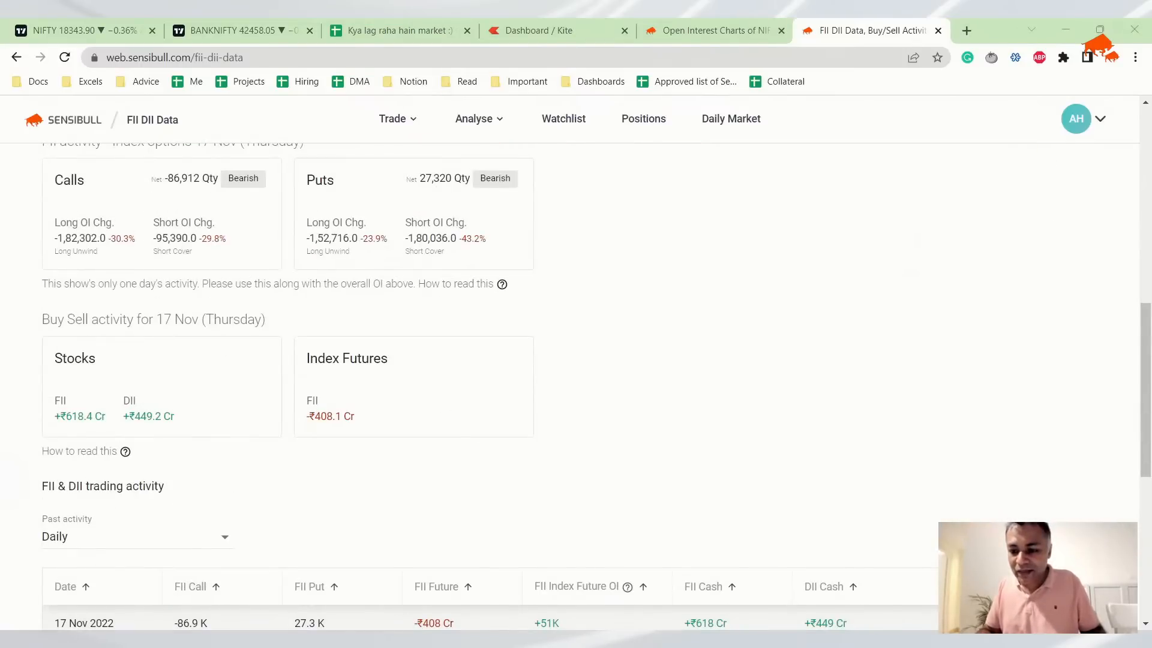
{"action": "mouse_move", "coordinate": [563, 382]}
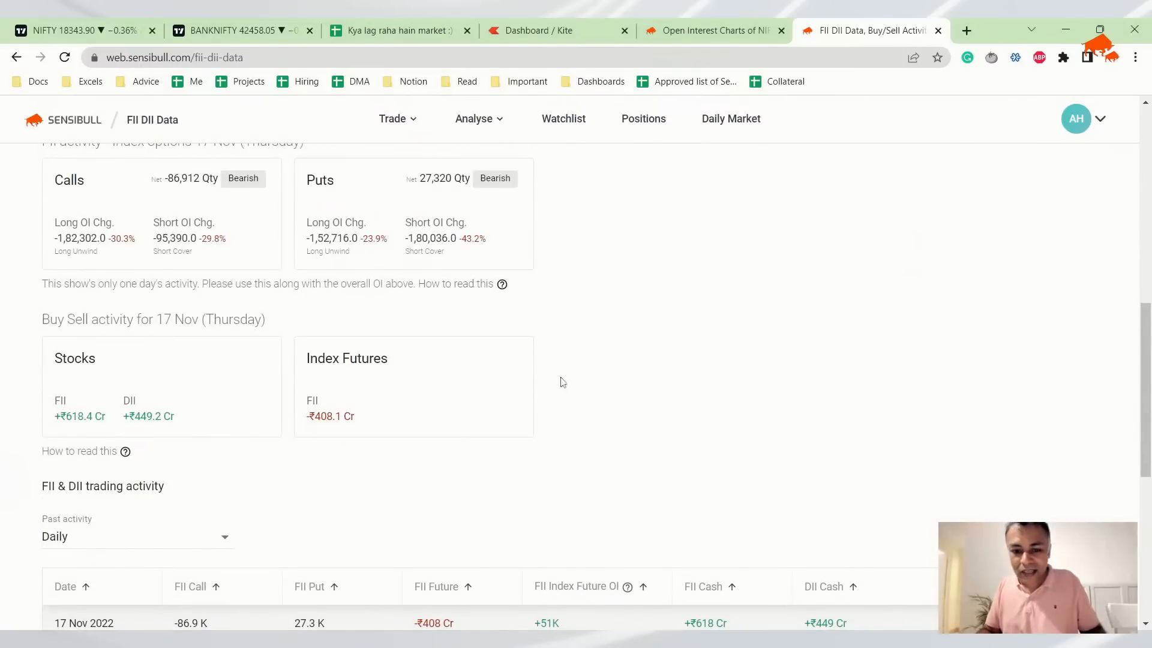
{"action": "left_click", "coordinate": [397, 30]}
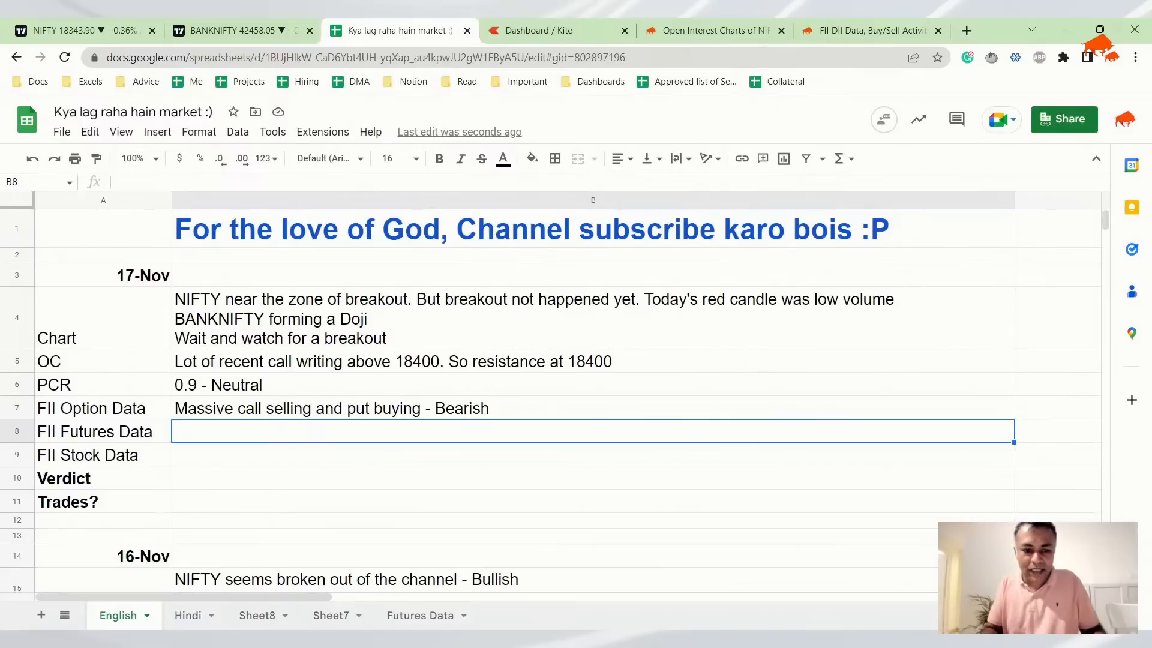
- Enter '400 Cr sell - Mildly bearish' as the 17-Nov FII Futures Data
{"action": "type", "text": "400"}
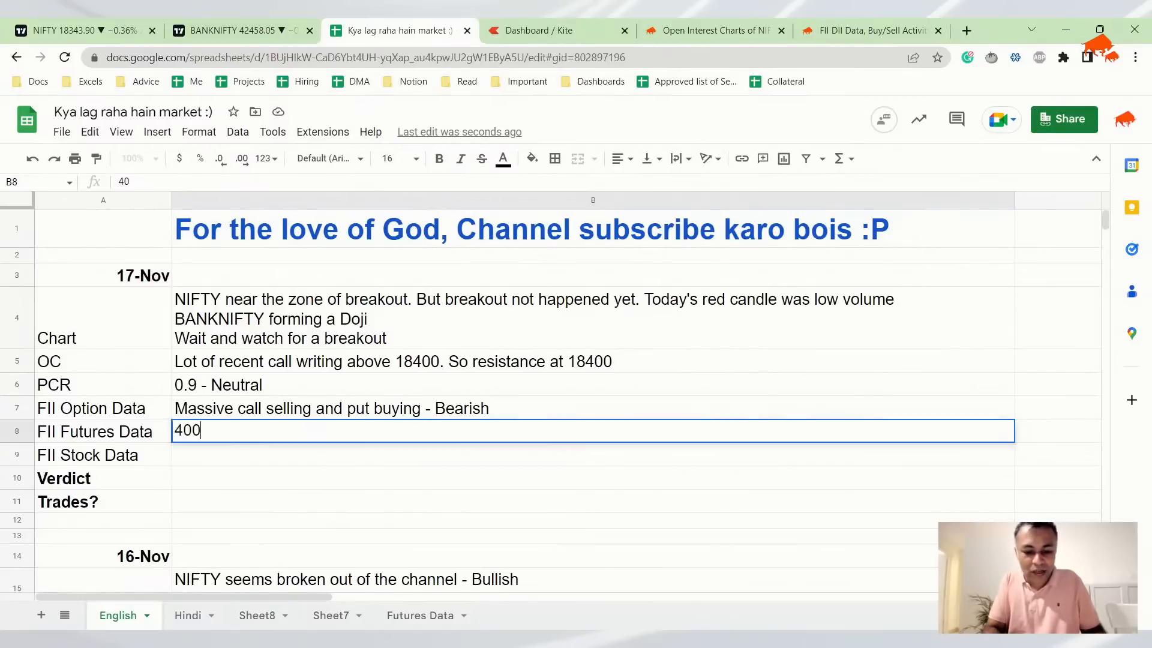
{"action": "type", "text": "Cr sell -"}
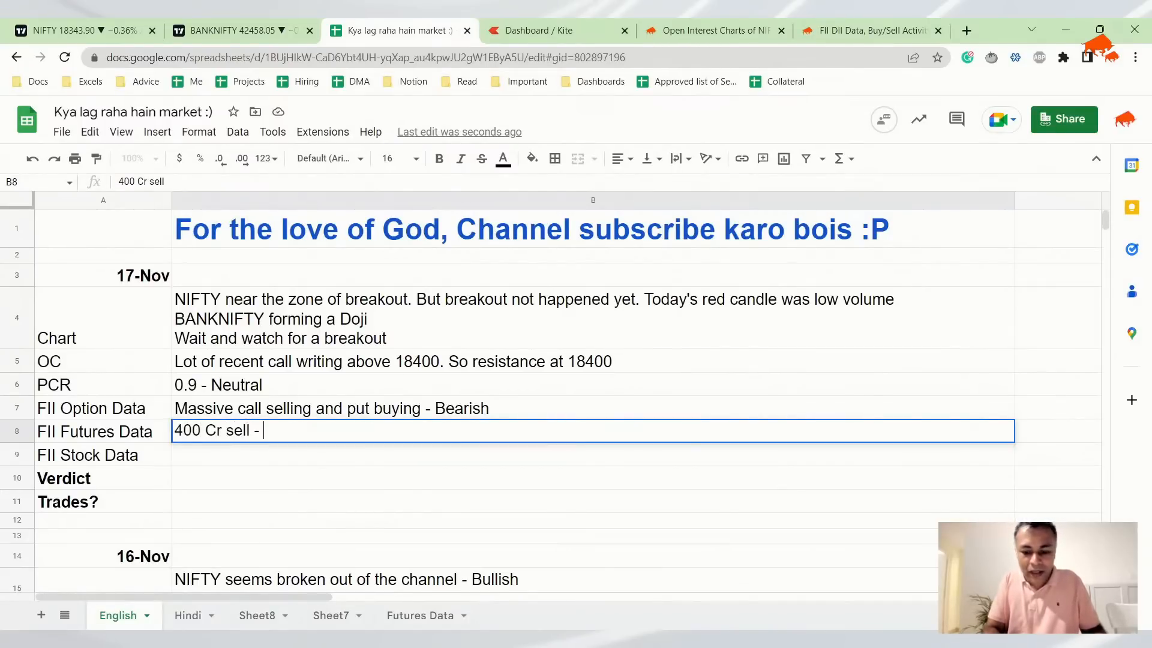
{"action": "type", "text": "Mildly bearish"}
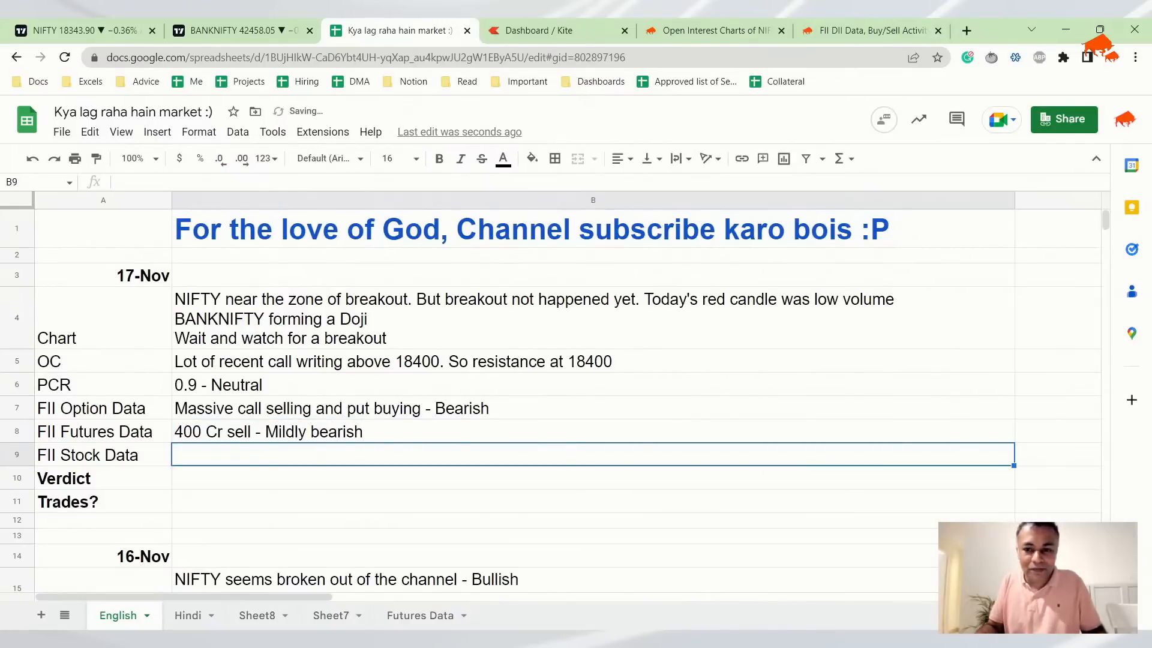
- Recheck FII stock figures and enter '600 Cr buy - Bullish' as FII Stock Data
{"action": "left_click", "coordinate": [867, 30]}
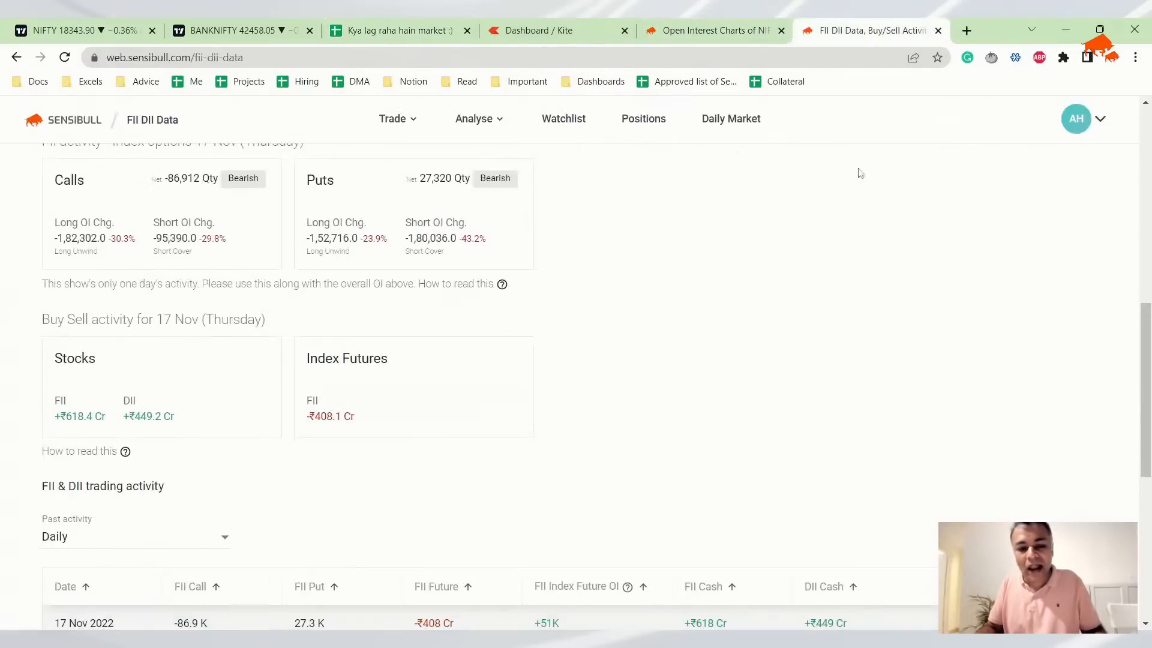
{"action": "left_click", "coordinate": [235, 30]}
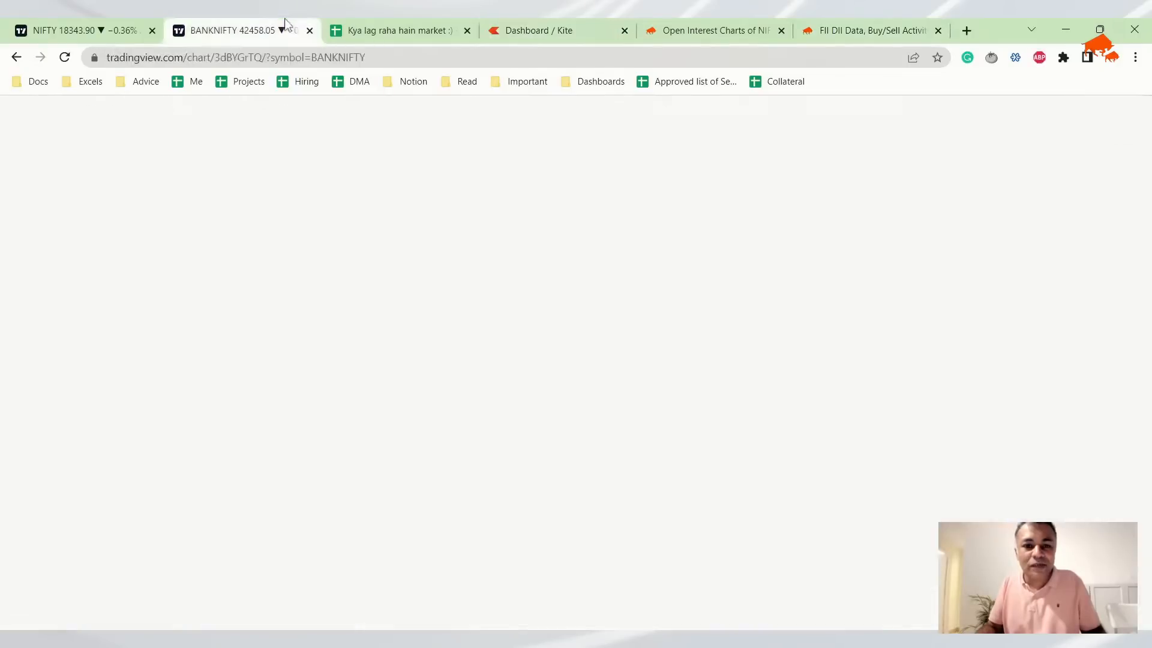
{"action": "left_click", "coordinate": [397, 30]}
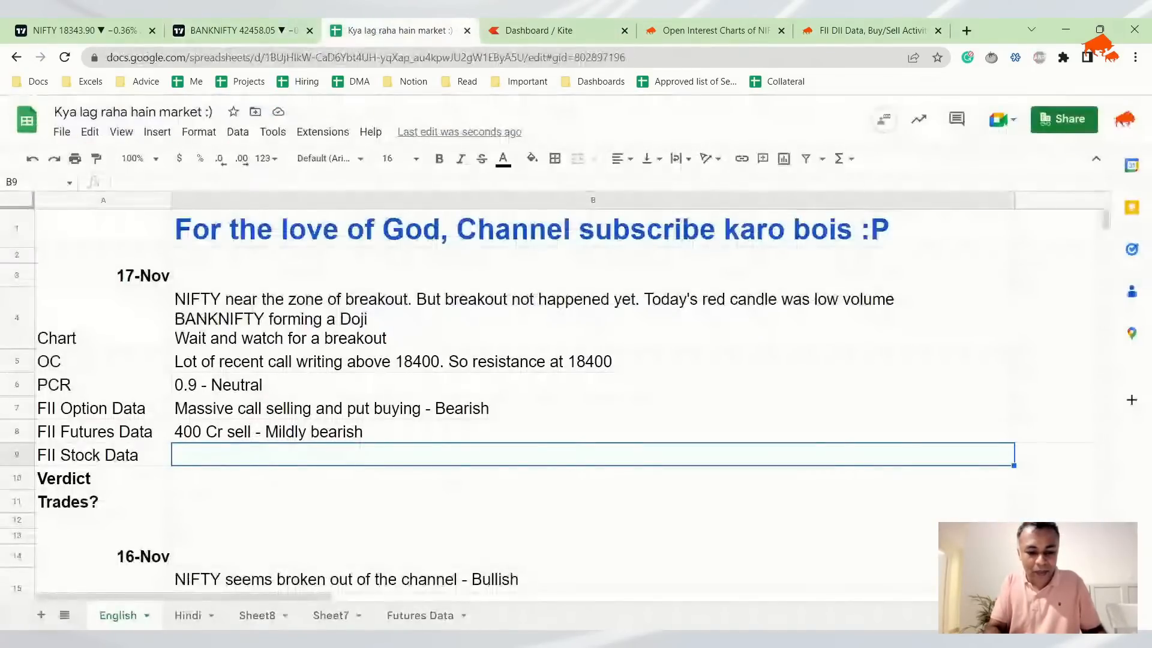
{"action": "type", "text": "600 Cr"}
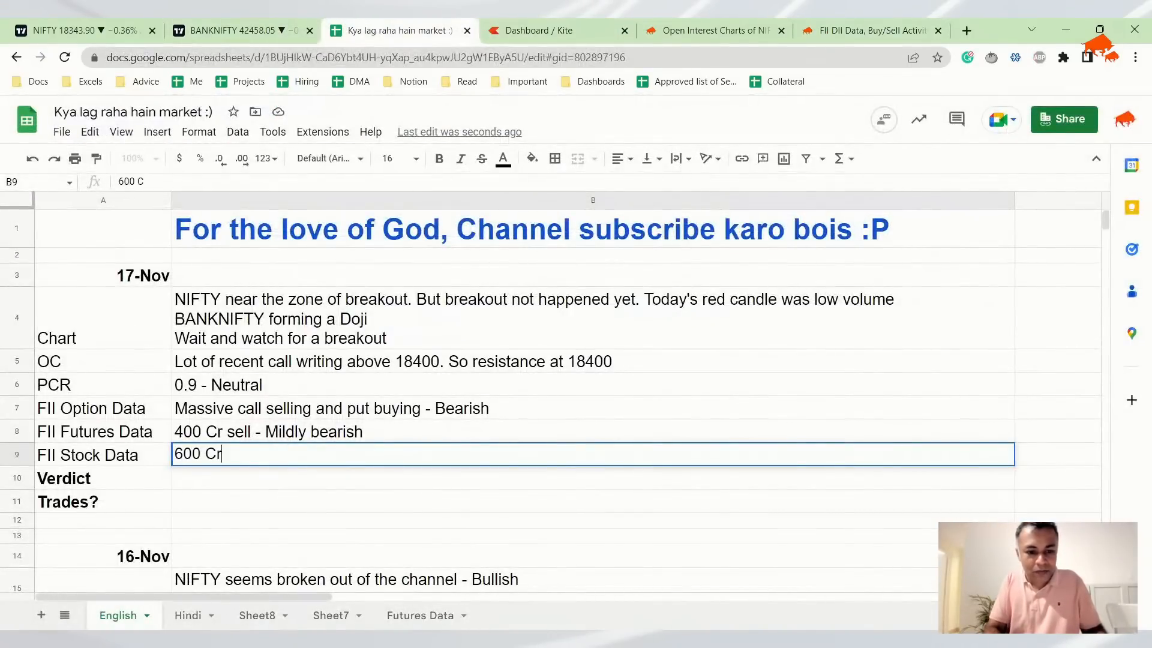
{"action": "type", "text": "buy"}
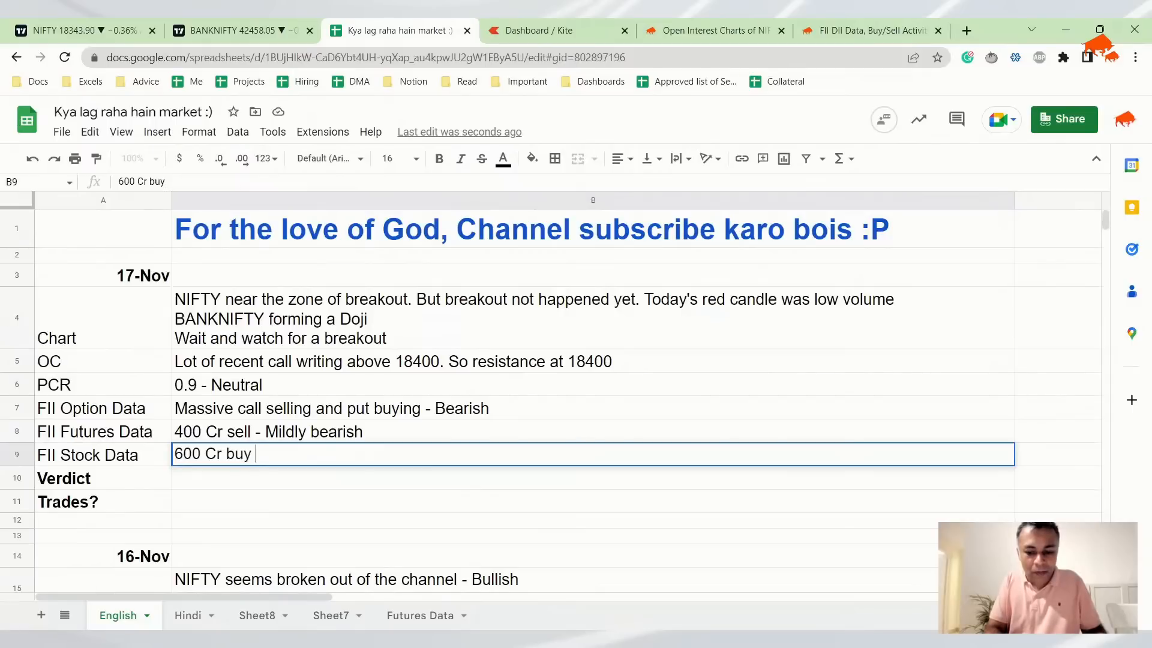
{"action": "type", "text": "- Kind"}
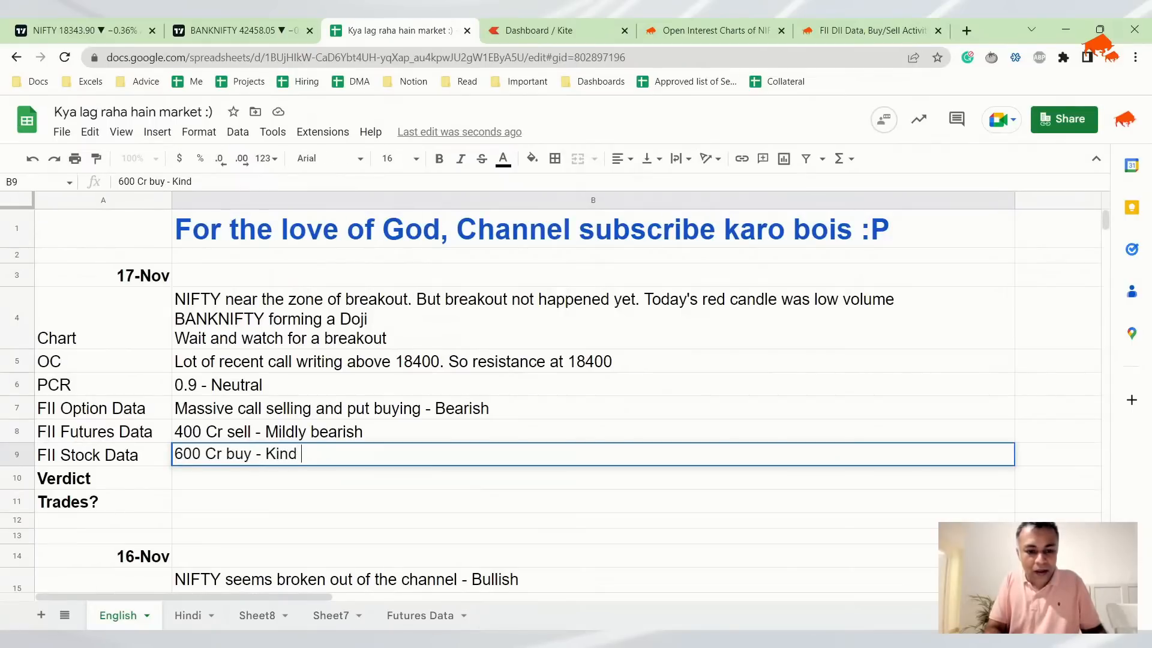
{"action": "type", "text": "Bullish"}
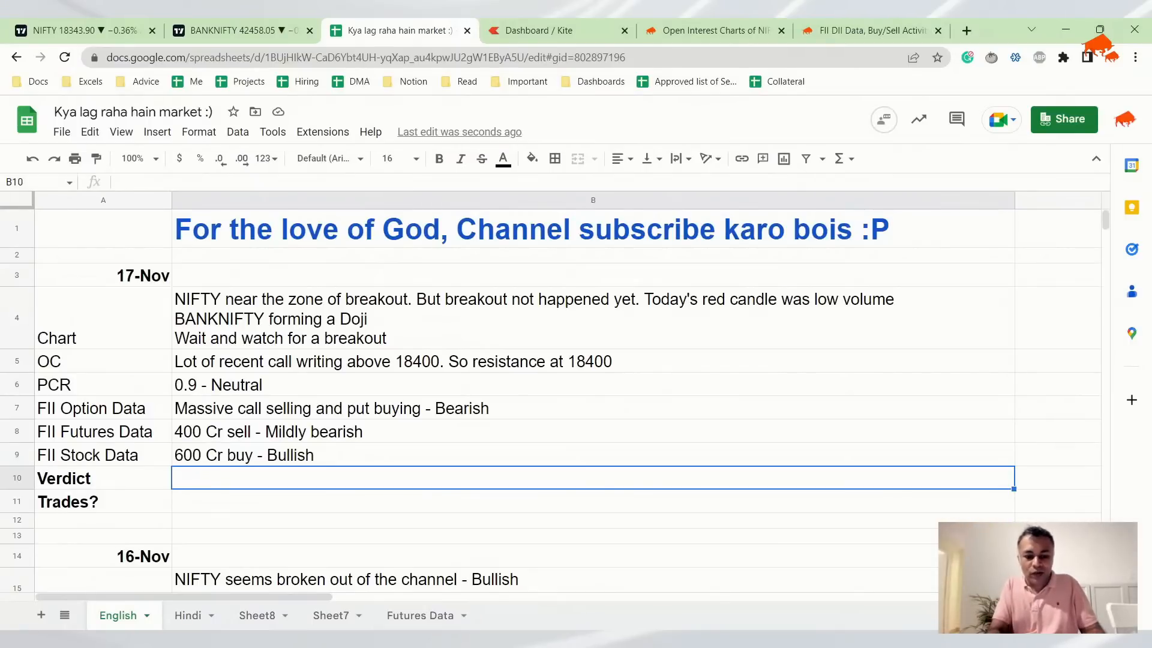
- Enter the B10 verdict: wait for breakout or retracement, no point paying premium and losing time
{"action": "type", "text": "W"}
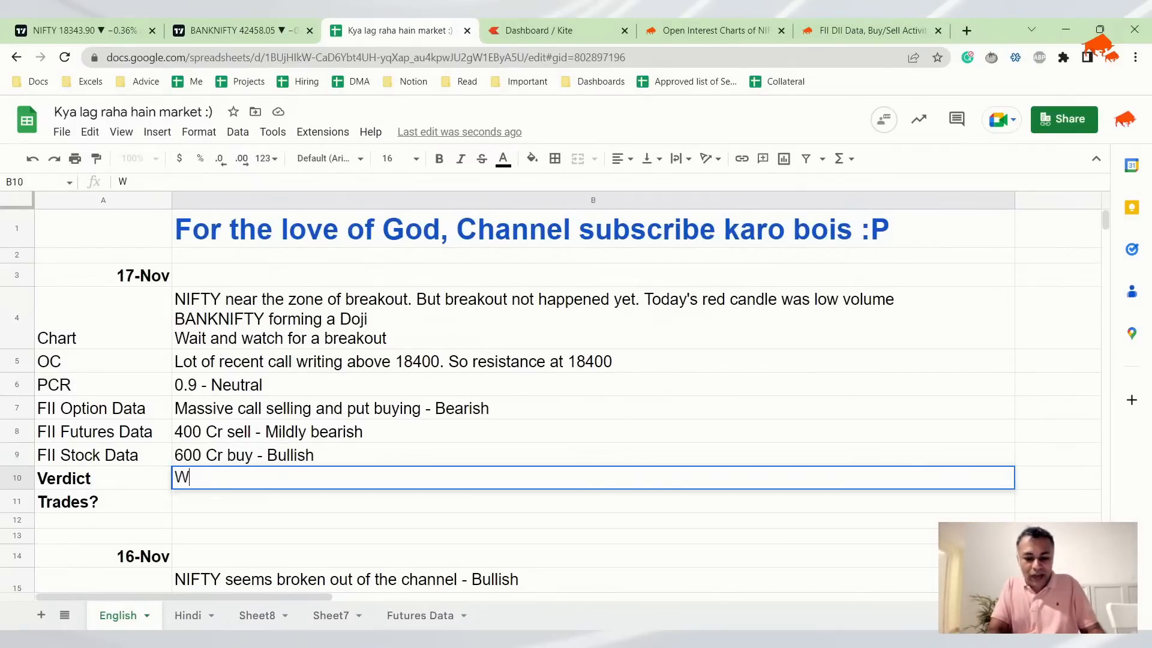
{"action": "type", "text": "ait for the brea"}
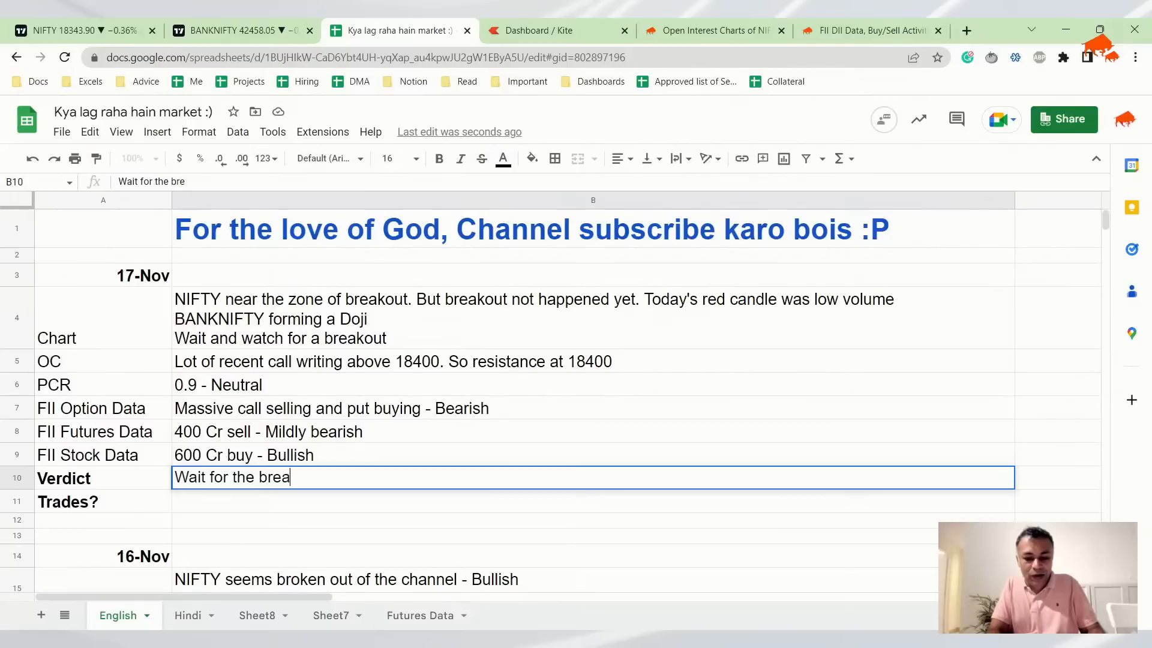
{"action": "type", "text": "kout"}
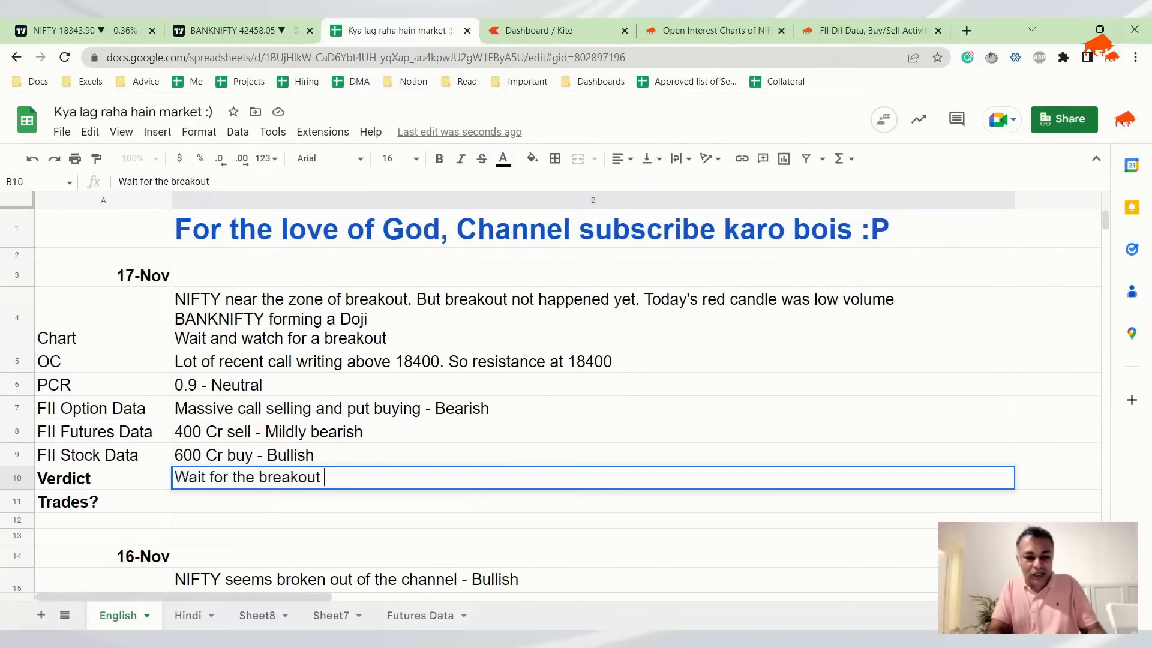
{"action": "type", "text": "or the retr"}
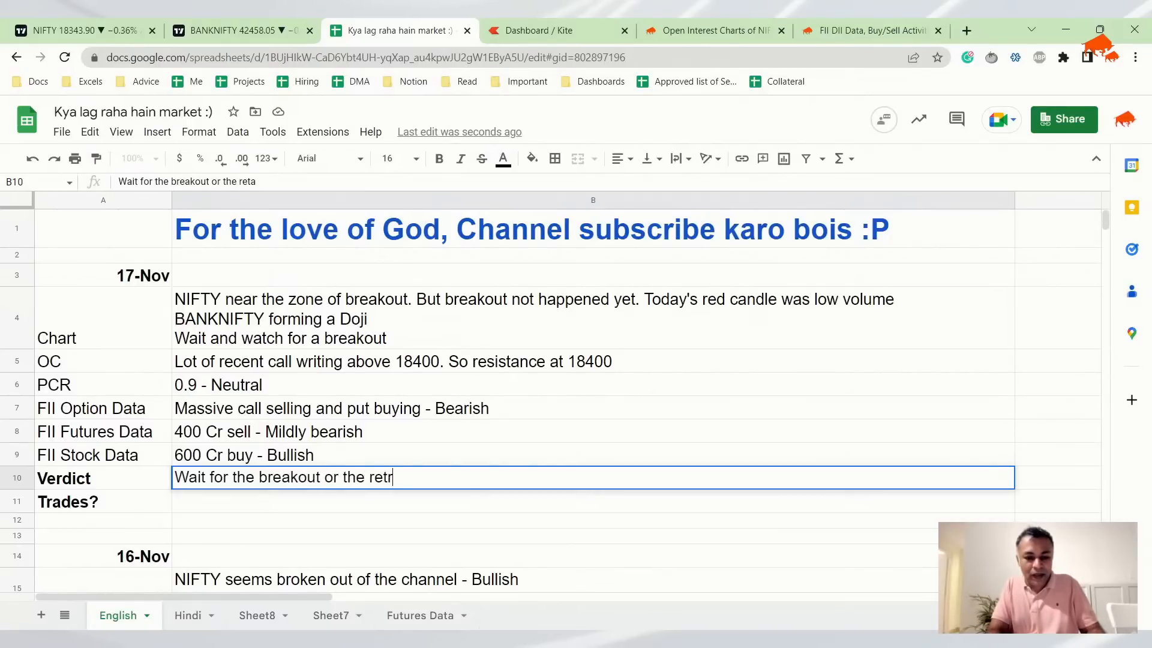
{"action": "type", "text": "cement. No"}
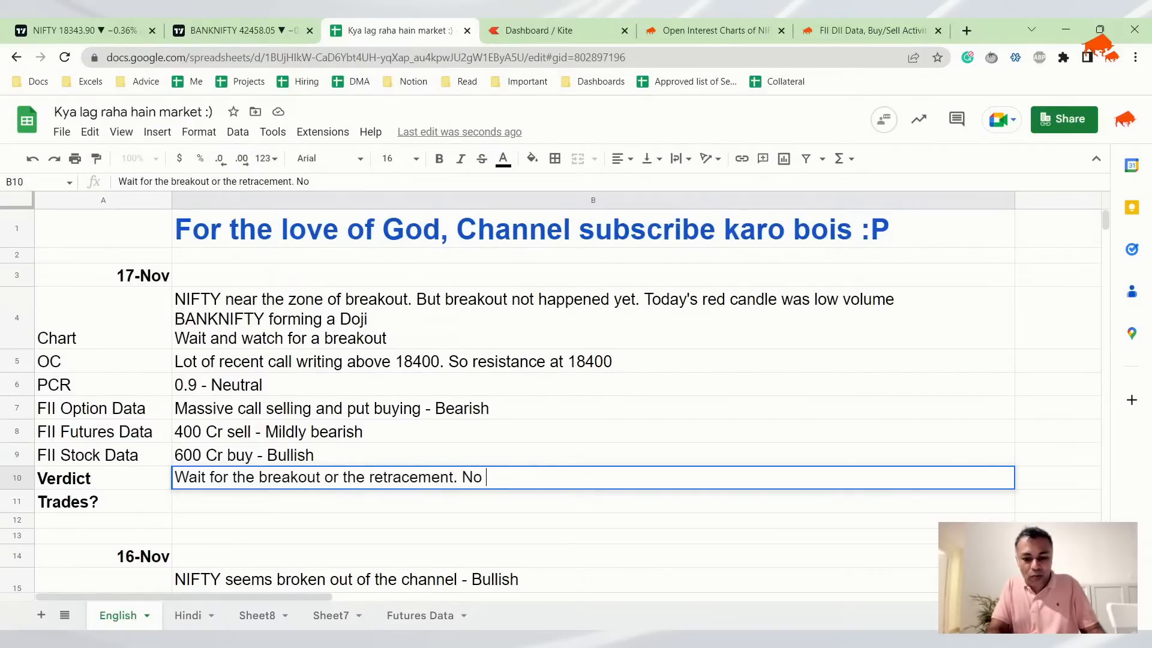
{"action": "type", "text": "point in pay"}
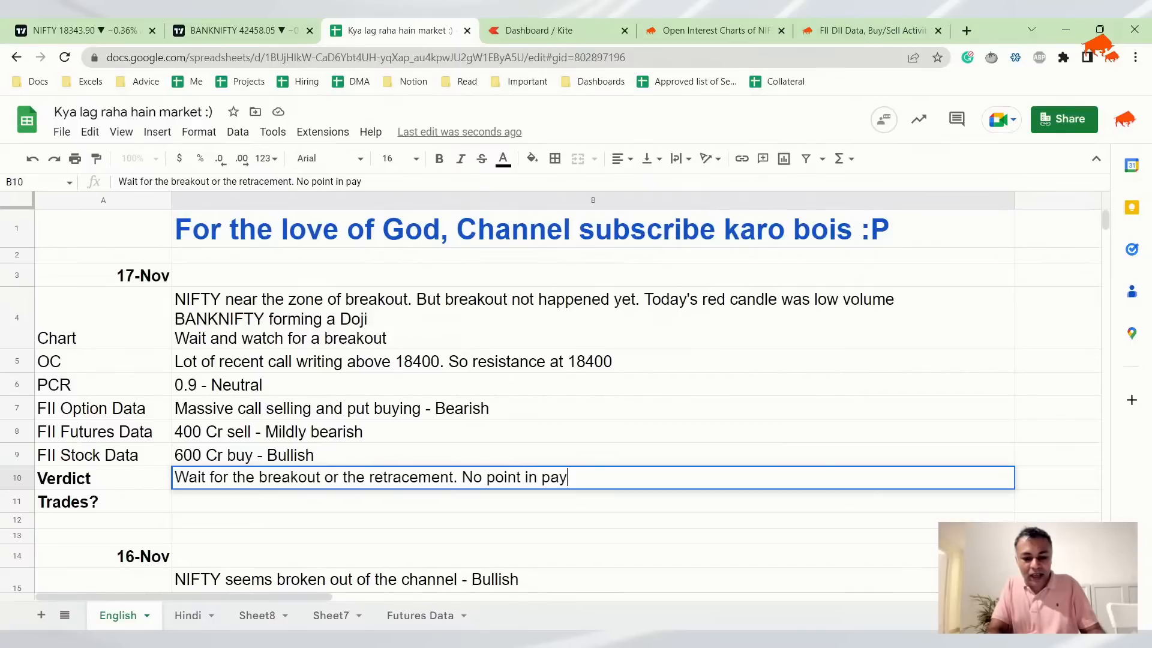
{"action": "type", "text": "ing premium and"}
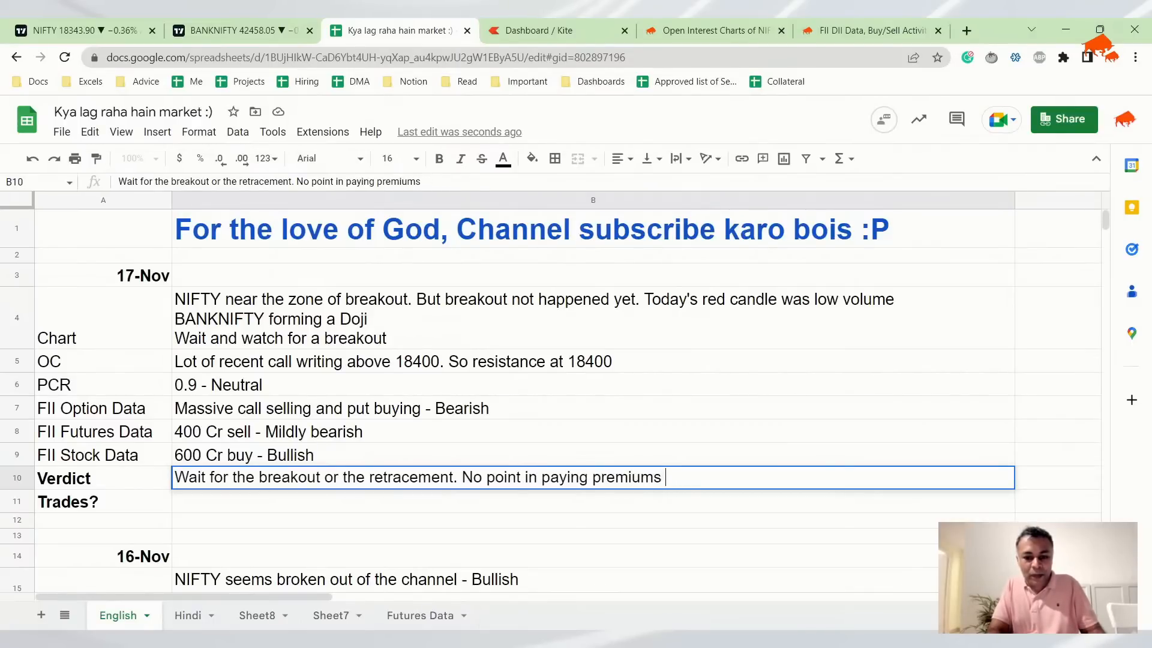
{"action": "type", "text": "and losing time value till"}
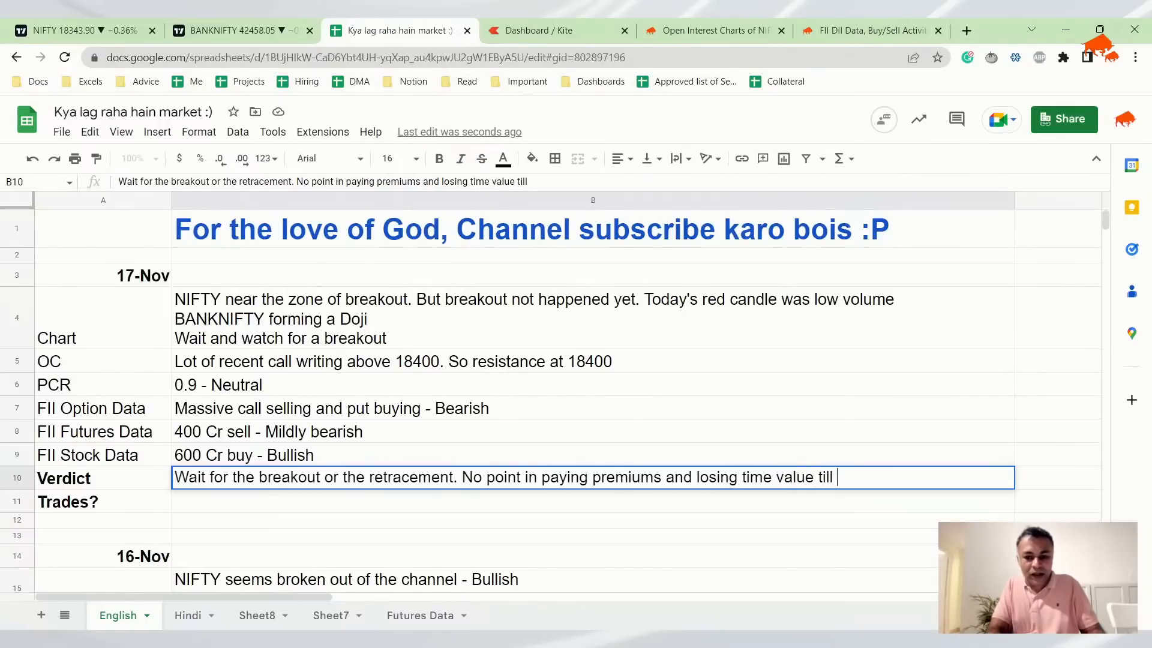
- Enter B11 trades: bull call spreads if bullish, bear put if bearish, ideally wait for breakout
{"action": "type", "text": "then"}
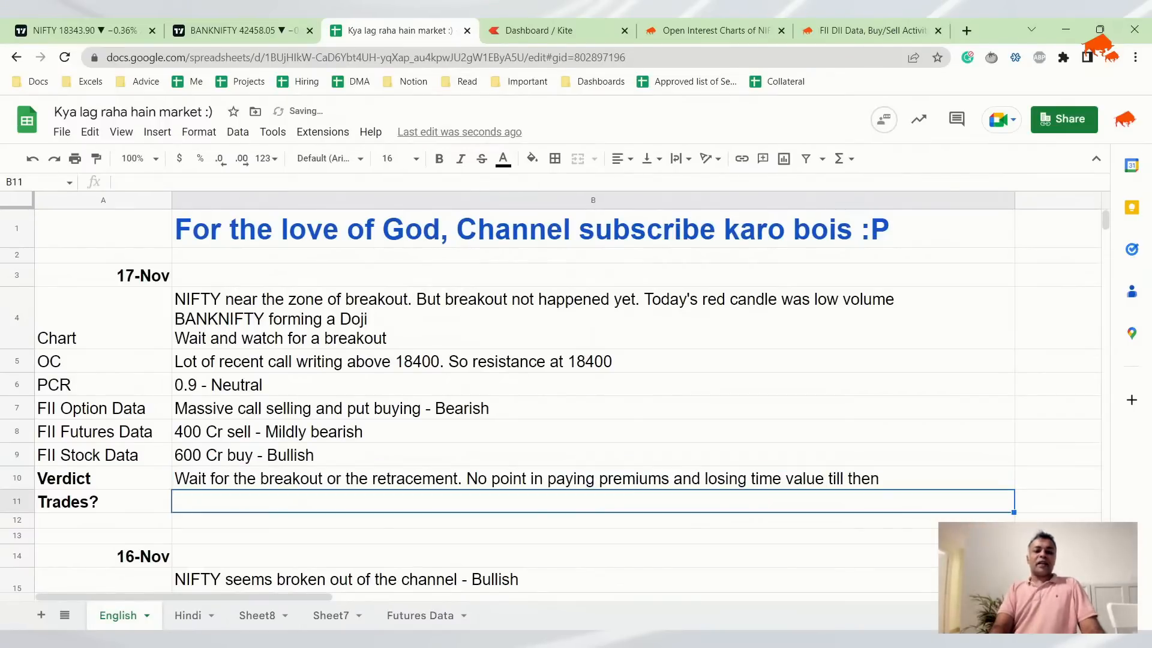
{"action": "type", "text": "If I"}
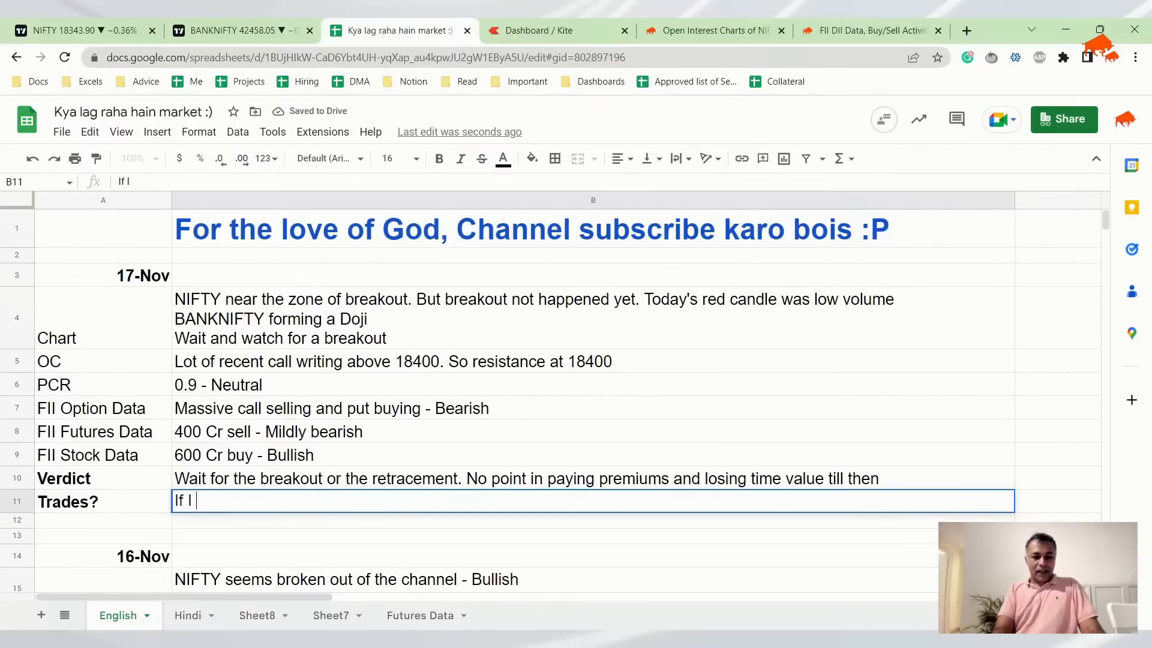
{"action": "type", "text": "B"}
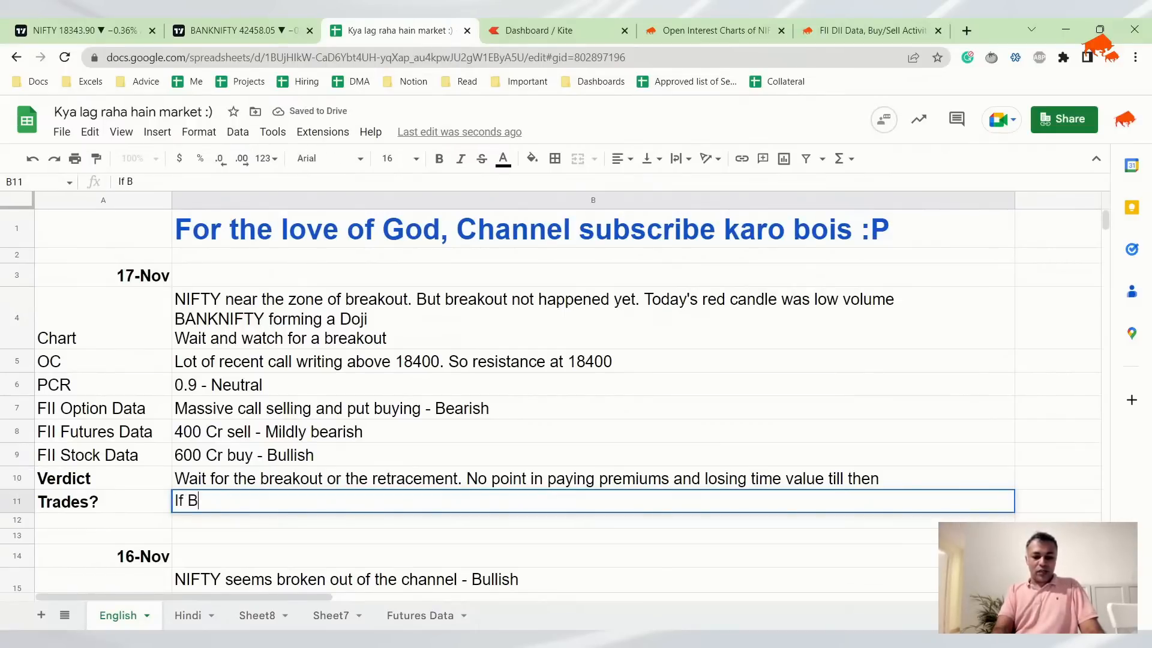
{"action": "type", "text": "ullish bias"}
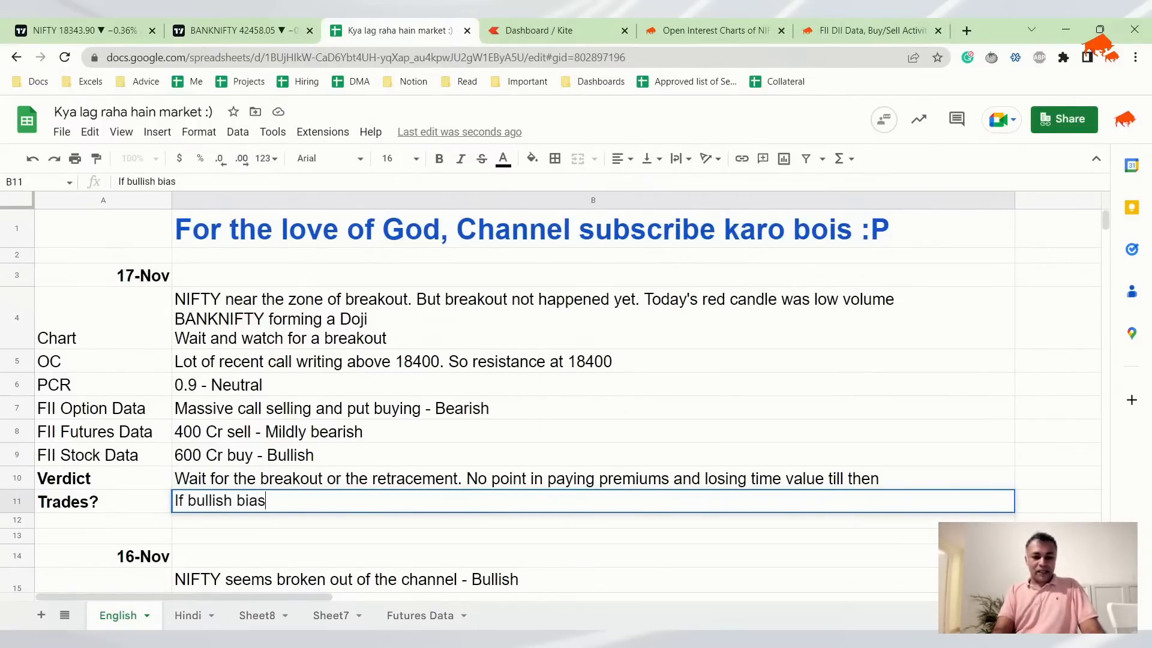
{"action": "type", "text": ", take bull"}
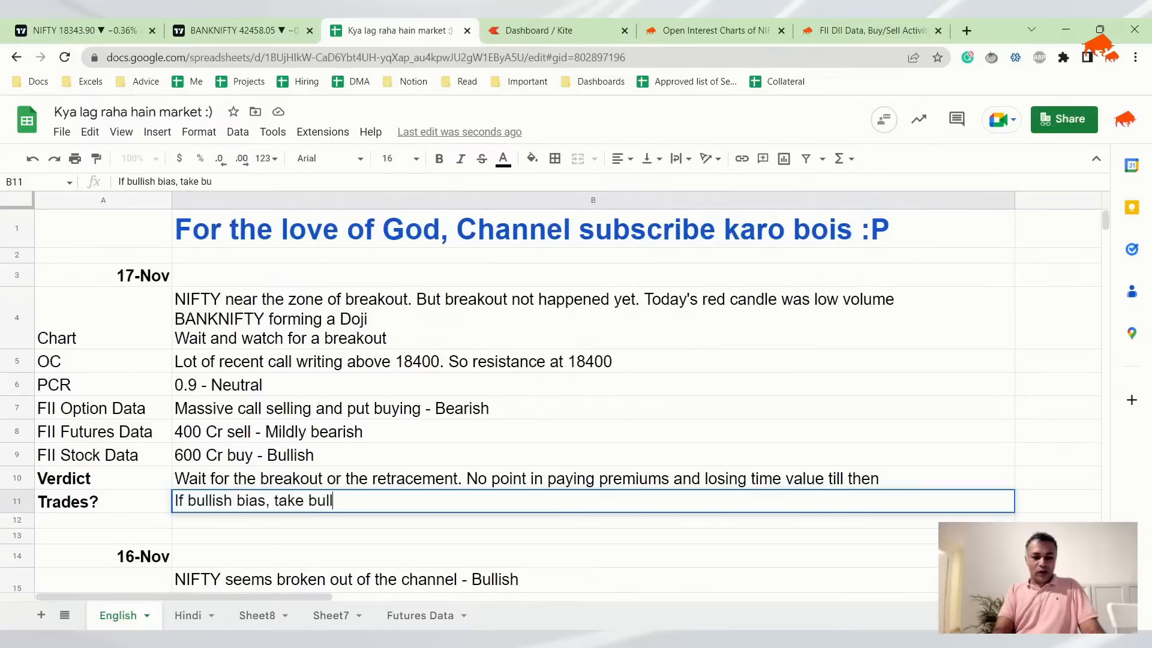
{"action": "type", "text": "call spreads."}
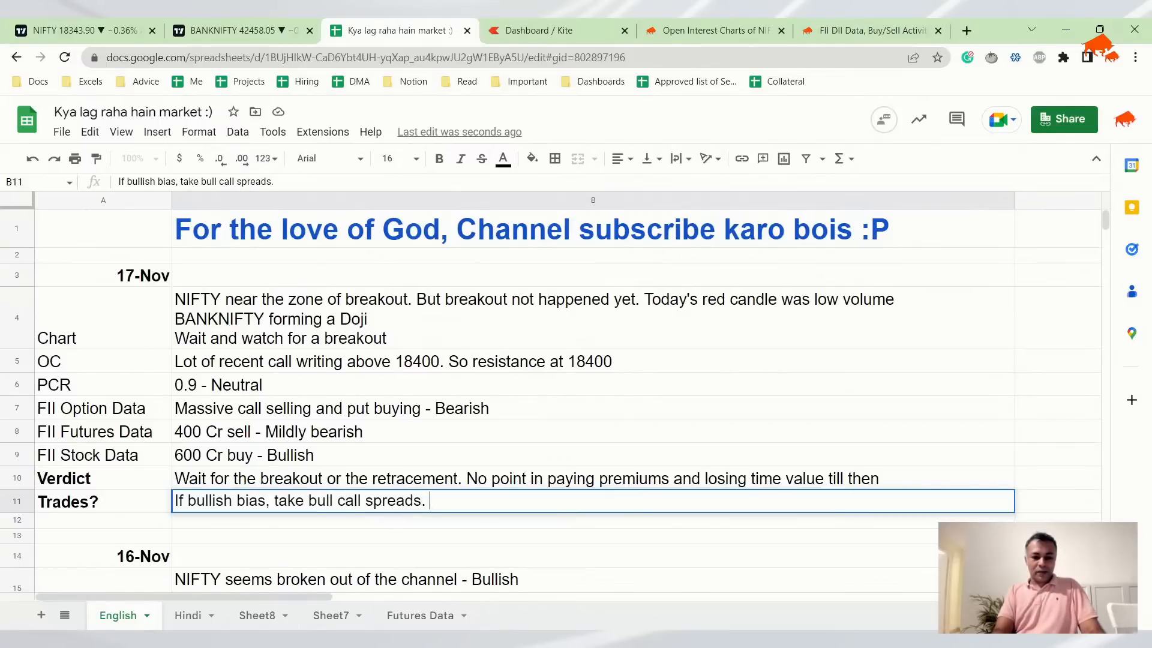
{"action": "type", "text": "If bearish bias, take"}
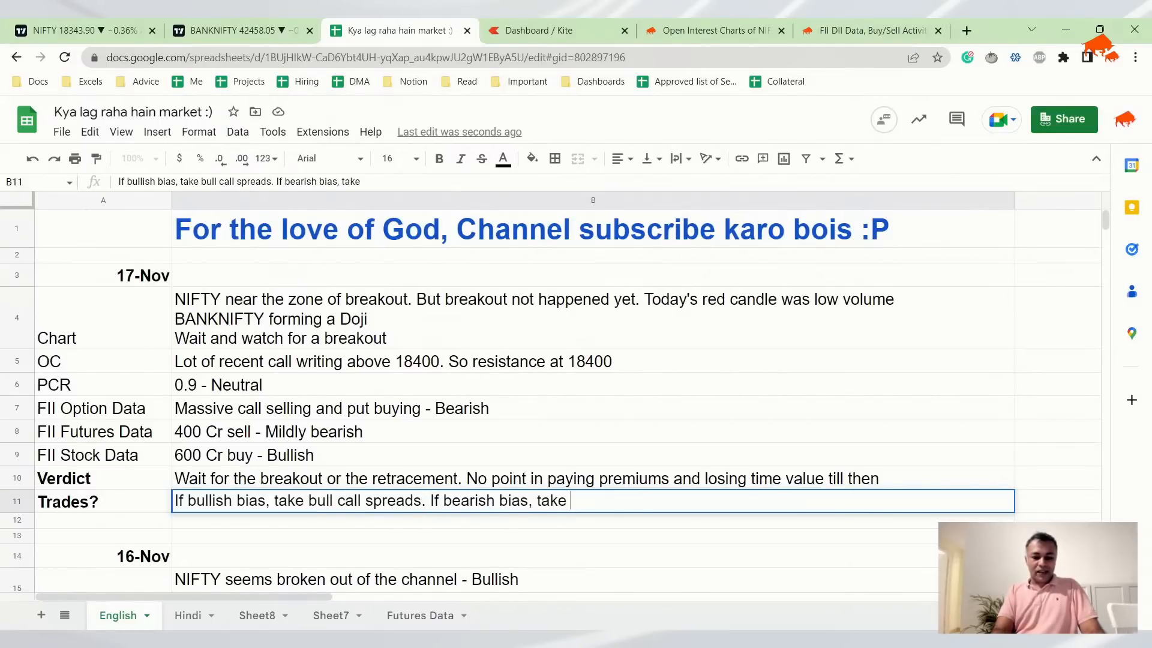
{"action": "type", "text": "bear put spreads"}
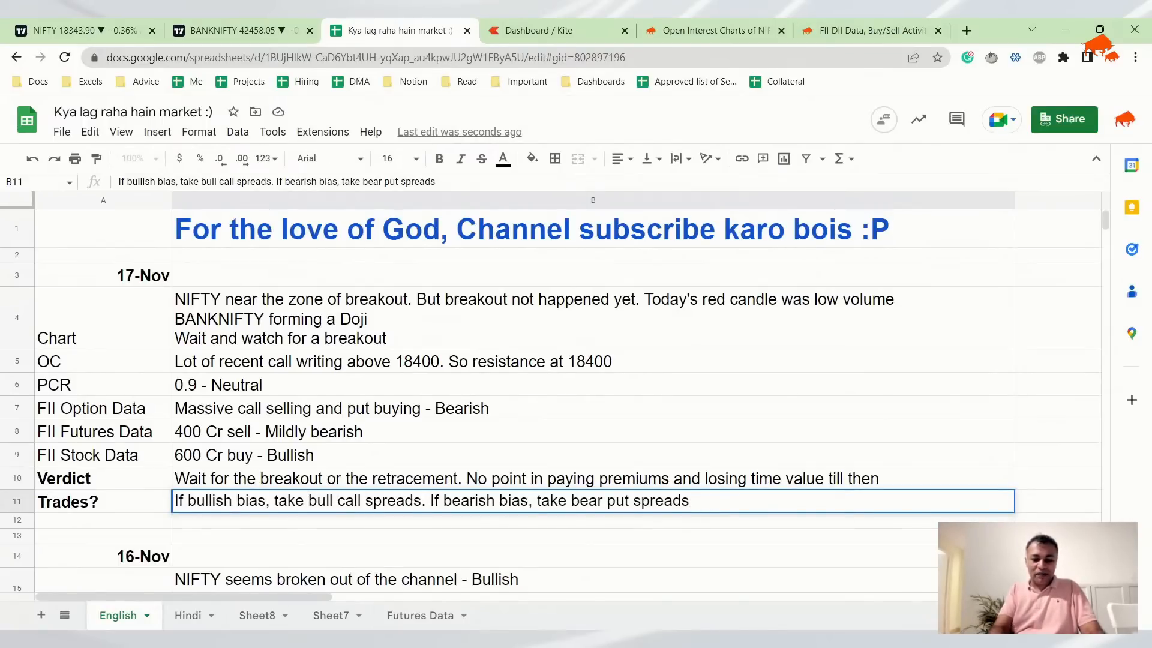
{"action": "type", "text": "Ideally don't trade"}
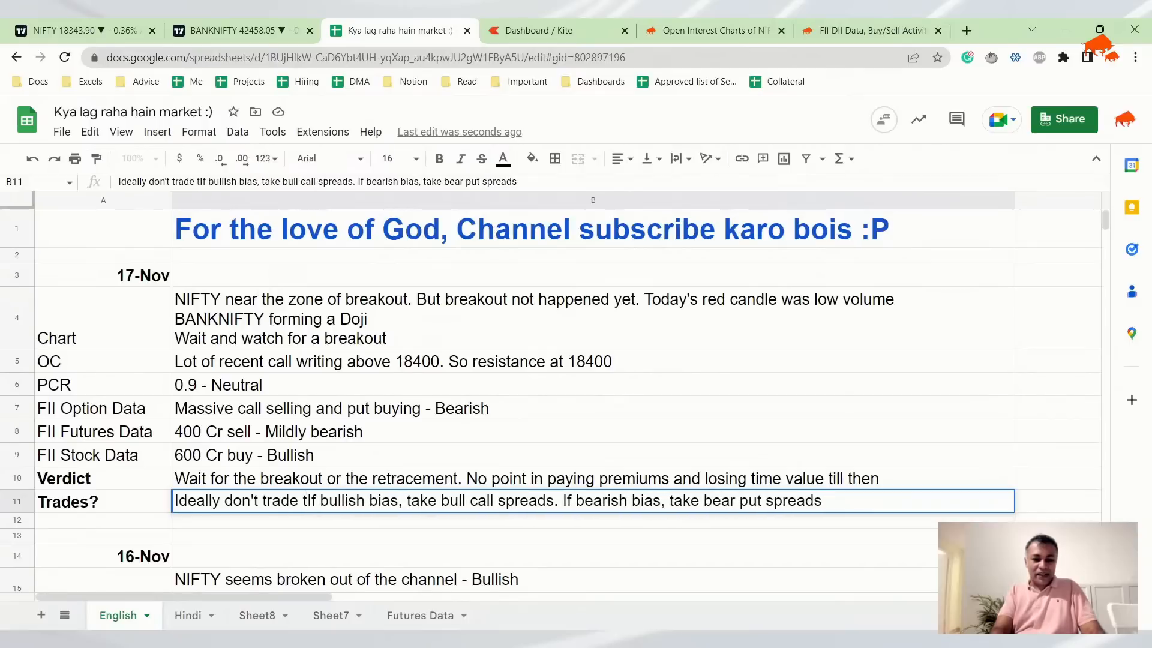
{"action": "type", "text": "till we find"}
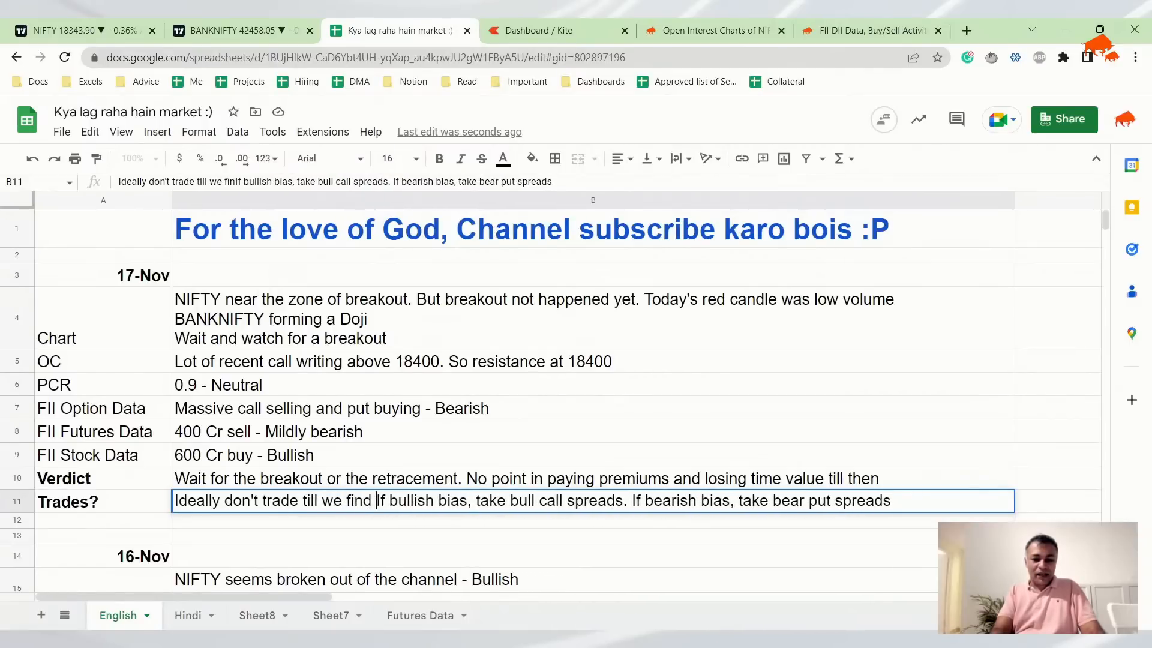
{"action": "type", "text": "a breakout."}
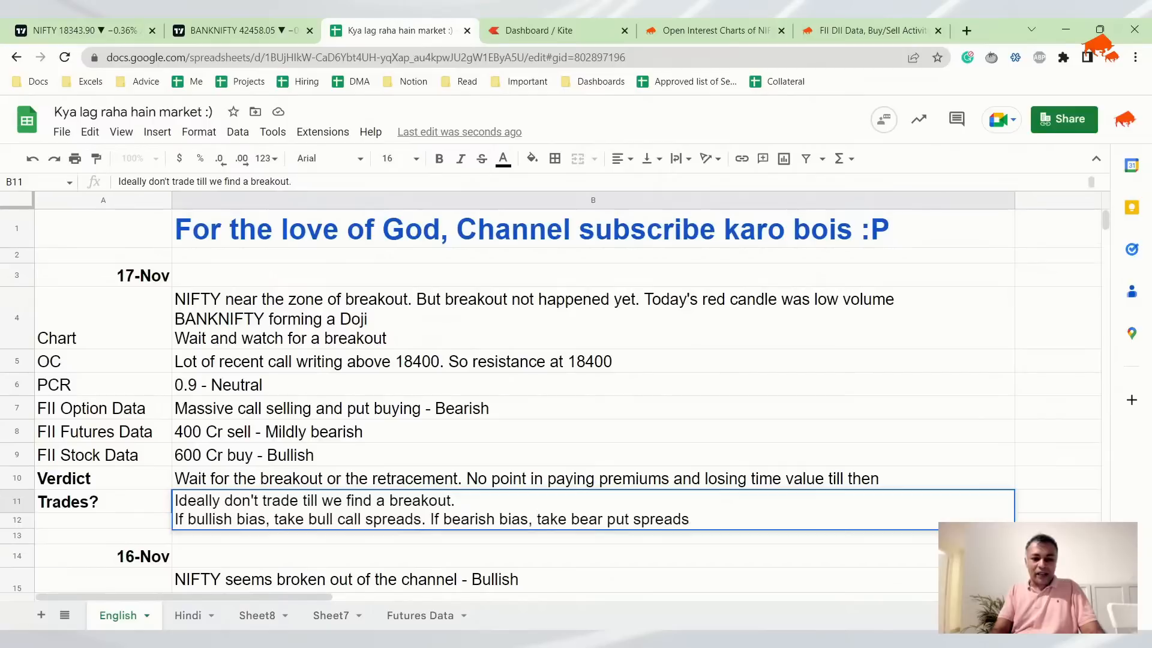
{"action": "left_click", "coordinate": [432, 518]}
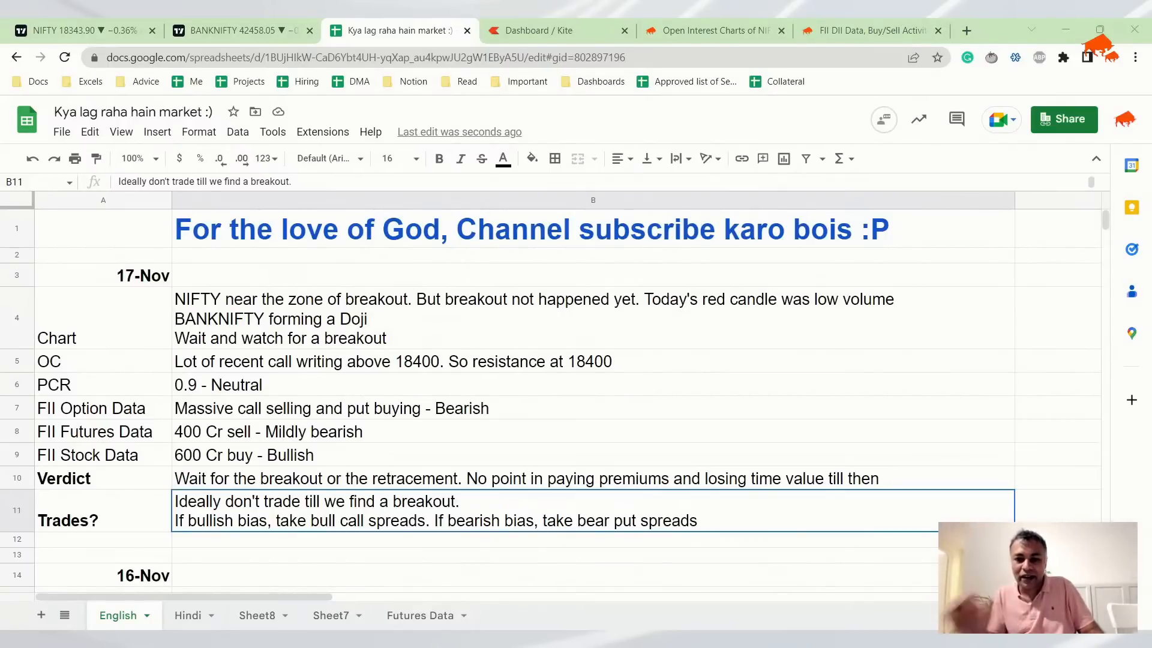
- Open Sensibull's Strategy Builder for NIFTY from the Trade menu on the FII DII page
{"action": "left_click", "coordinate": [867, 31]}
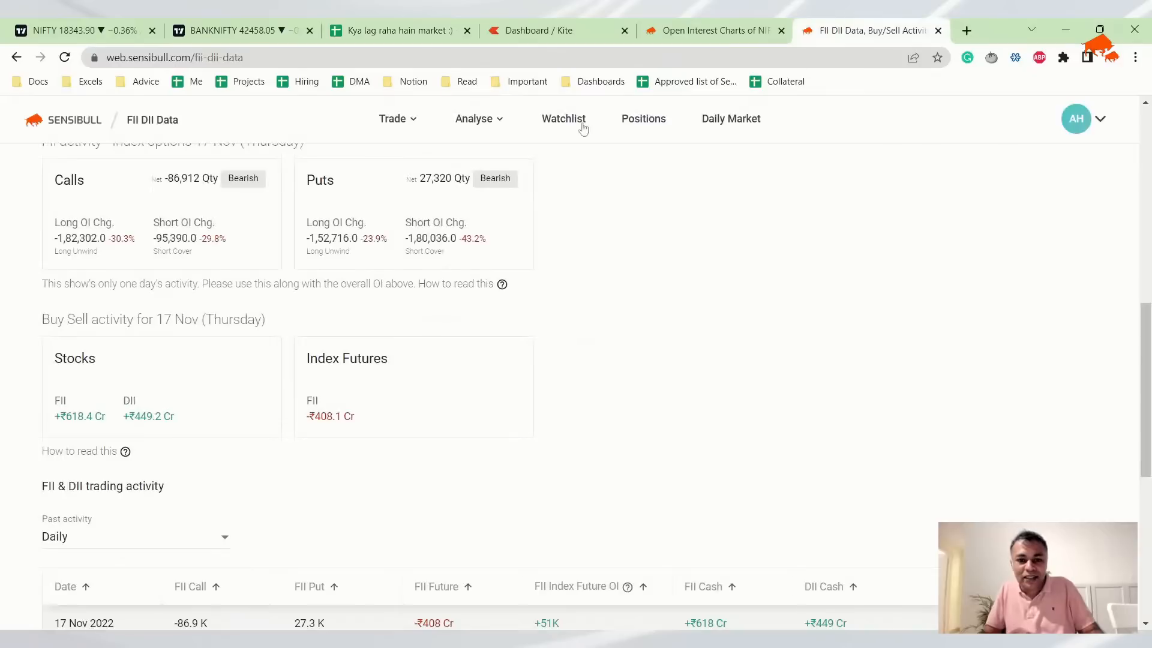
{"action": "left_click", "coordinate": [392, 119]}
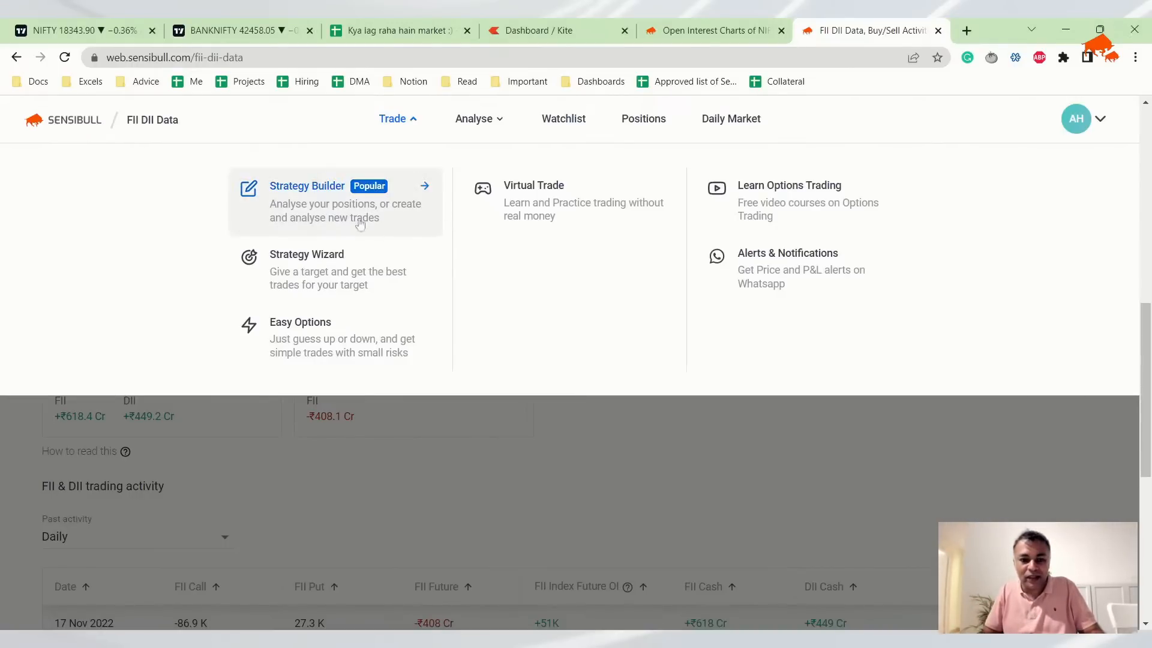
{"action": "left_click", "coordinate": [308, 185]}
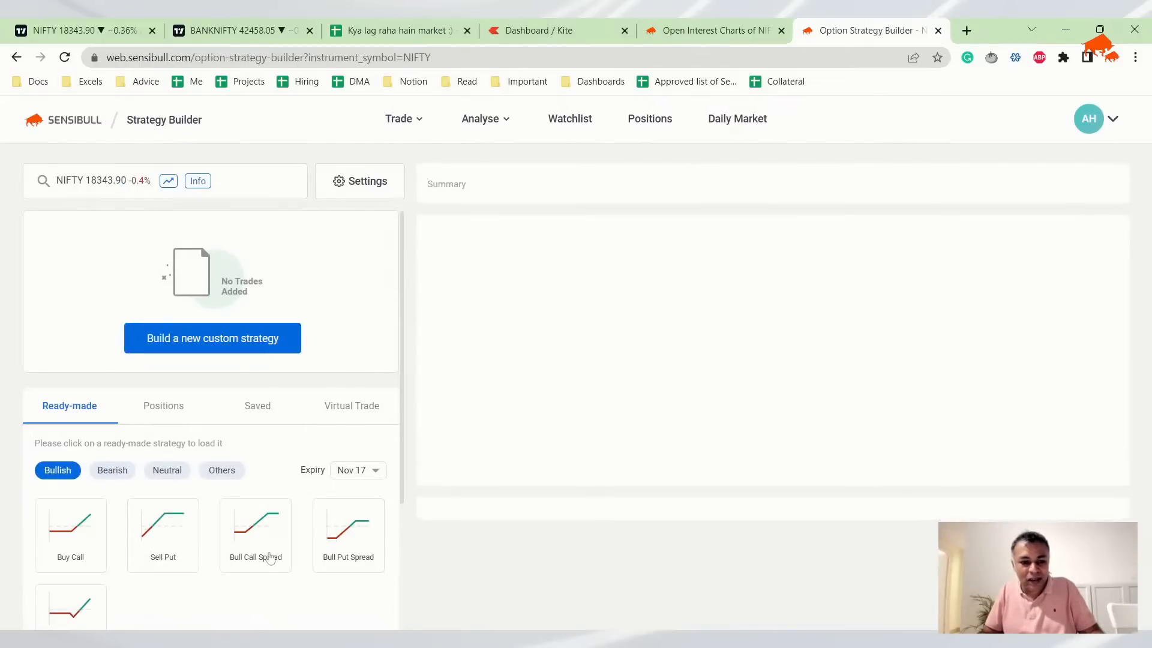
- Load a ready-made NIFTY Bull Call Spread (buy 18350 CE, sell 18550 CE) with 24 Nov expiry
{"action": "left_click", "coordinate": [255, 535]}
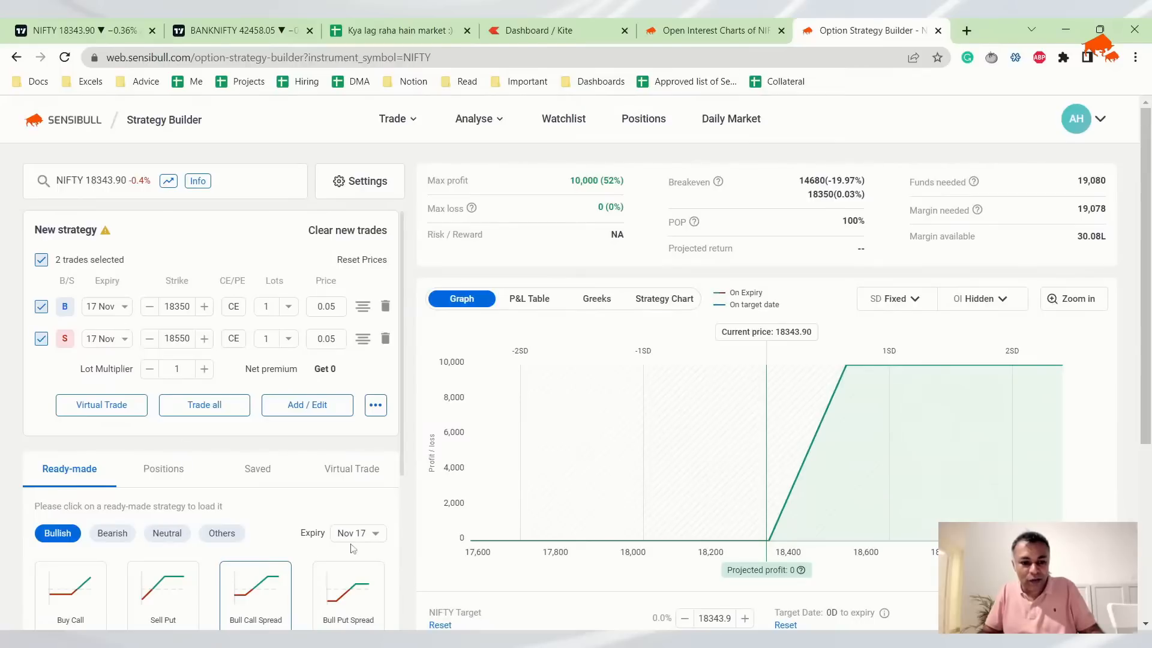
{"action": "left_click", "coordinate": [357, 533]}
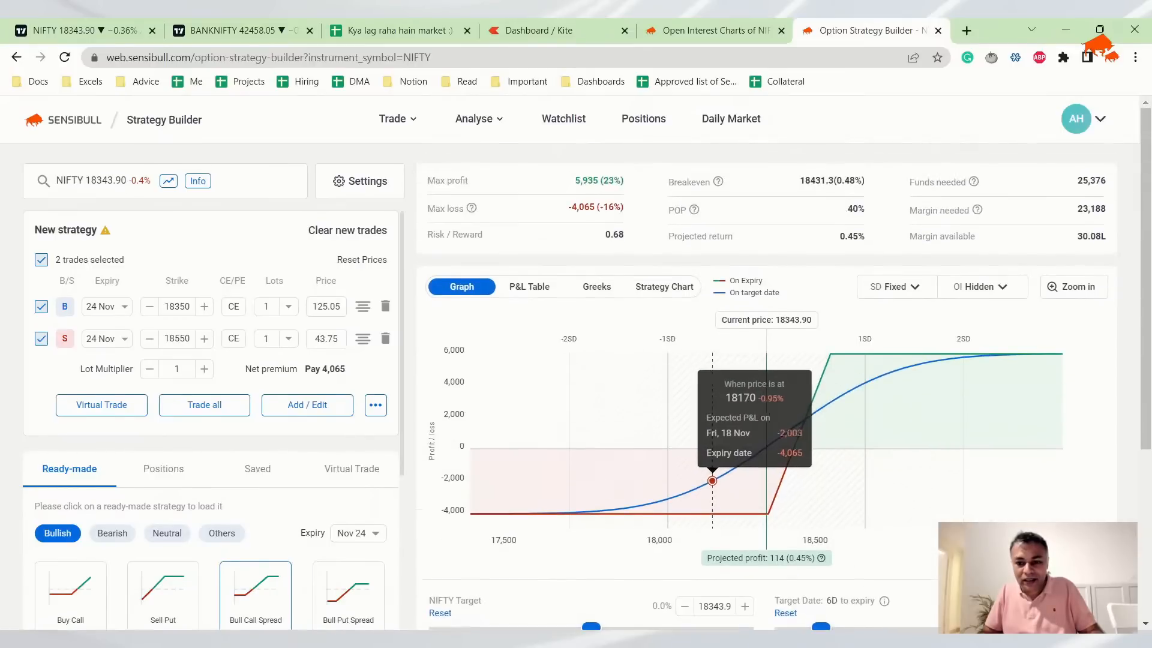
{"action": "scroll", "scroll_direction": "down", "scroll_amount": 3}
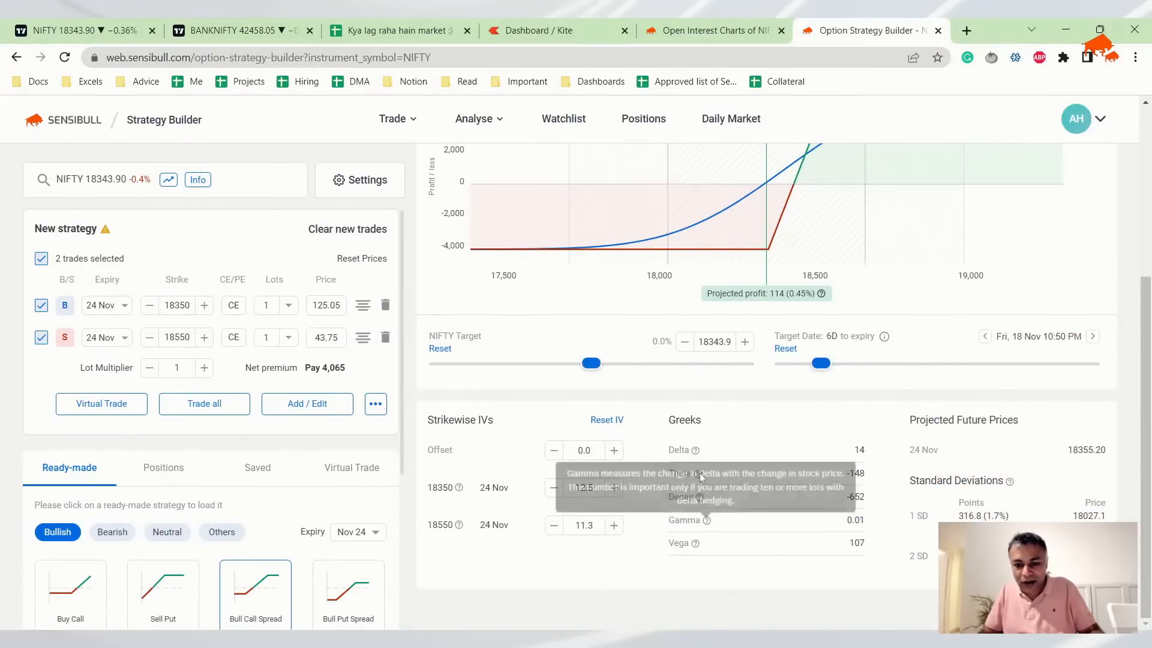
{"action": "mouse_move", "coordinate": [776, 416]}
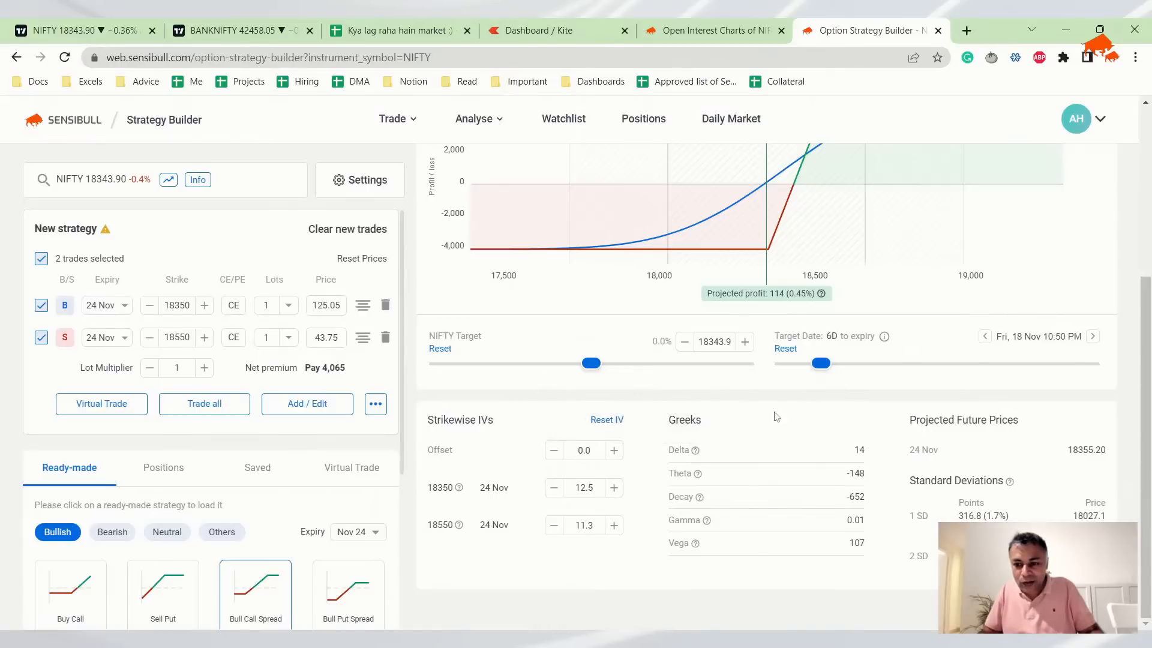
{"action": "mouse_move", "coordinate": [808, 438]}
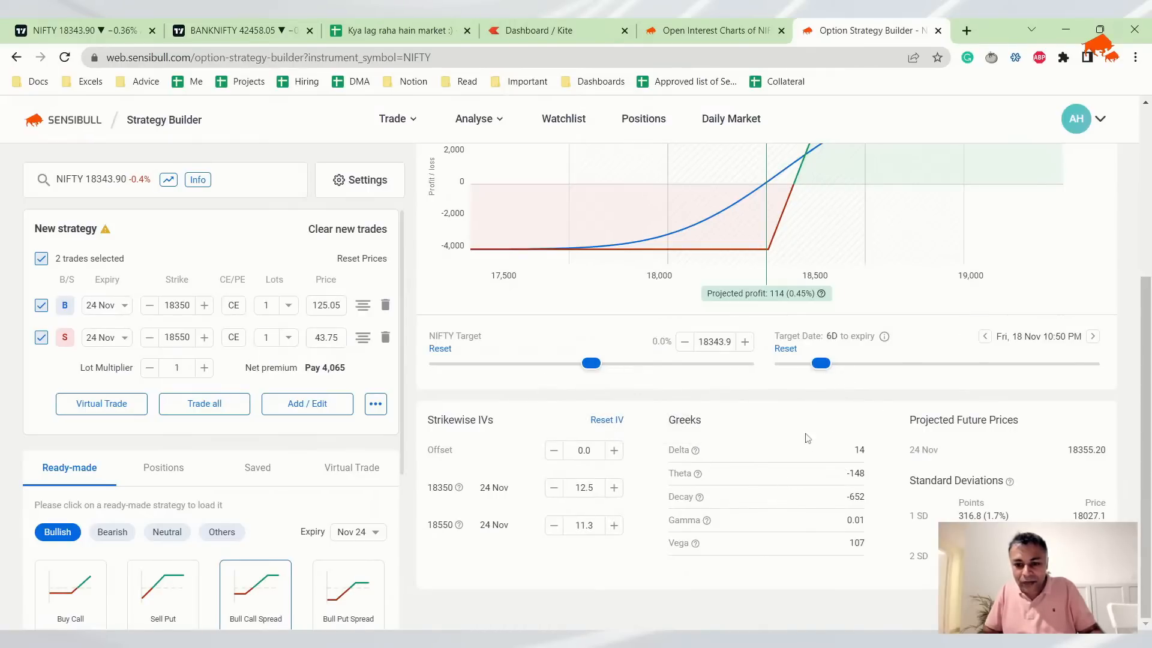
{"action": "mouse_move", "coordinate": [1127, 337]}
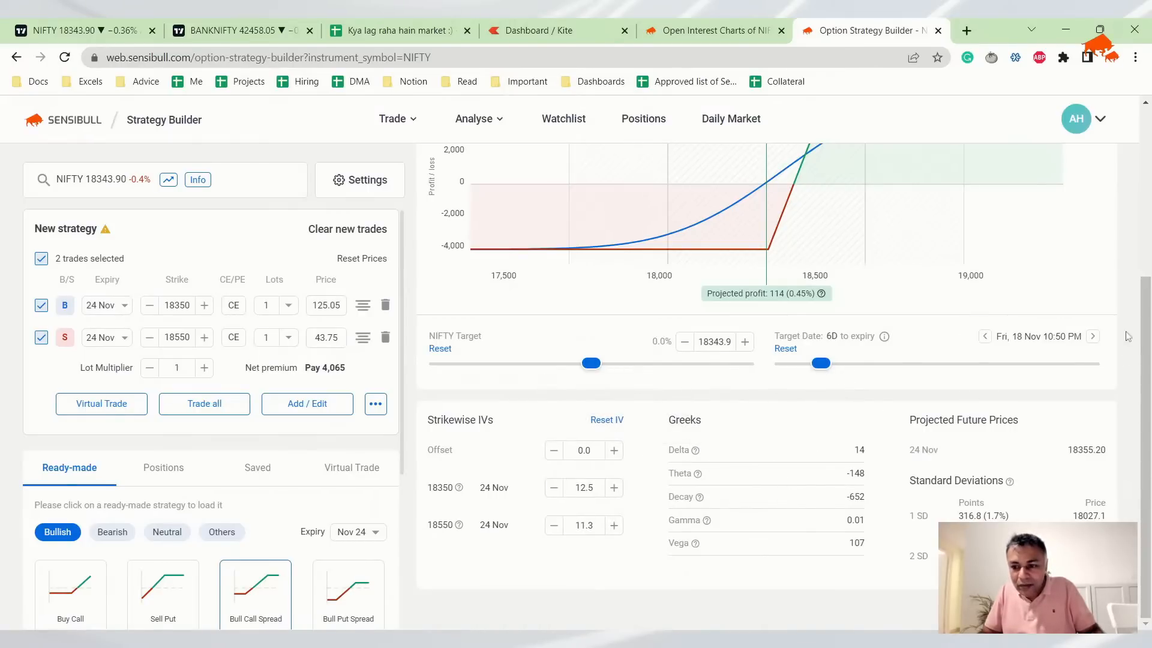
- Project the payoff to 22 Nov, toggling the sell leg off and back on
{"action": "left_click", "coordinate": [985, 337]}
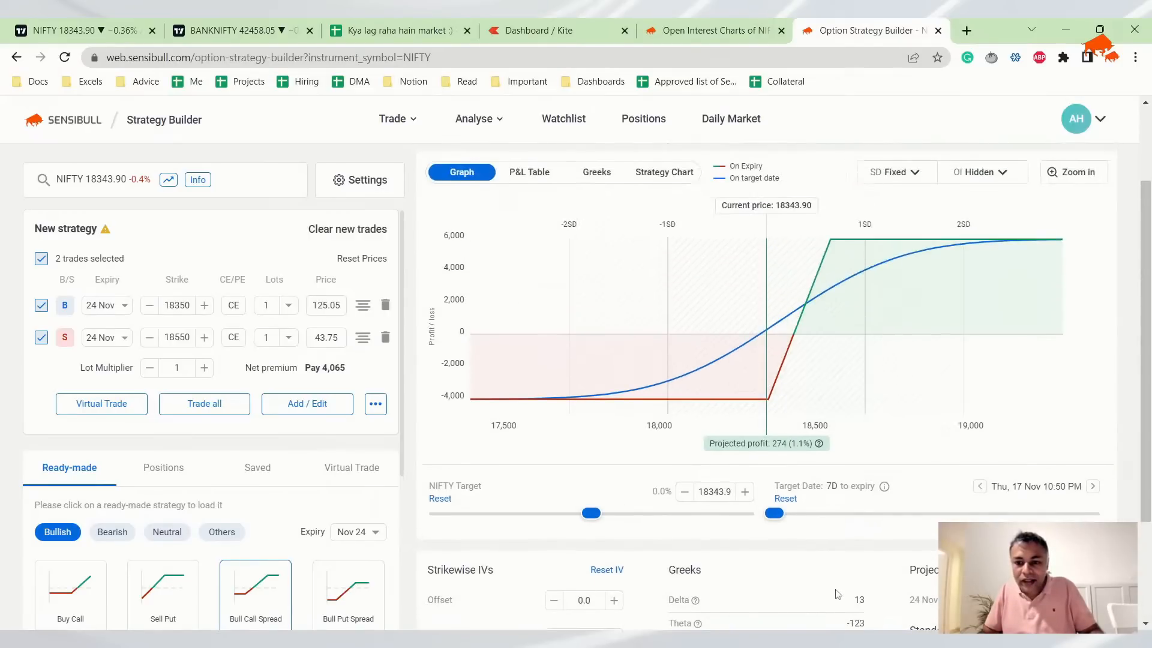
{"action": "mouse_move", "coordinate": [1003, 505]}
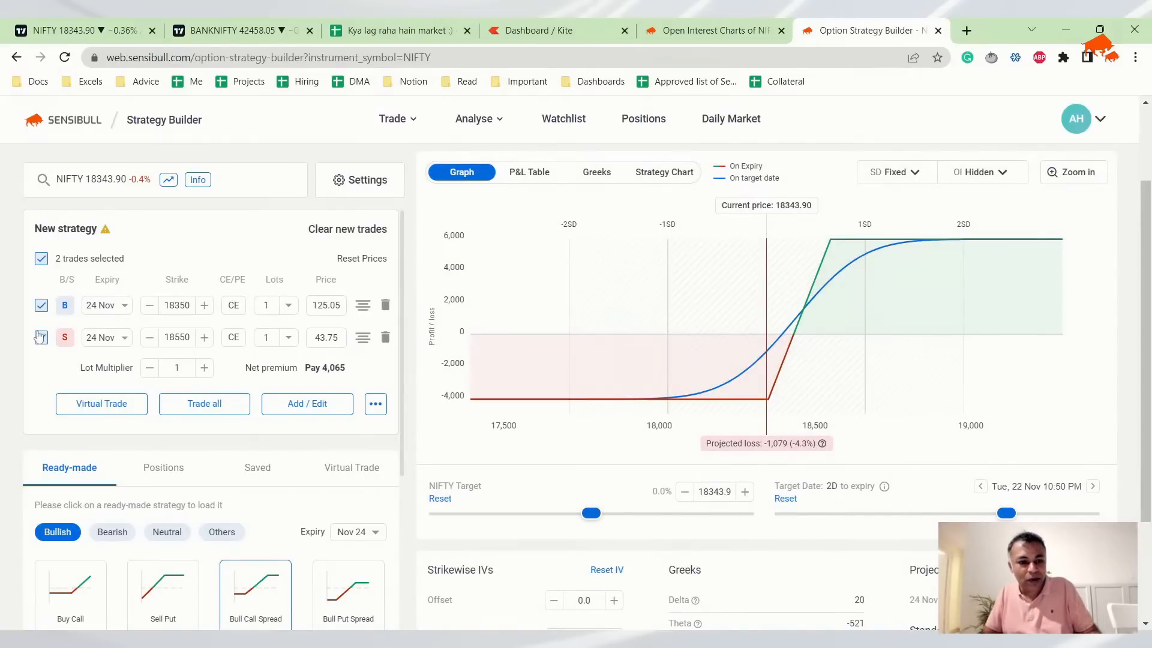
{"action": "left_click", "coordinate": [41, 337]}
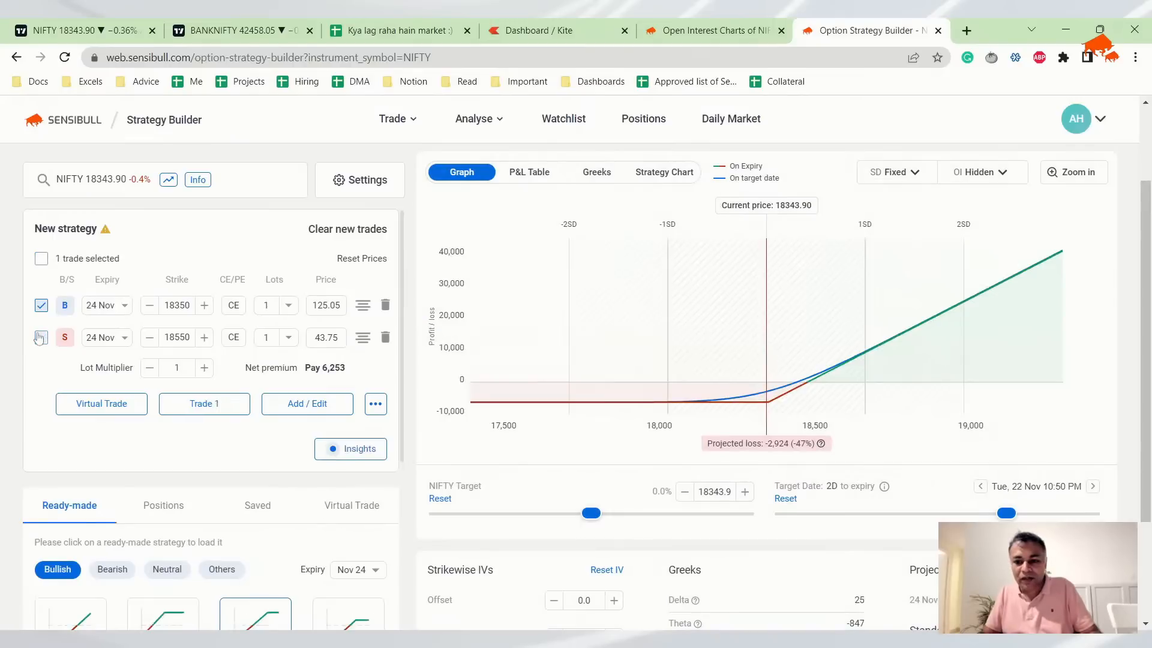
{"action": "left_click", "coordinate": [40, 338]}
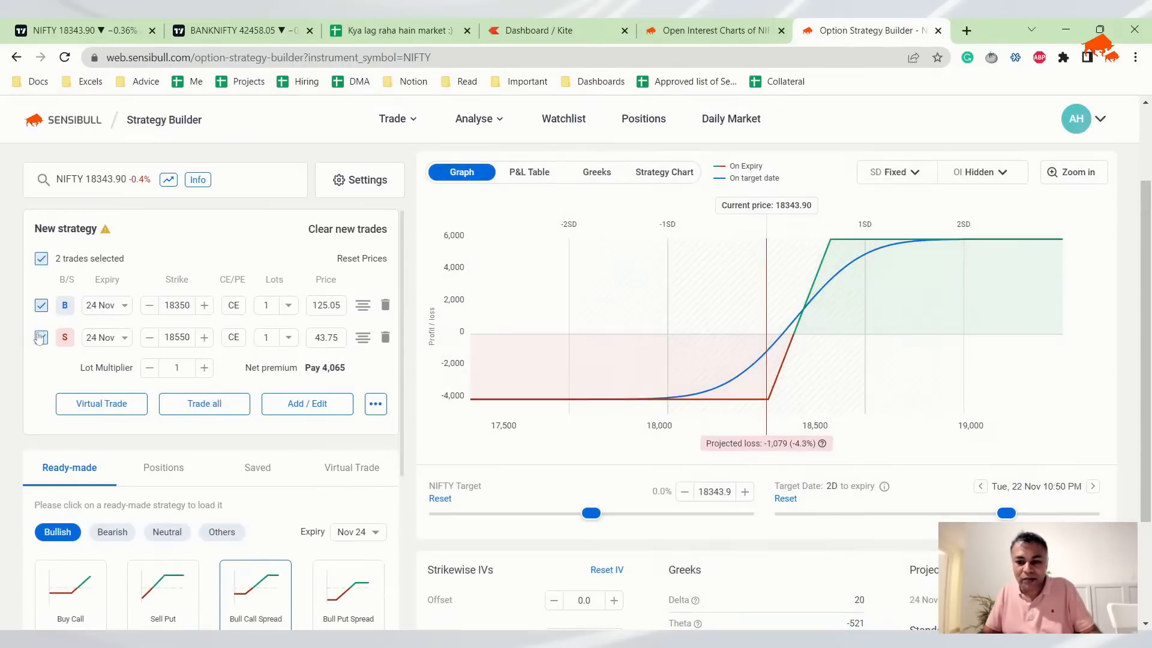
{"action": "left_click", "coordinate": [40, 337]}
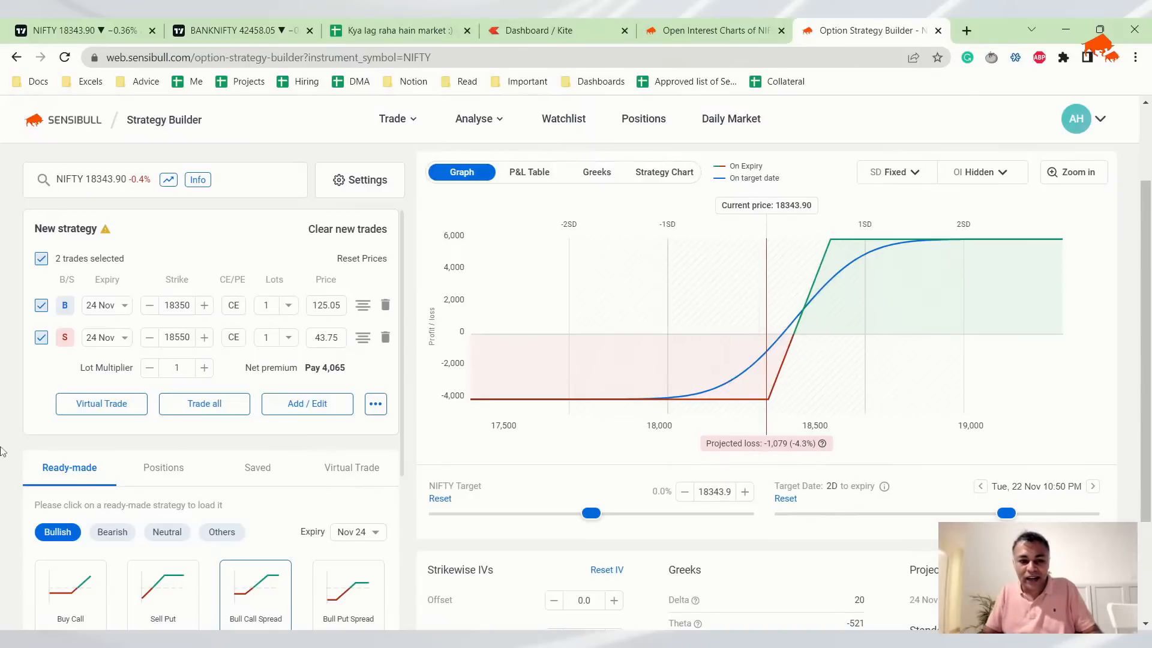
{"action": "left_click", "coordinate": [106, 305]}
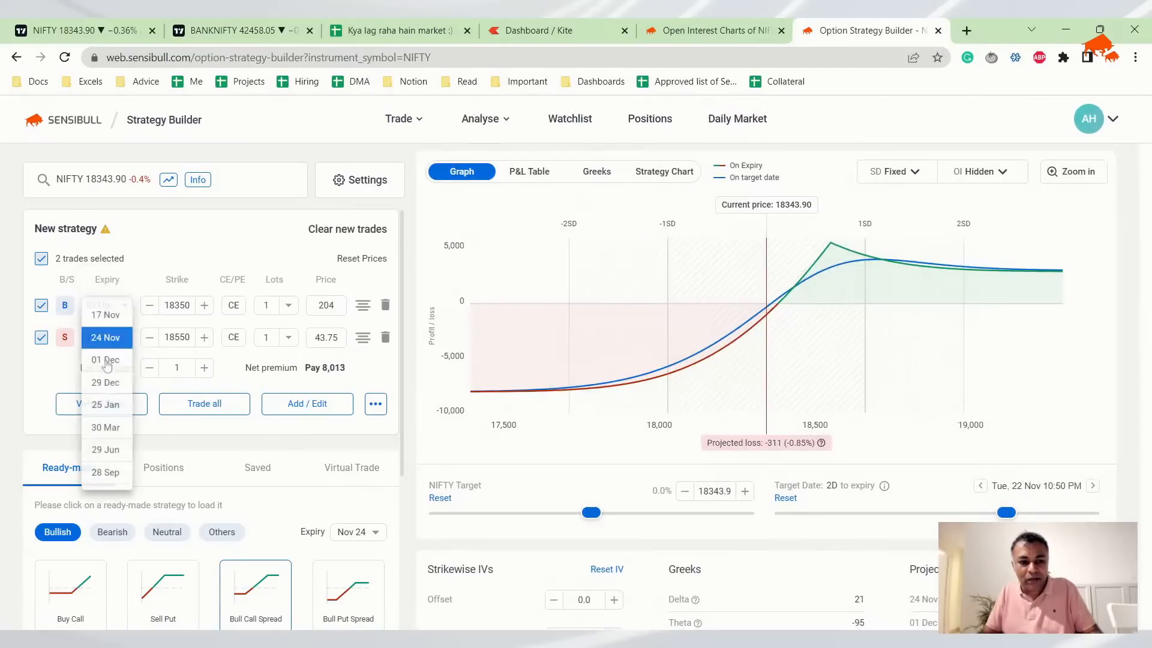
- Move both spread legs to the 01 Dec expiry, giving ₹5,200 net premium
{"action": "left_click", "coordinate": [105, 359]}
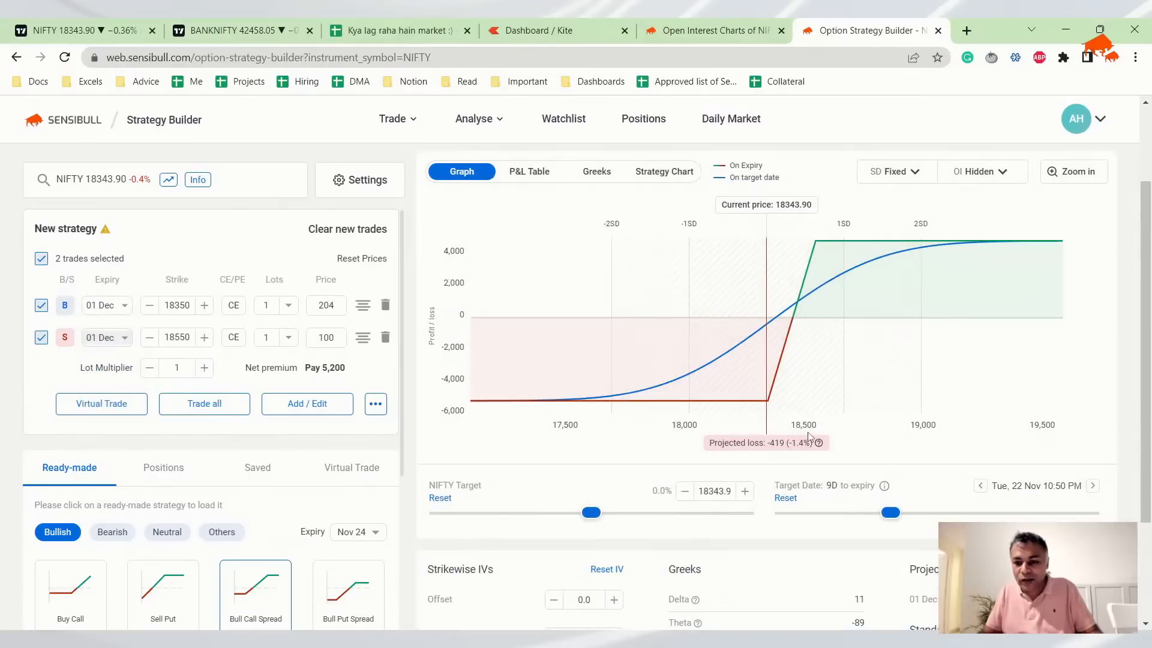
{"action": "mouse_move", "coordinate": [190, 324]}
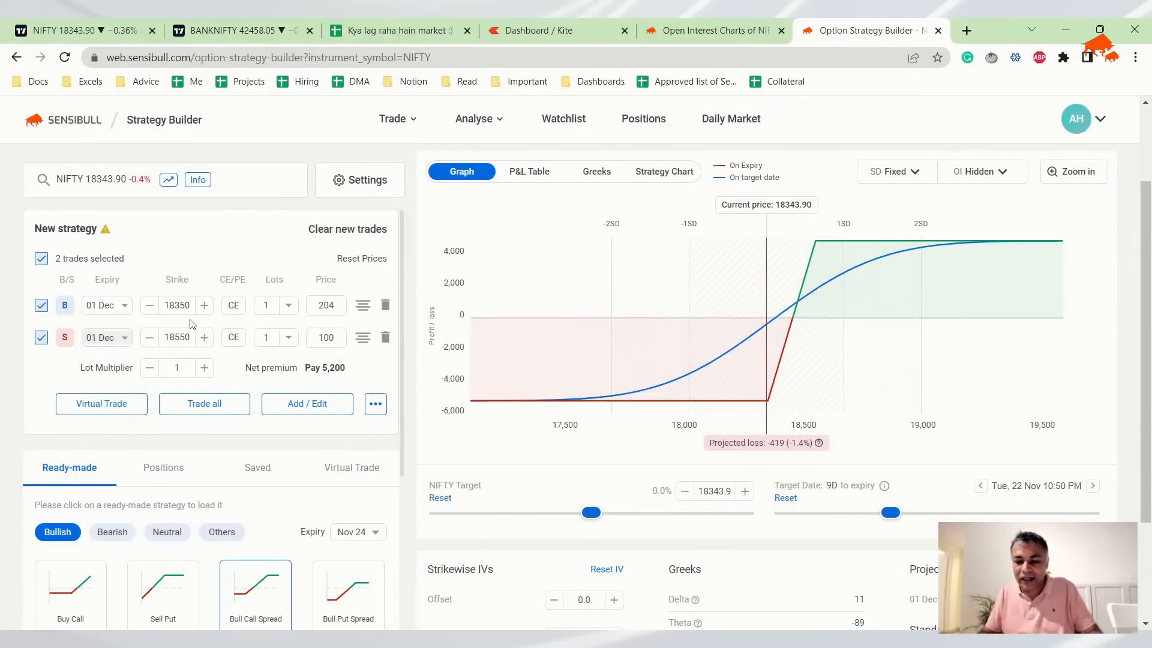
{"action": "mouse_move", "coordinate": [560, 427]}
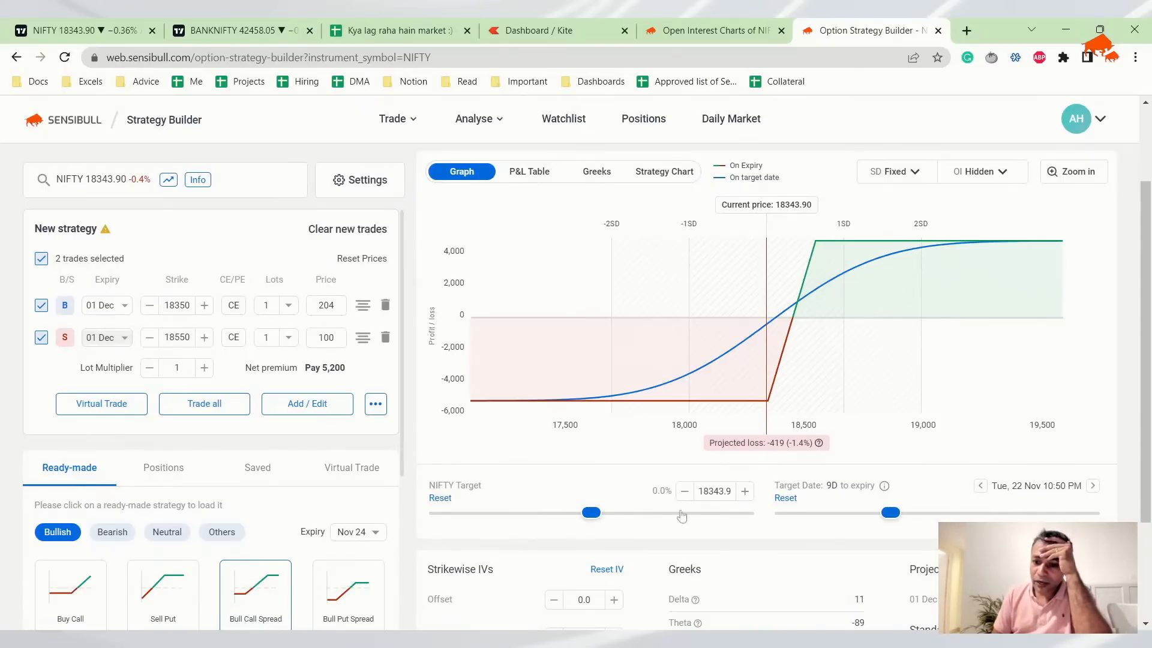
{"action": "mouse_move", "coordinate": [753, 533]}
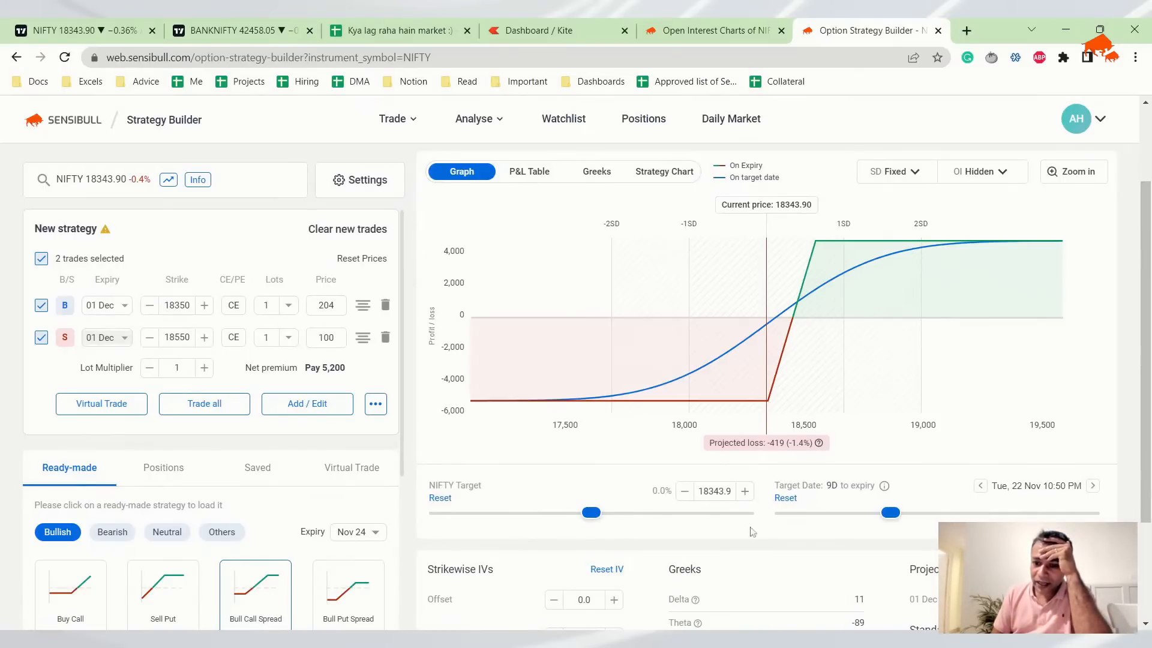
- Project NIFTY at 18740 (+2.2%) on 24 Nov, showing ₹3,465 profit
{"action": "left_click_drag", "start_coordinate": [592, 512], "coordinate": [626, 512]}
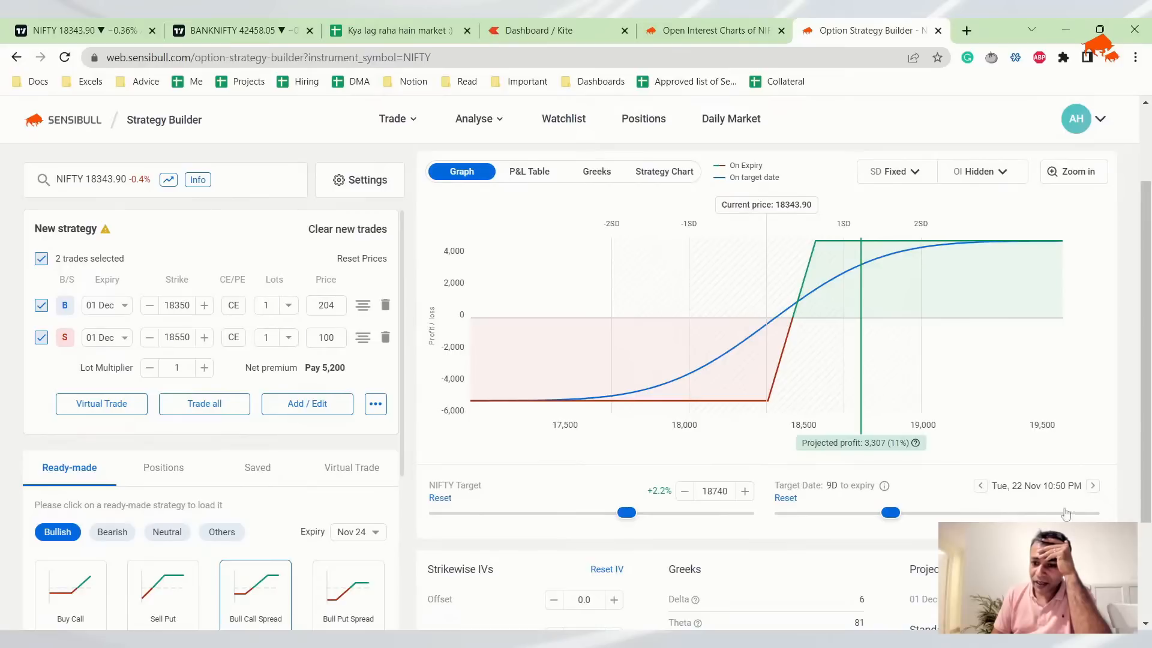
{"action": "left_click", "coordinate": [1093, 485]}
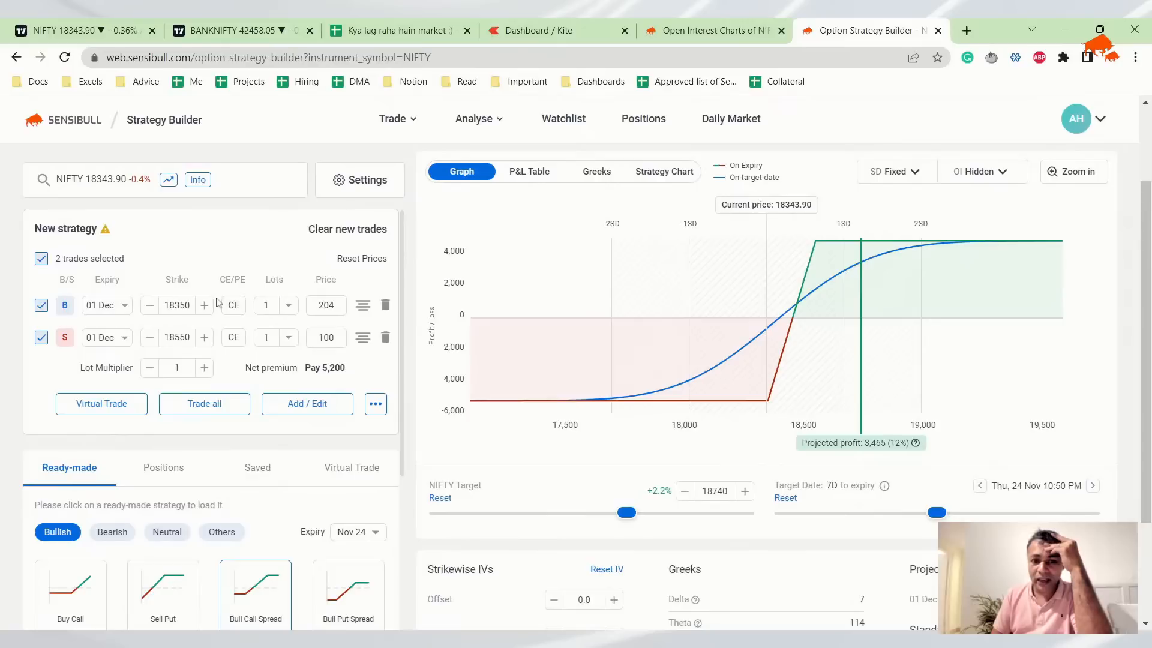
{"action": "mouse_move", "coordinate": [174, 342]}
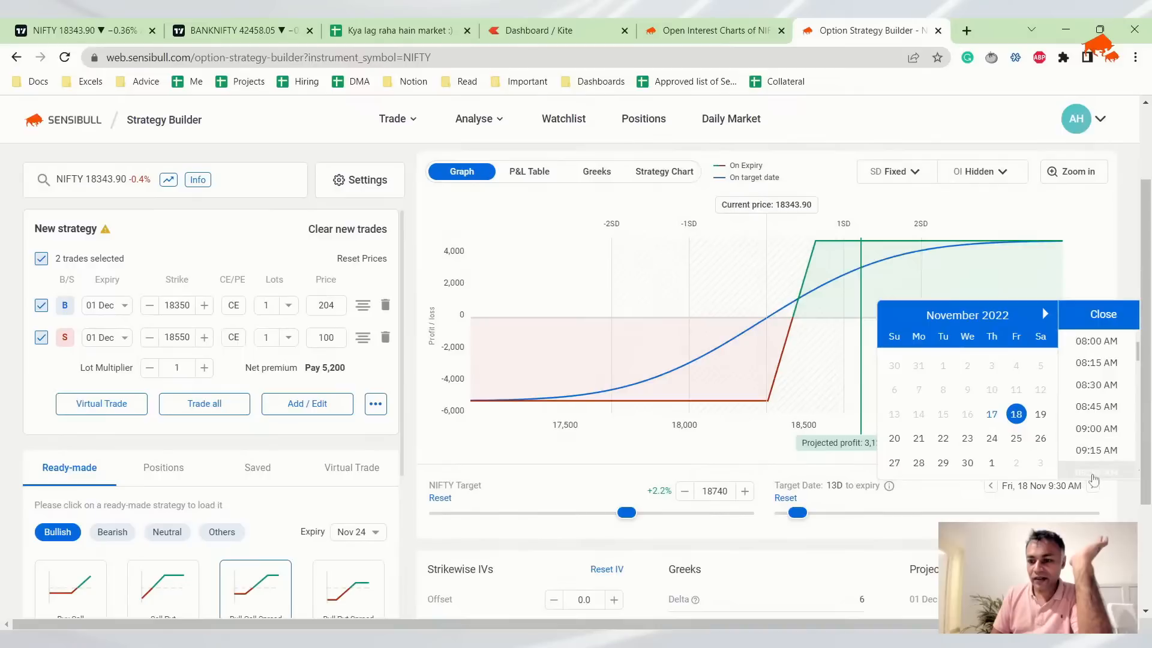
- Set target date to 18 Nov 9:30 AM and sweep the NIFTY target, settling at 18831.72
{"action": "left_click", "coordinate": [1103, 315]}
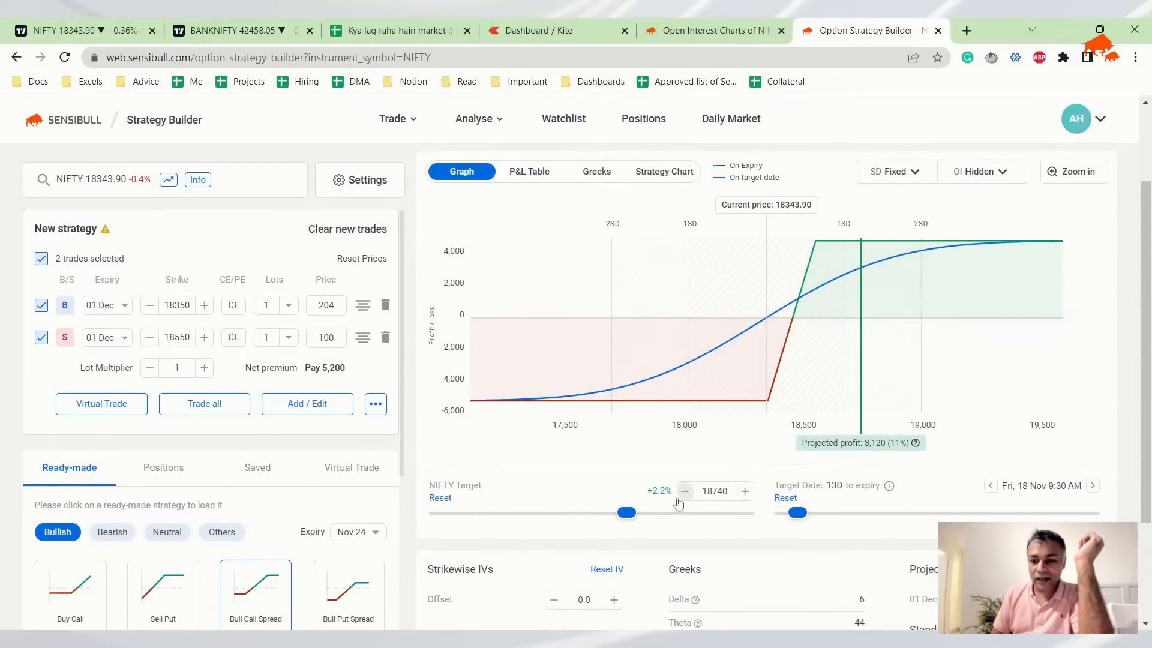
{"action": "left_click_drag", "start_coordinate": [626, 512], "coordinate": [618, 512]}
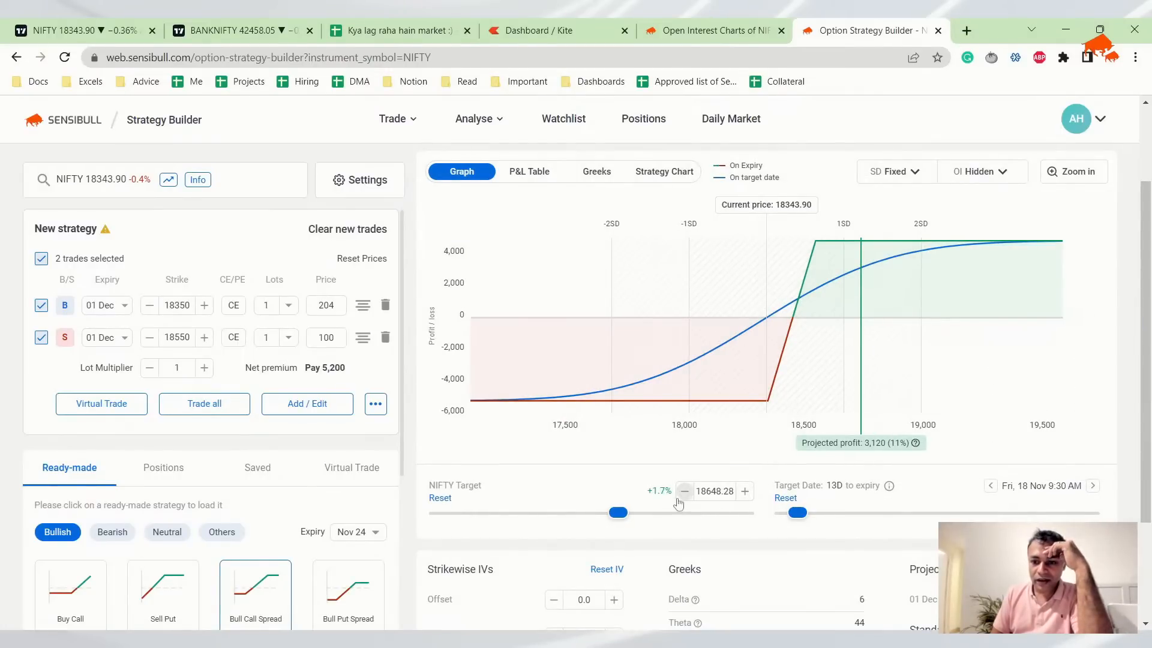
{"action": "left_click_drag", "start_coordinate": [617, 512], "coordinate": [609, 512]}
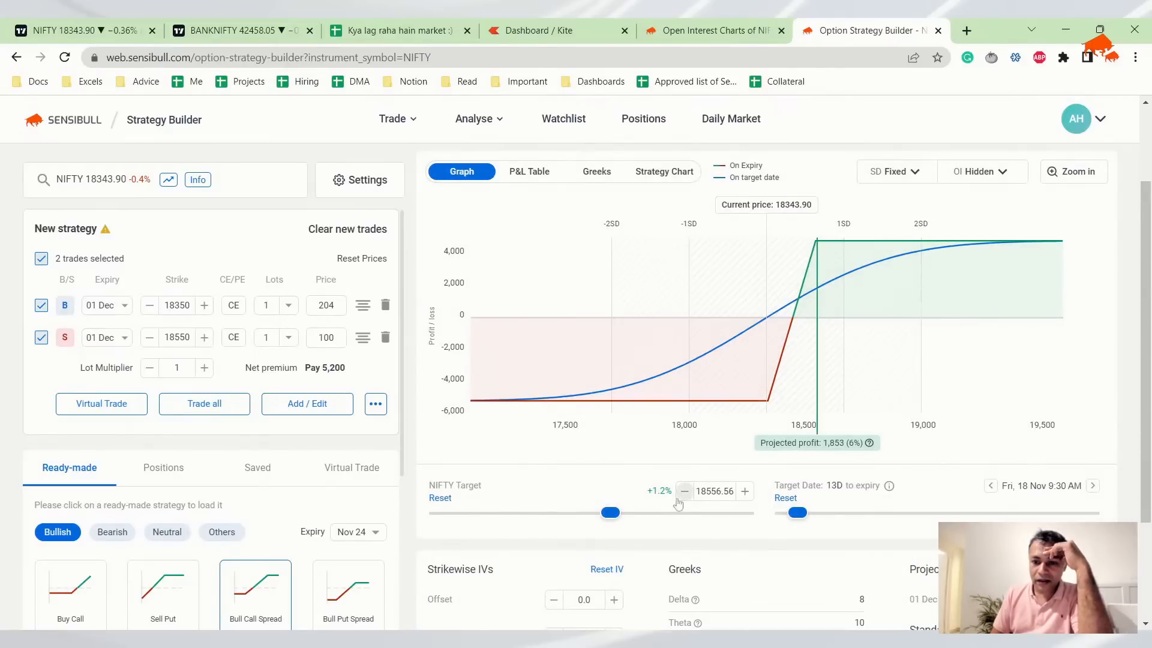
{"action": "left_click_drag", "start_coordinate": [610, 512], "coordinate": [602, 512]}
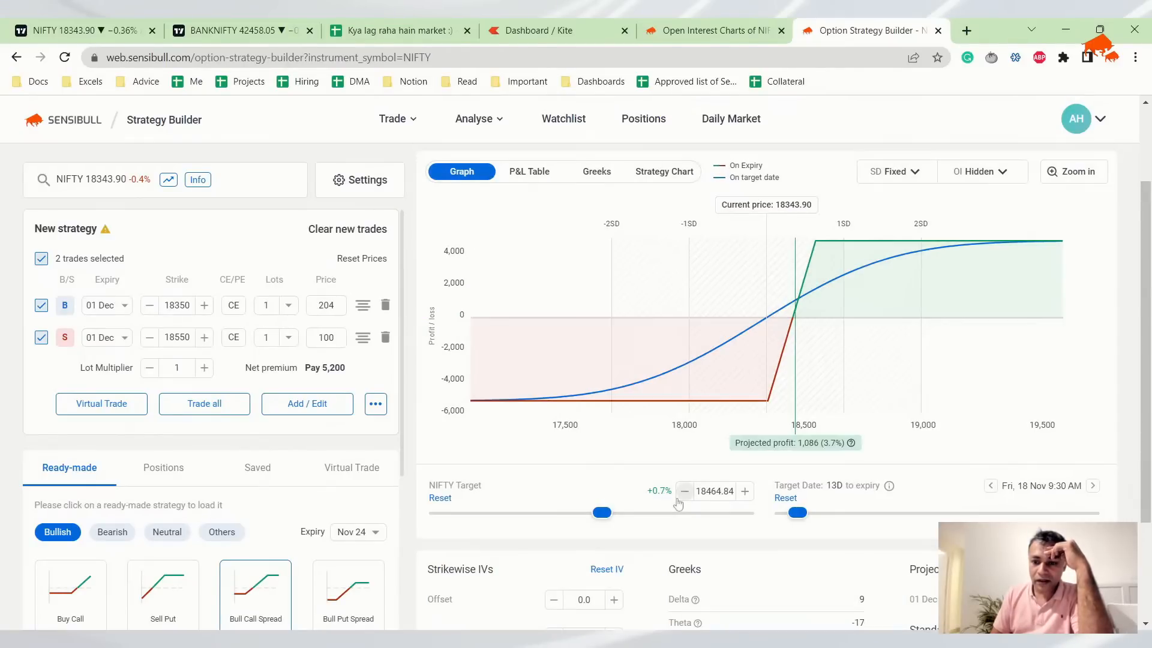
{"action": "left_click_drag", "start_coordinate": [602, 512], "coordinate": [594, 512]}
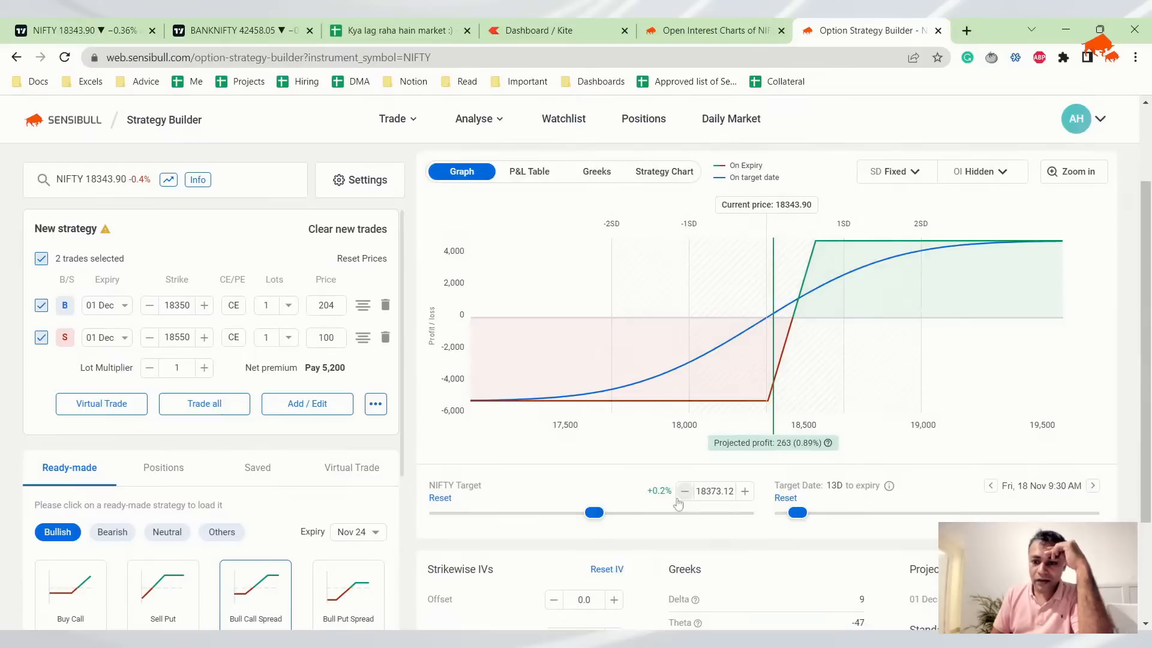
{"action": "left_click_drag", "start_coordinate": [594, 512], "coordinate": [585, 512]}
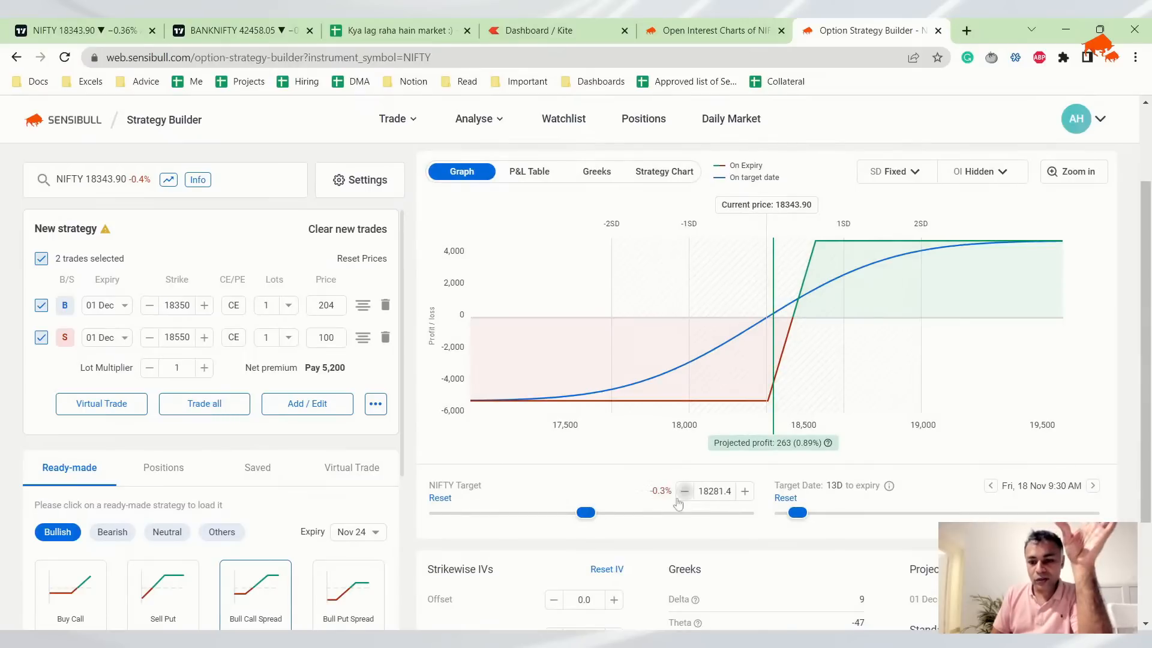
{"action": "left_click_drag", "start_coordinate": [585, 512], "coordinate": [578, 512]}
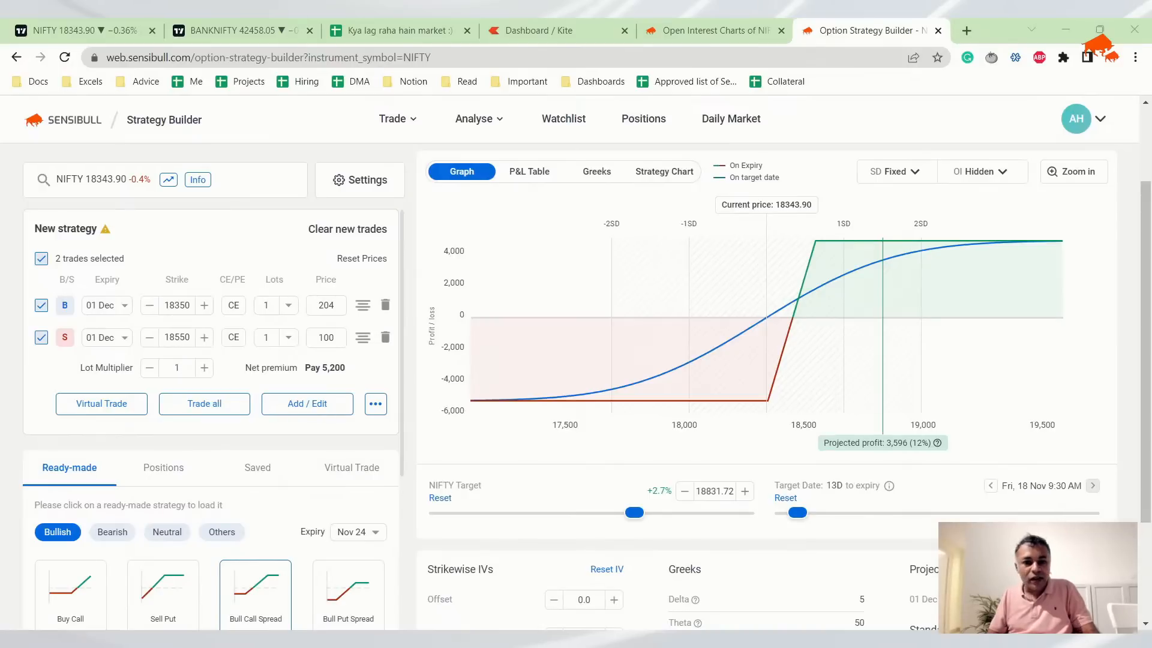
{"action": "mouse_move", "coordinate": [994, 39]}
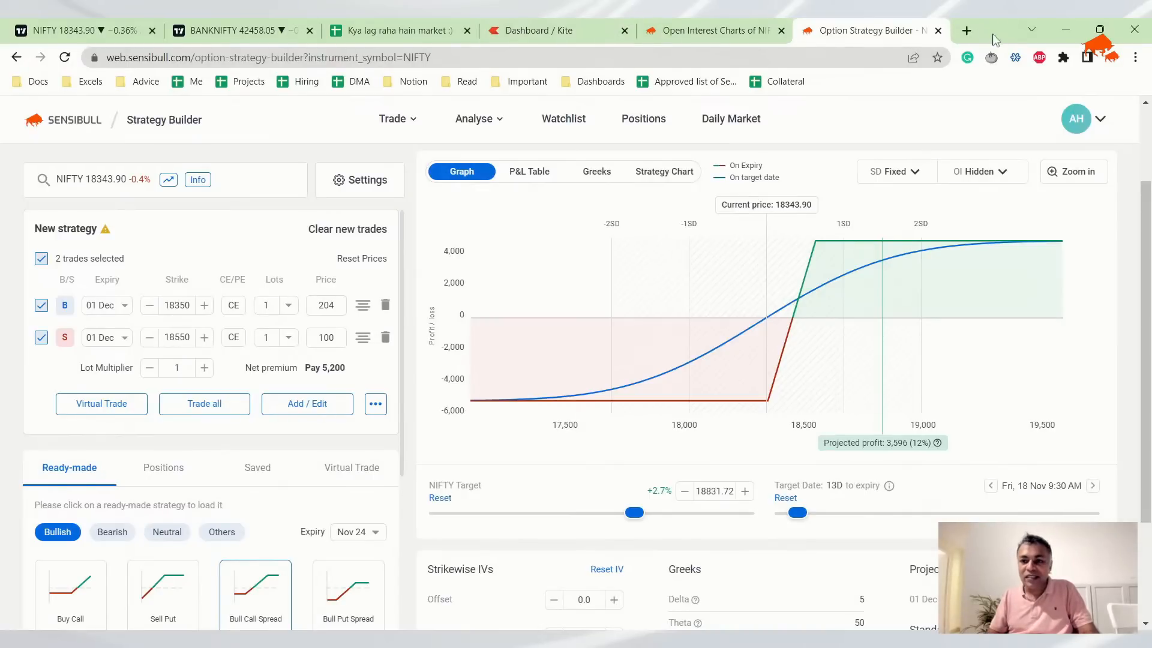
- Check the SGX Nifty quote (18,382, up 7.0) in a new tab, then return to Kite
{"action": "left_click", "coordinate": [966, 30]}
{"action": "type", "text": "sgxnifty.org"}
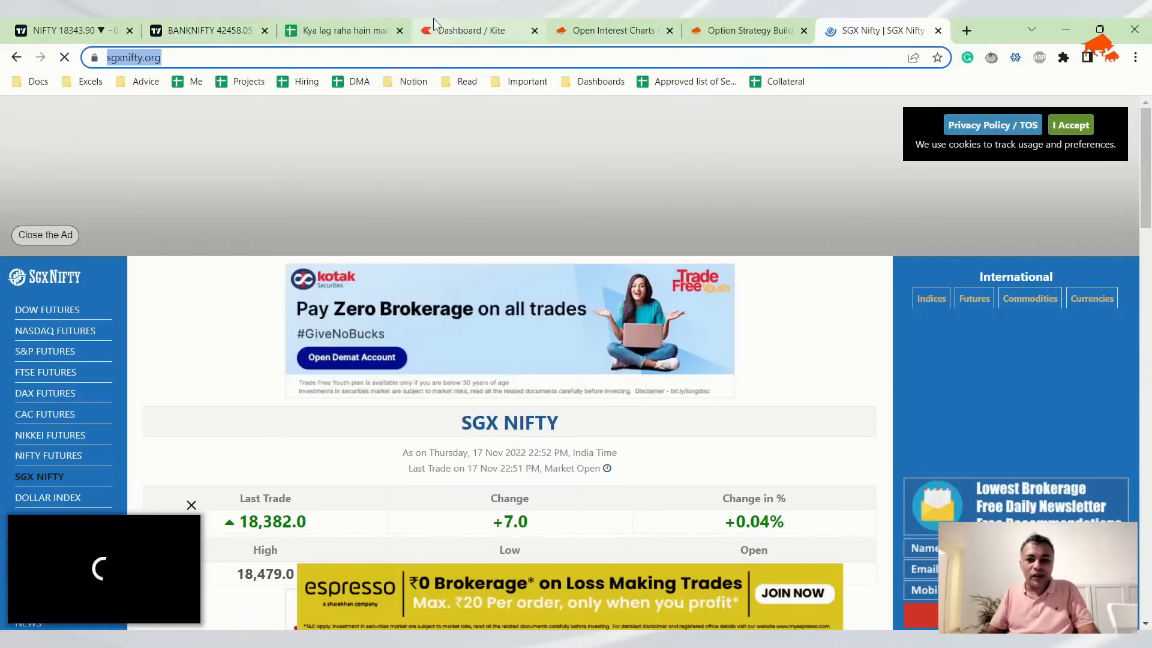
{"action": "left_click", "coordinate": [475, 30]}
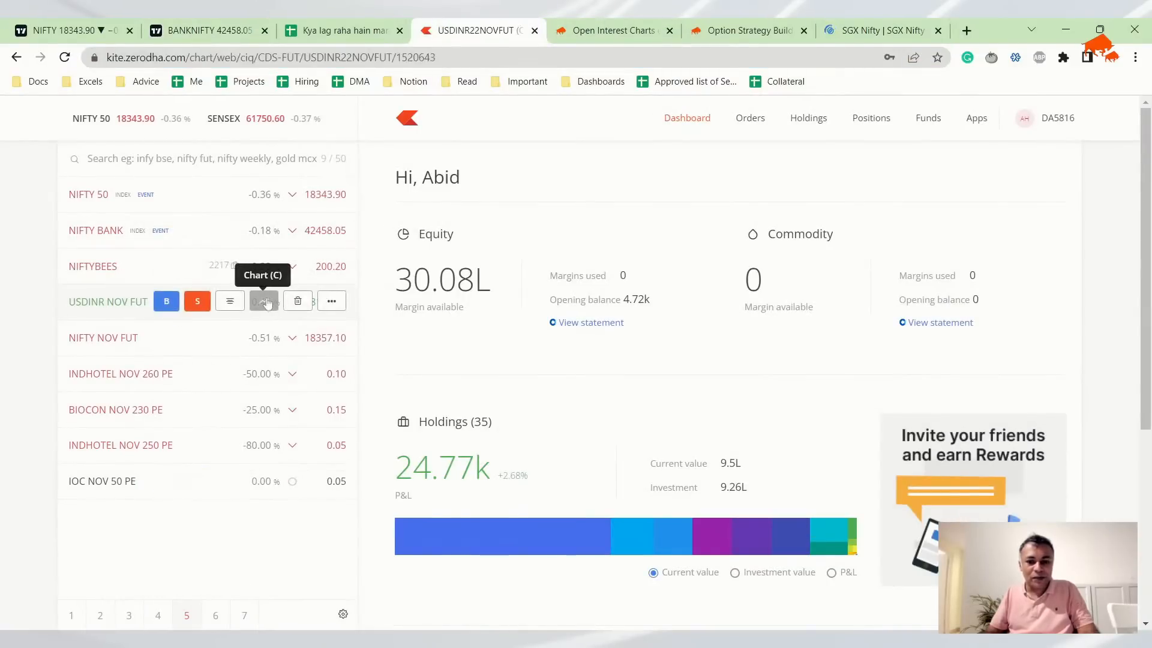
- Review the USDINR NOV FUT chart at 81.71 (+0.46%), then return to the 17-Nov sheet
{"action": "left_click", "coordinate": [263, 301]}
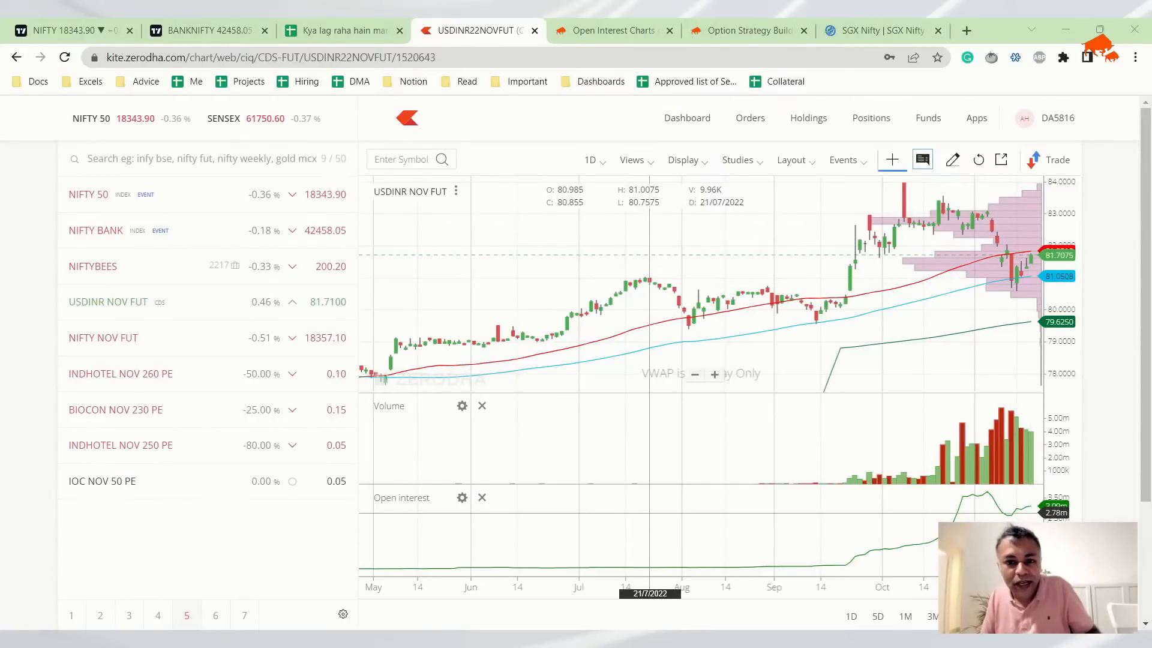
{"action": "left_click", "coordinate": [343, 30]}
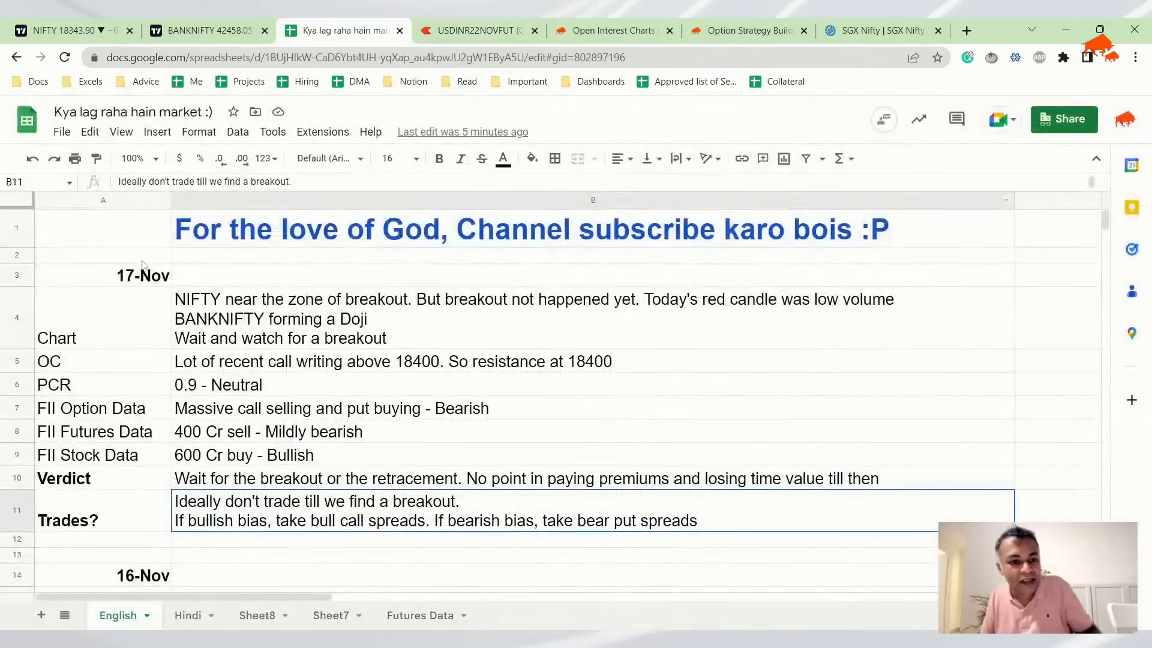